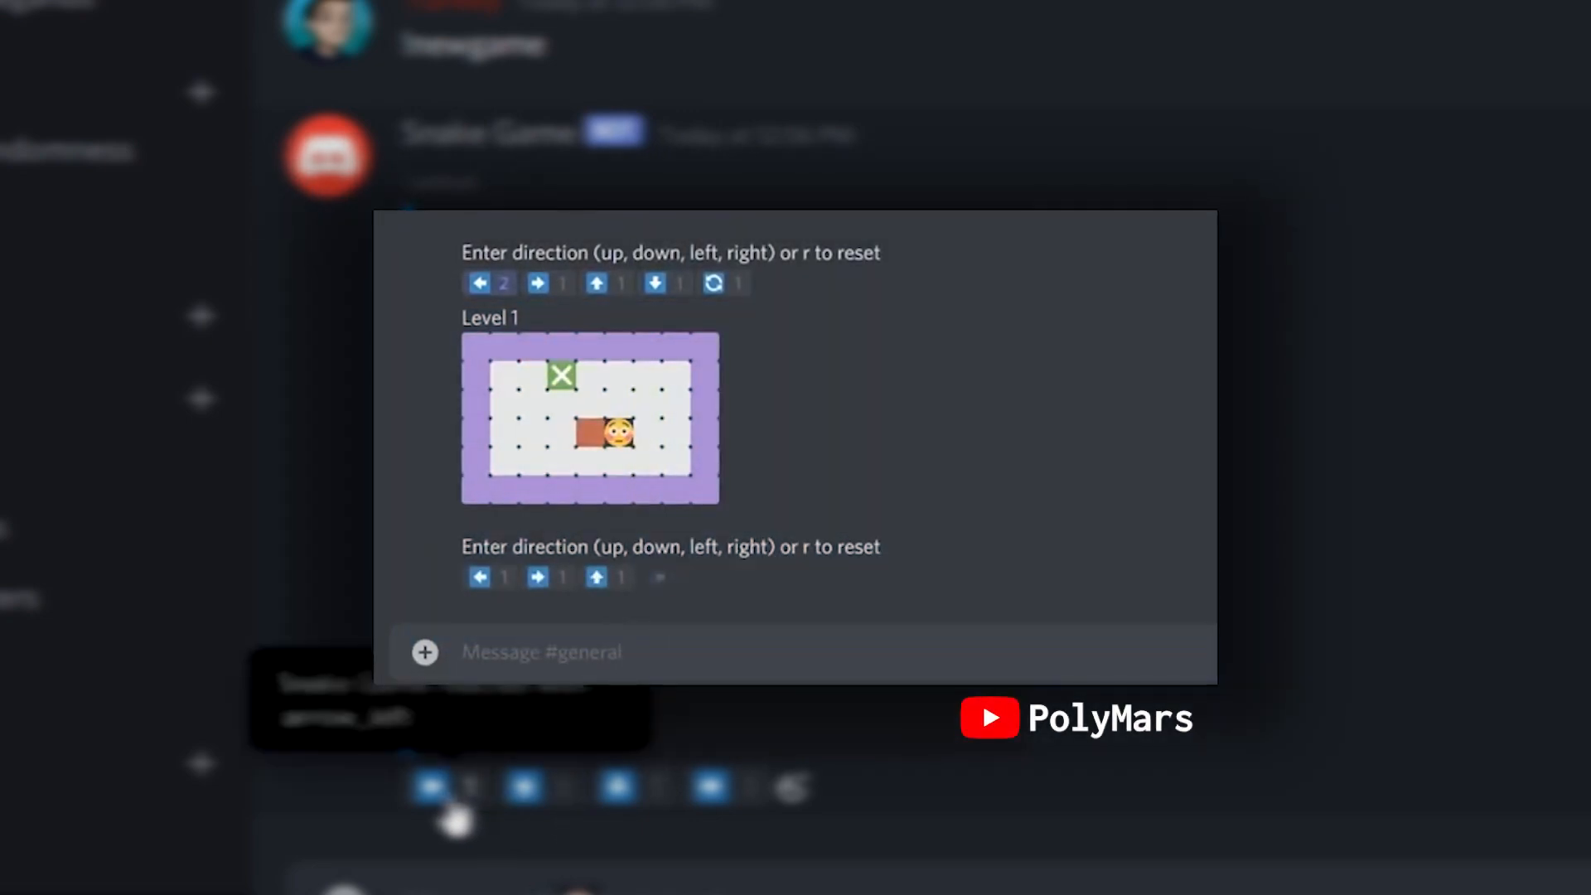
mouse_move(478, 577)
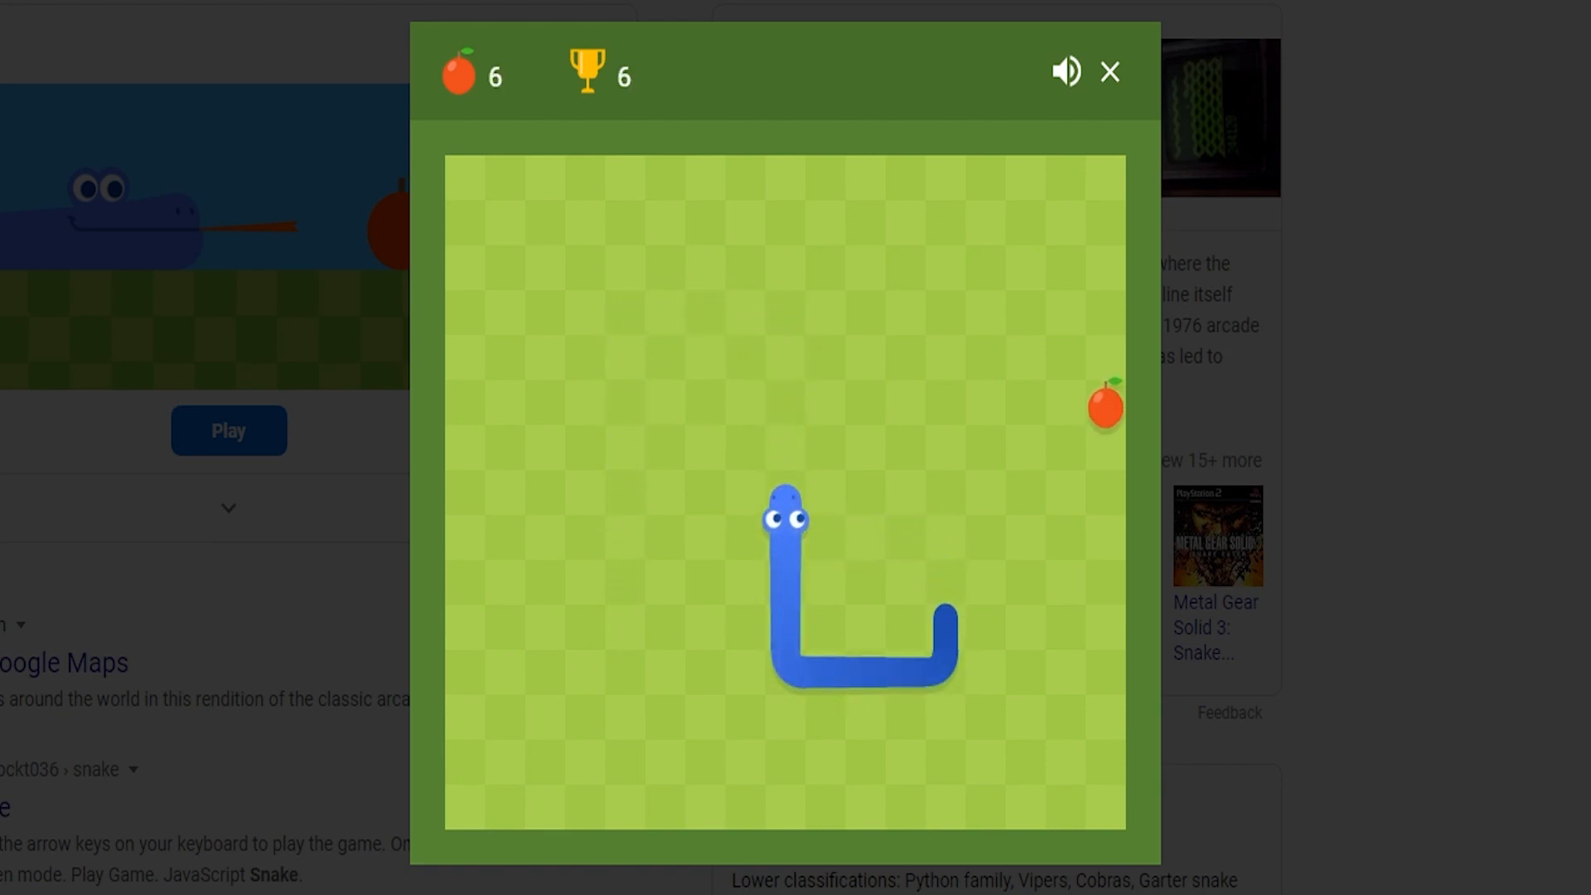
Turn the snake right toward the apple in Google's Snake game
key("Right")
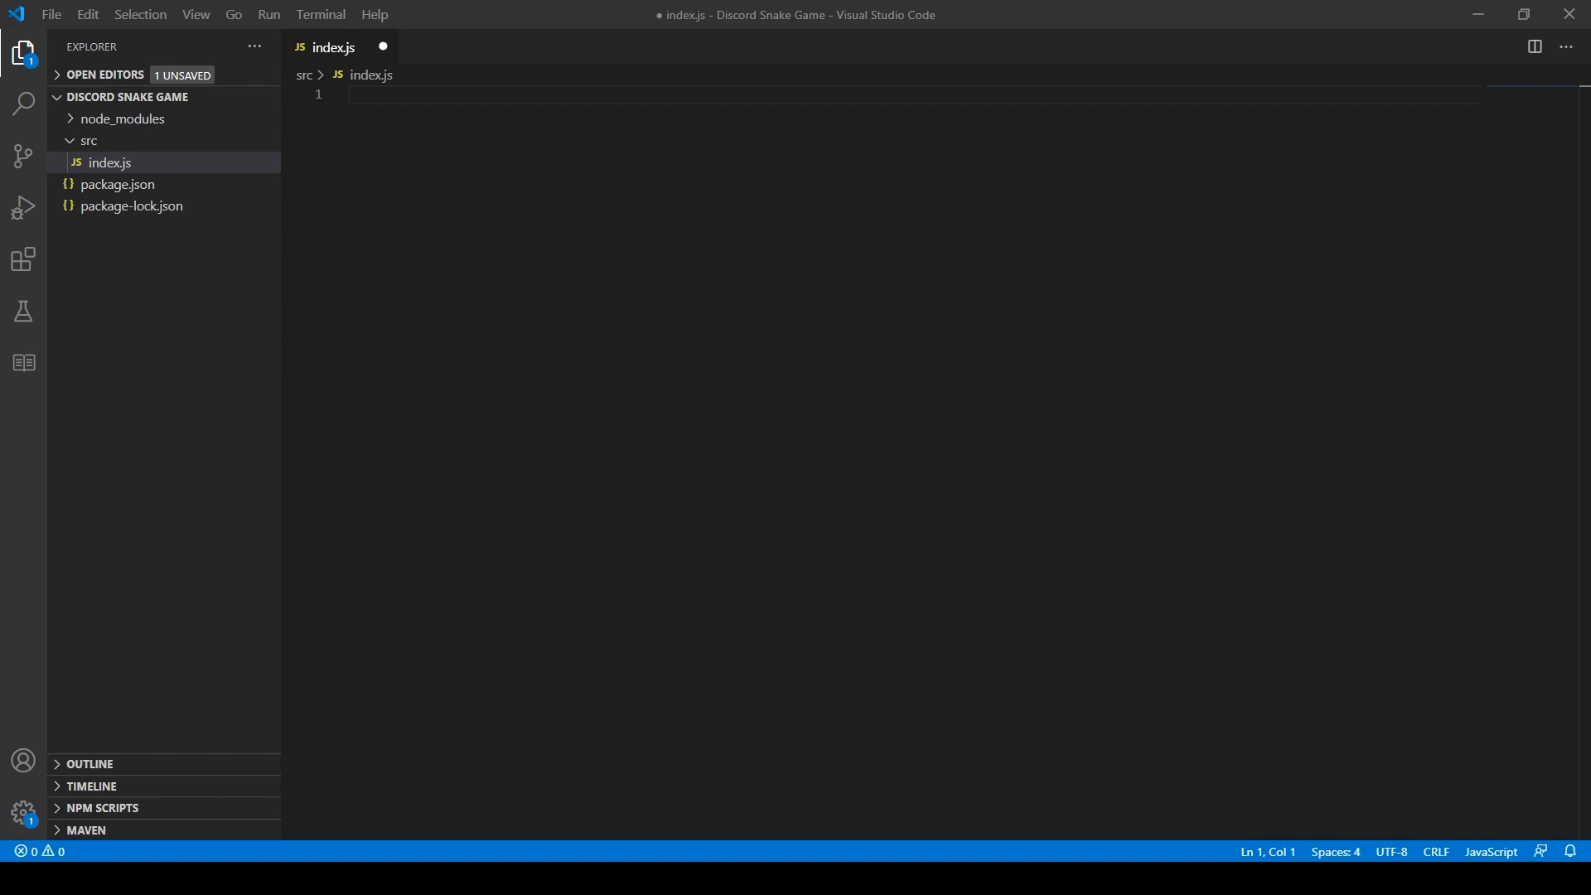
Write and save the discord.js client in index.js, with the token in config.js
type("const Discord = require('discord.js');")
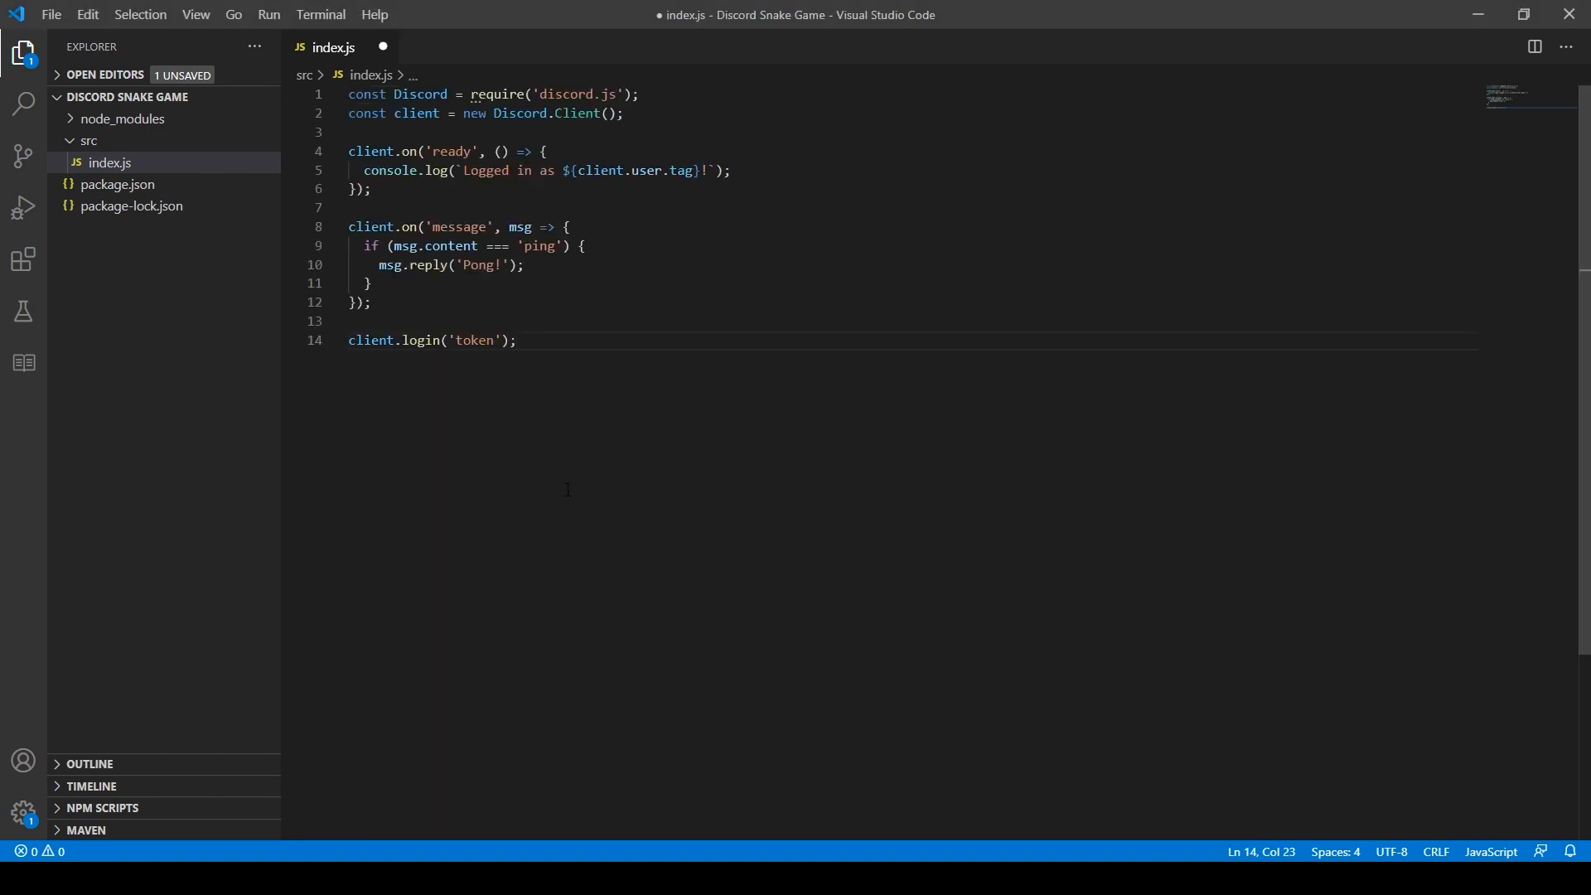
key("ctrl+s")
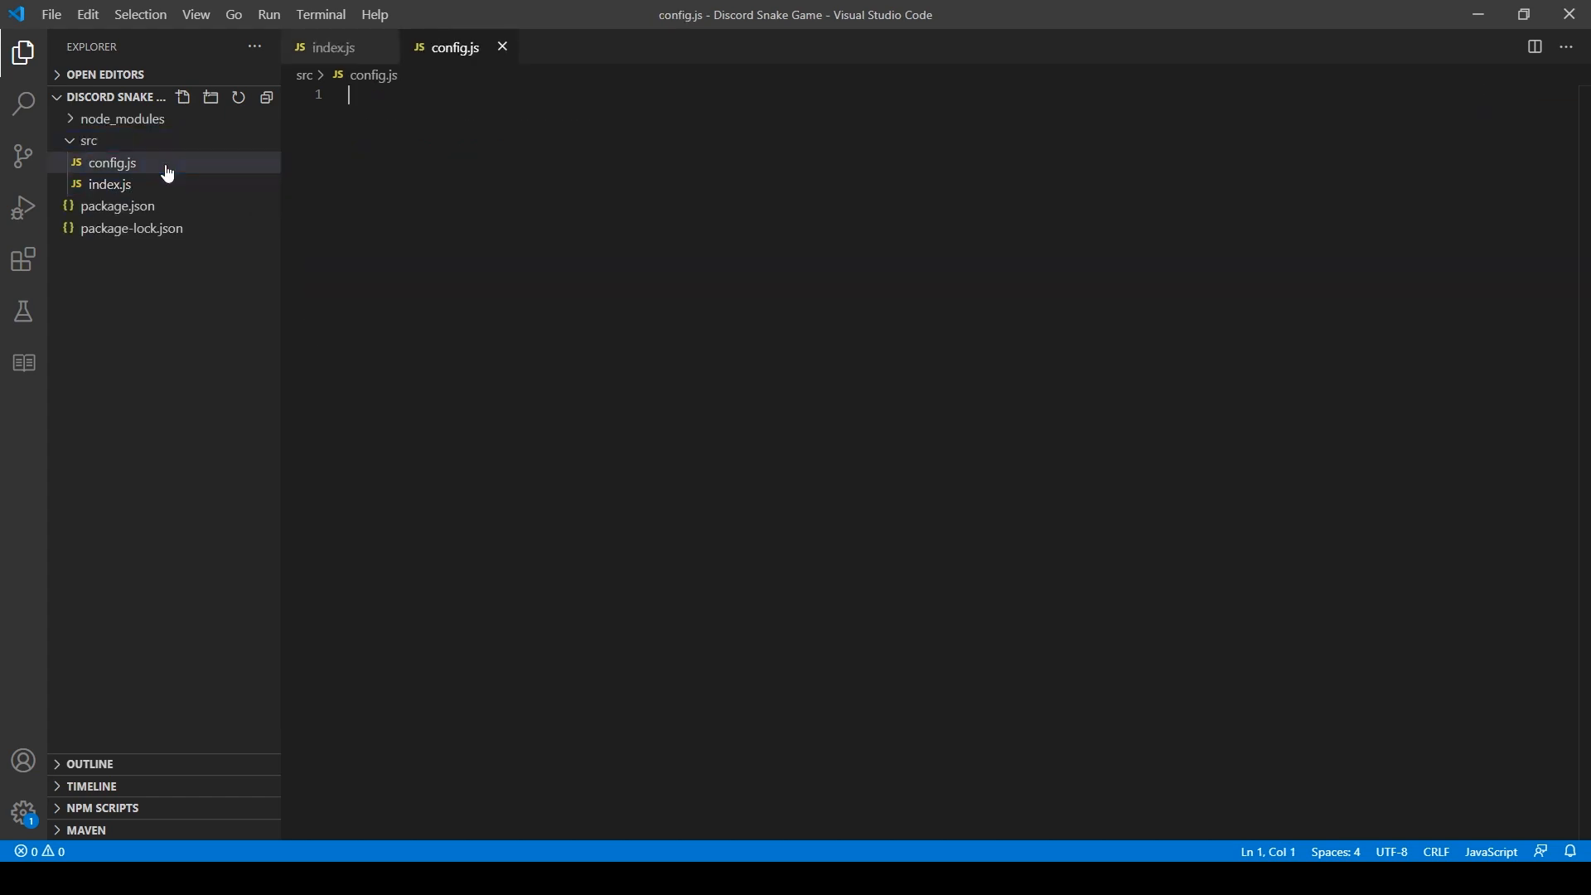
type("token")
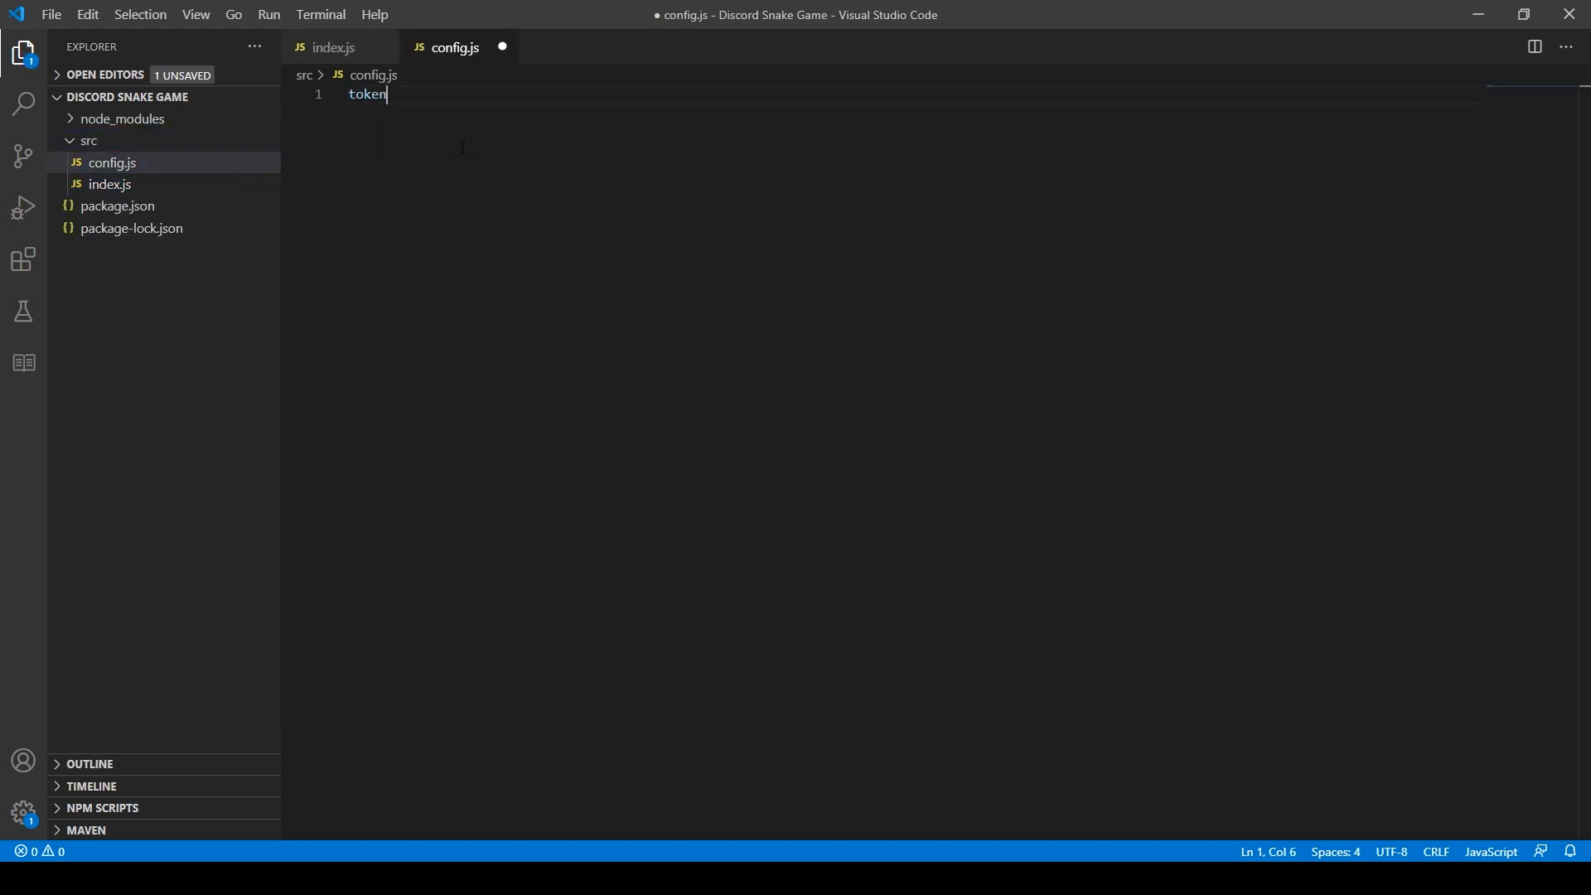
left_click(333, 46)
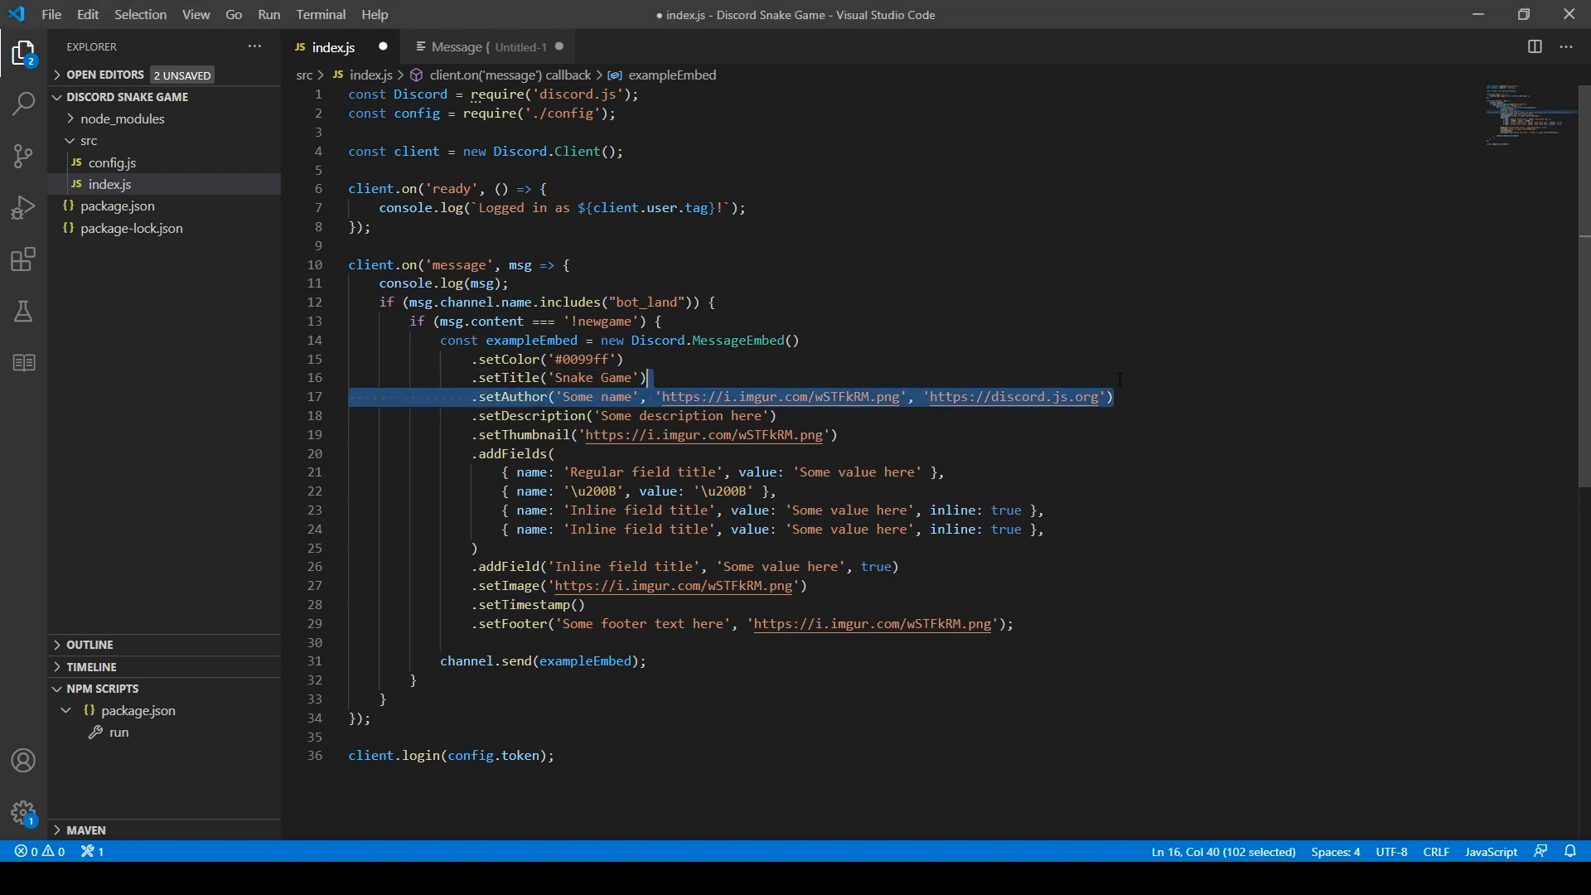
Delete the embed's author and thumbnail lines and start the bot via the run script
key("Delete")
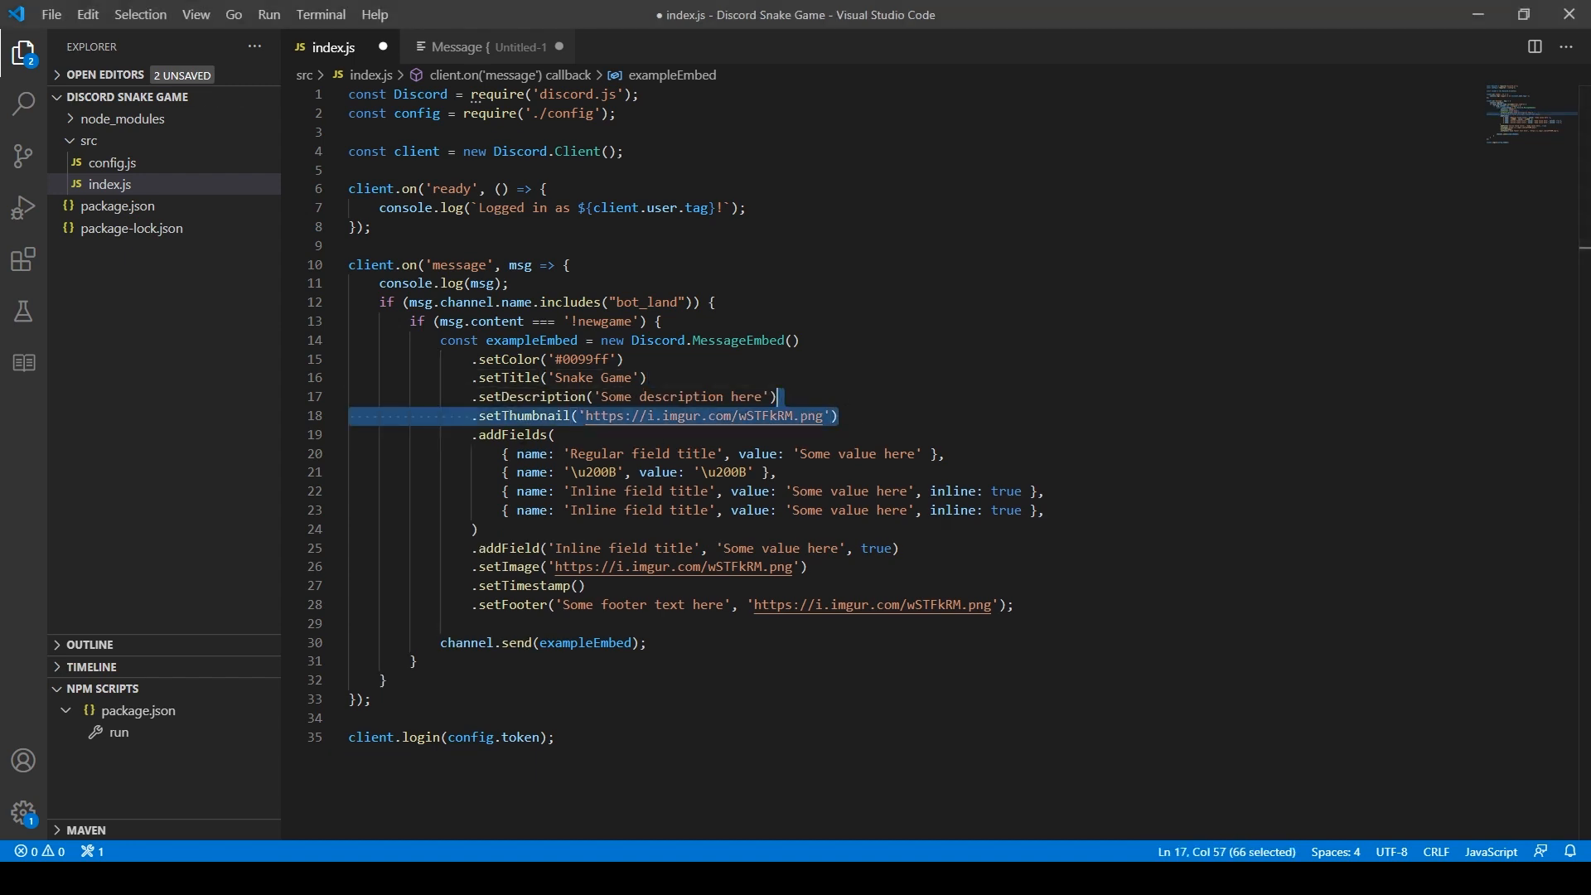
key("Delete")
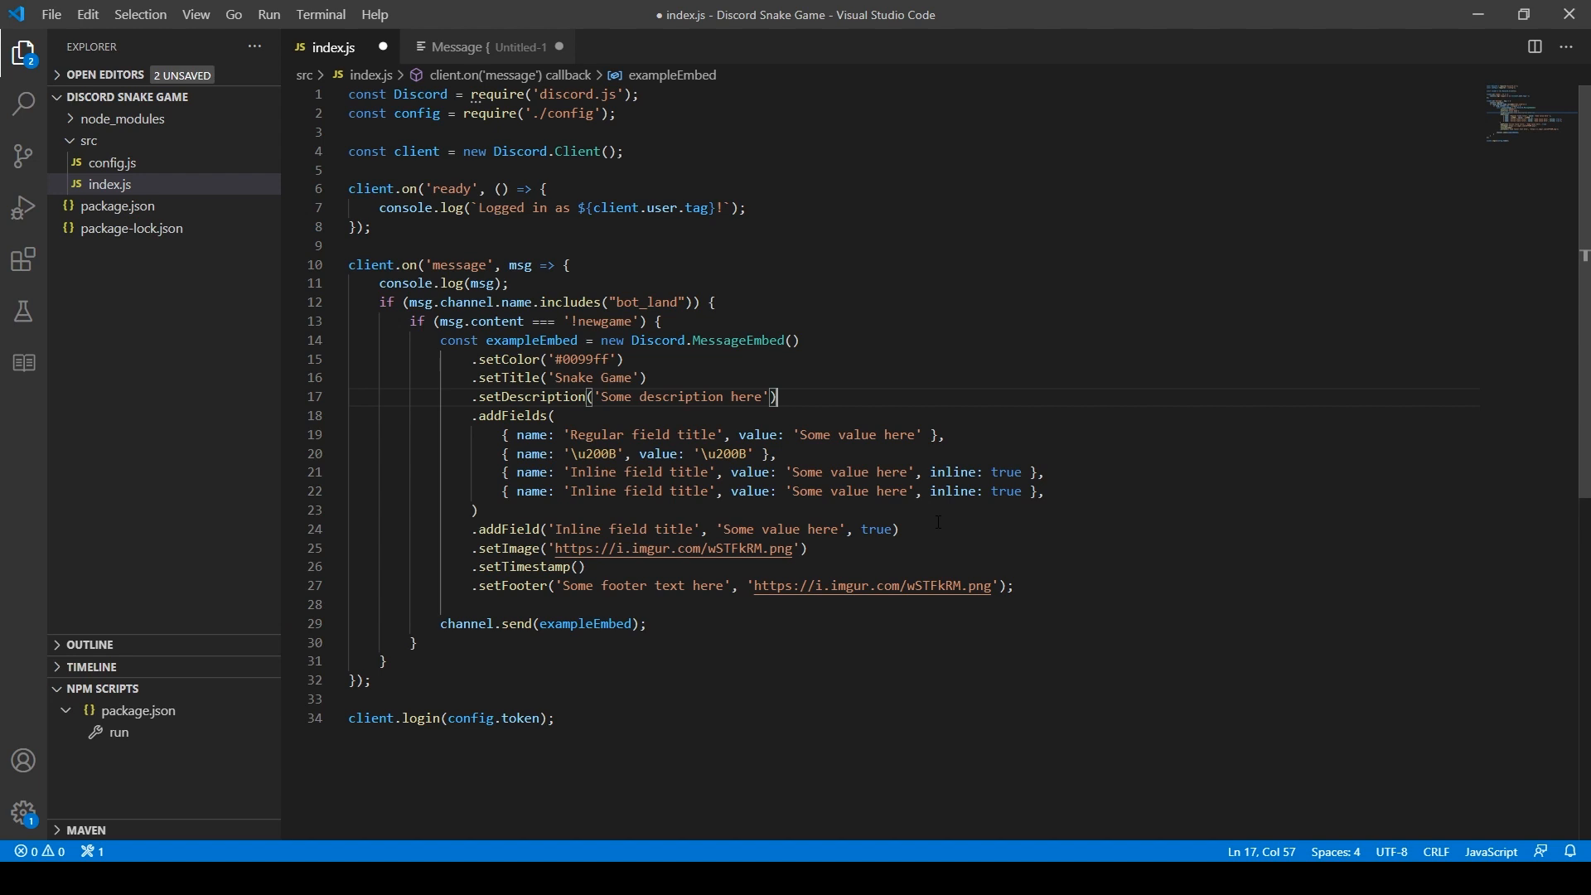
left_click(256, 732)
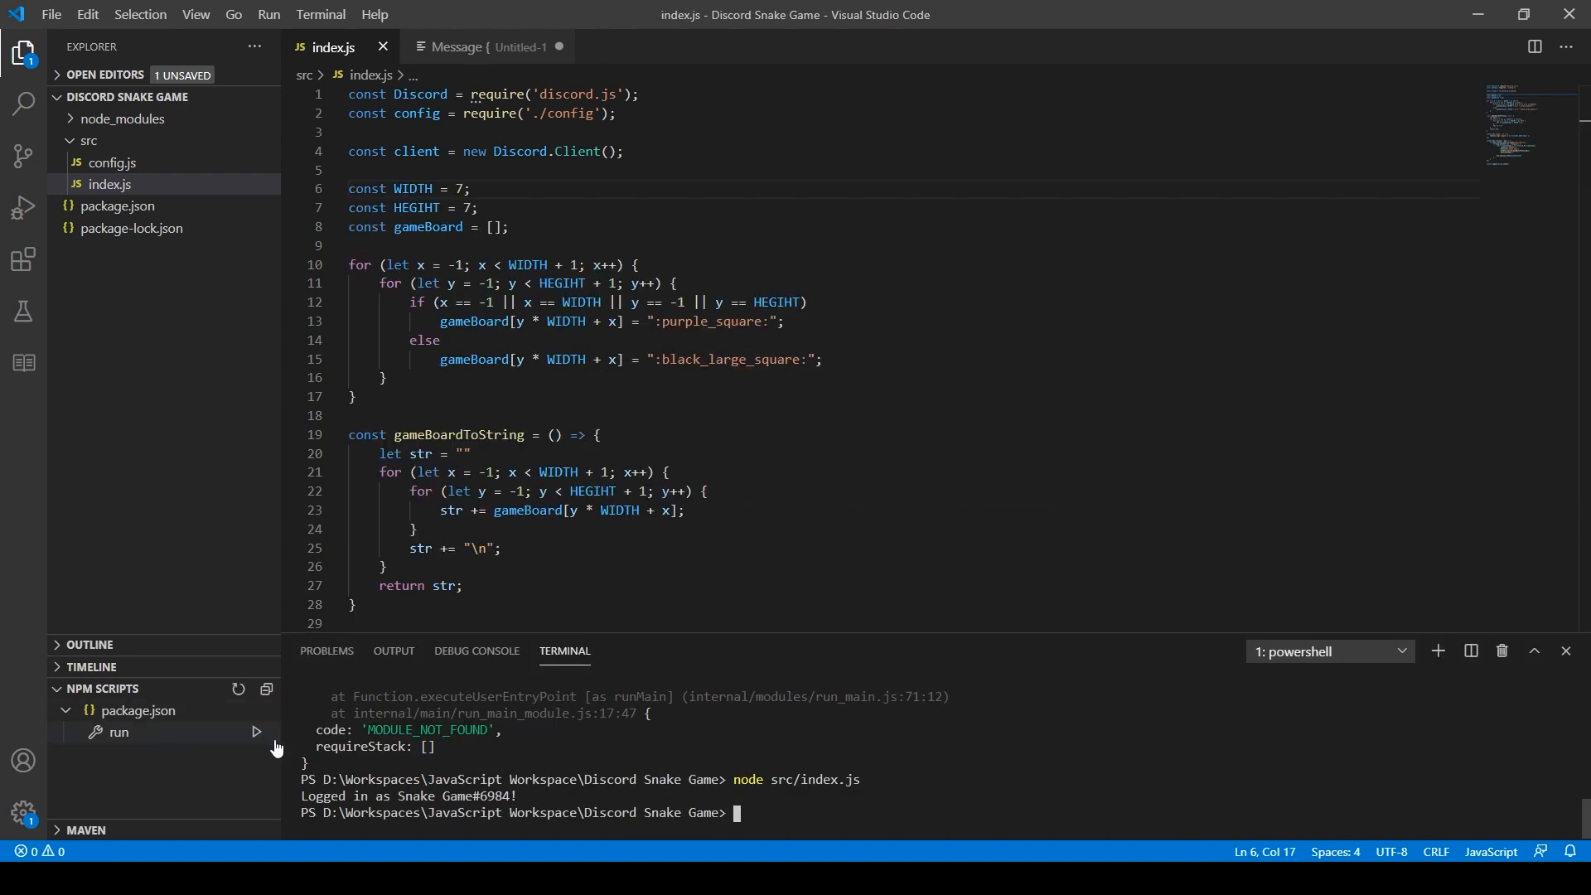
left_click(256, 732)
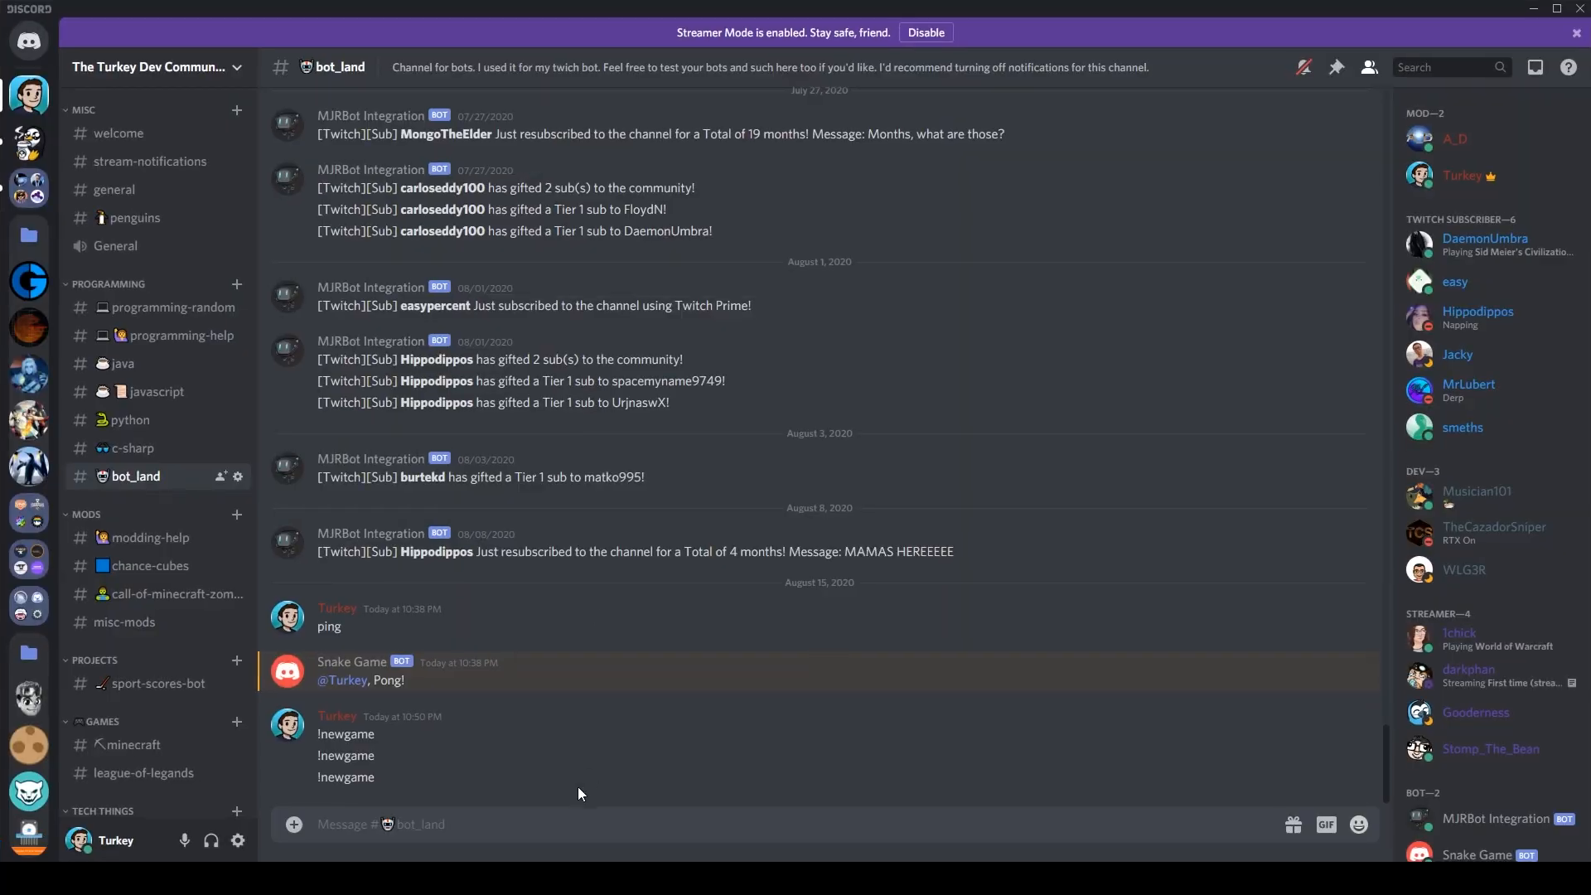
Send !newgame in #bot_land twice to get the bot's Snake Game embeds
type("!new")
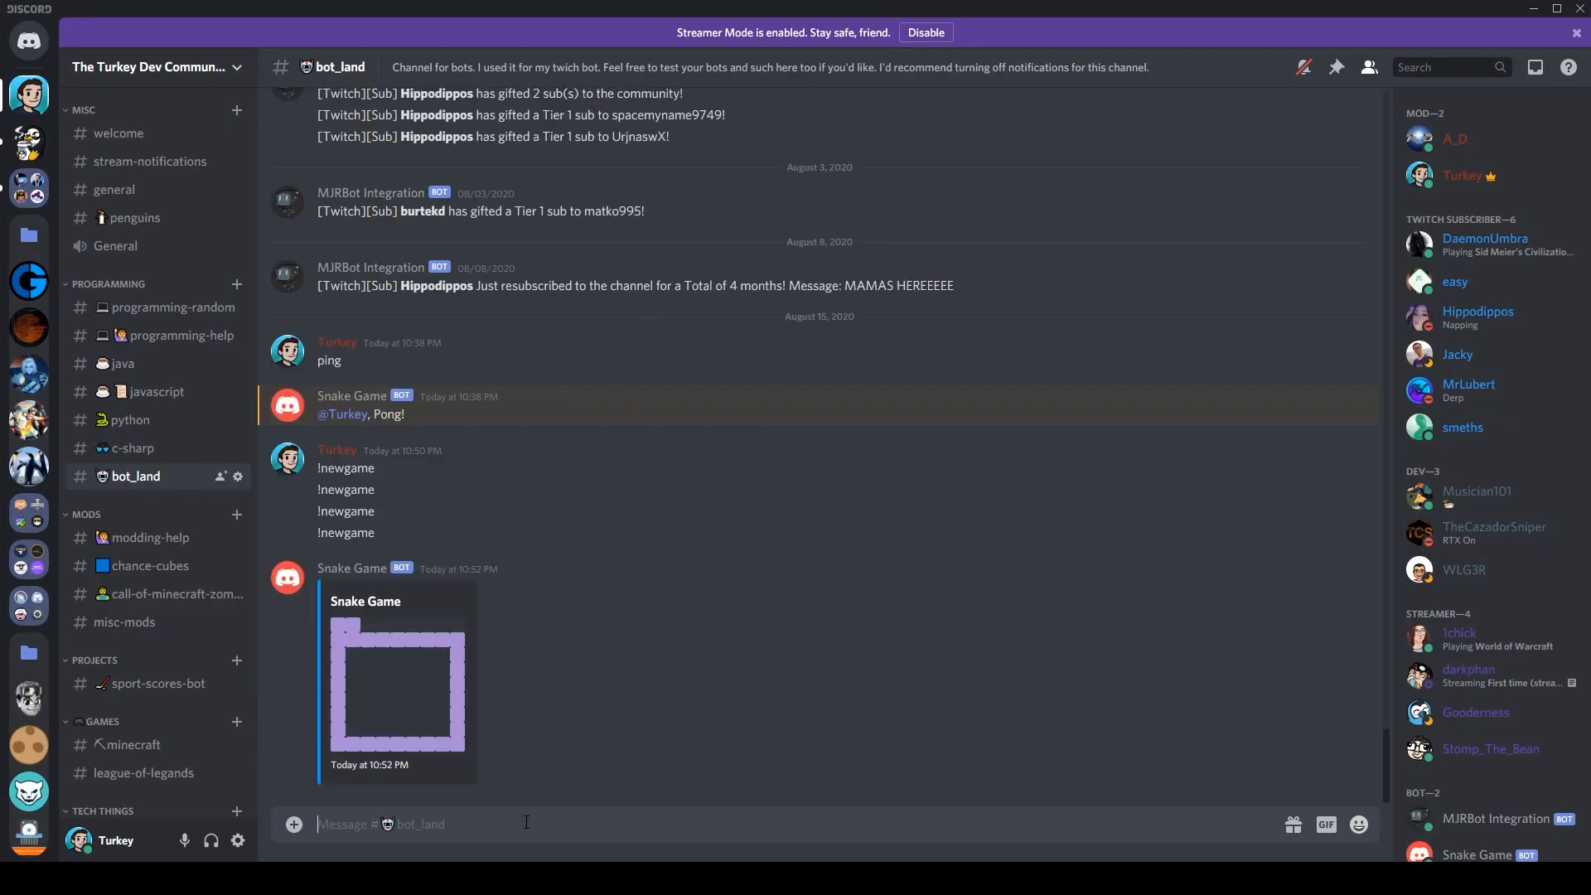
mouse_move(345, 624)
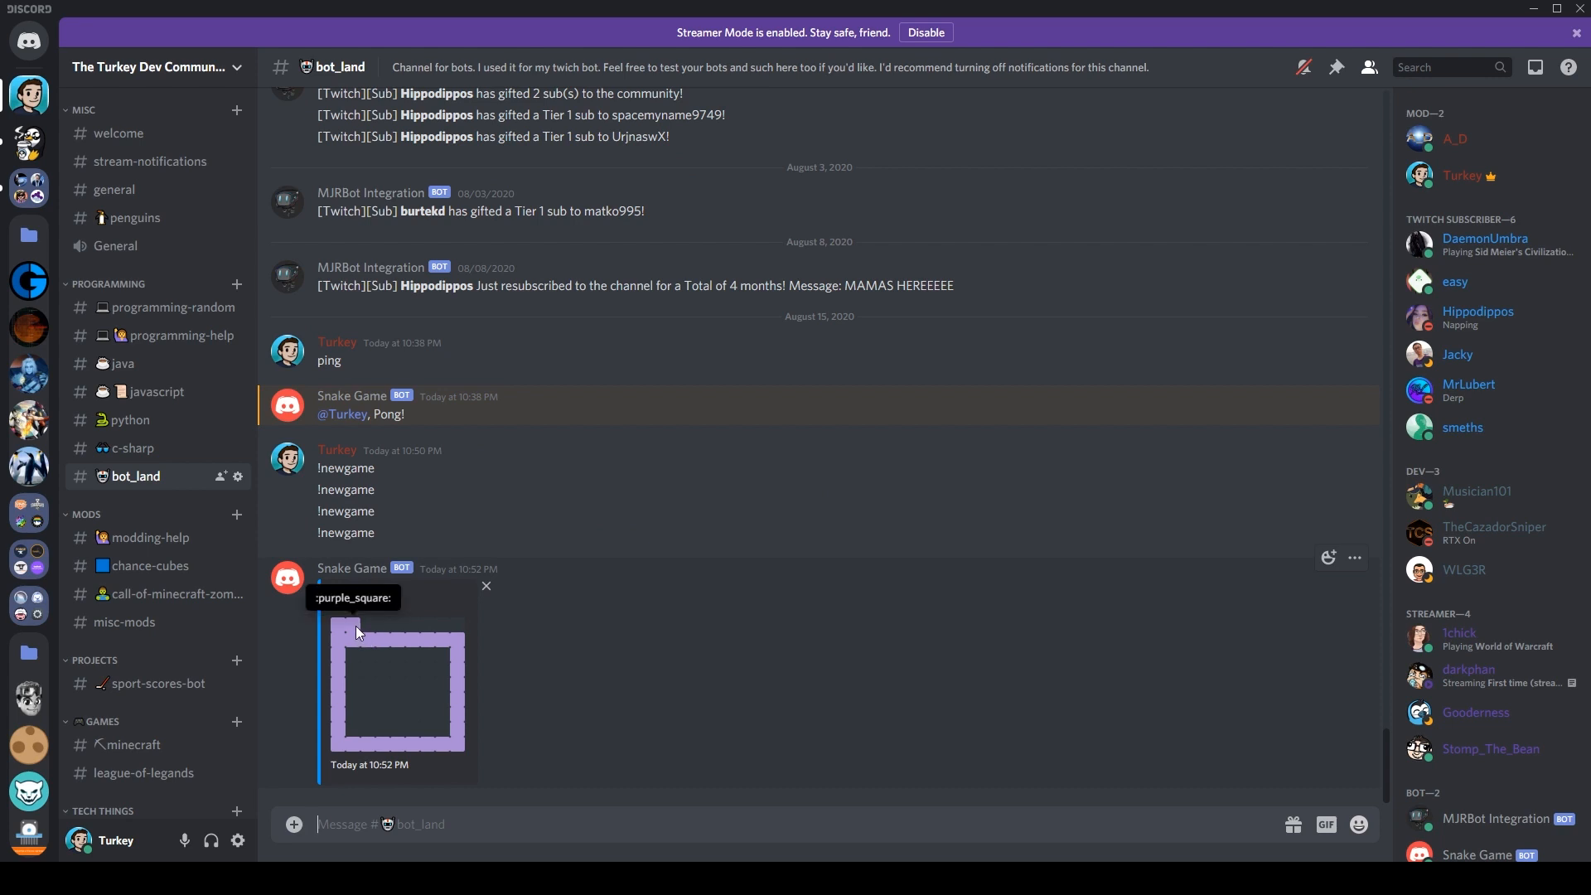
mouse_move(453, 659)
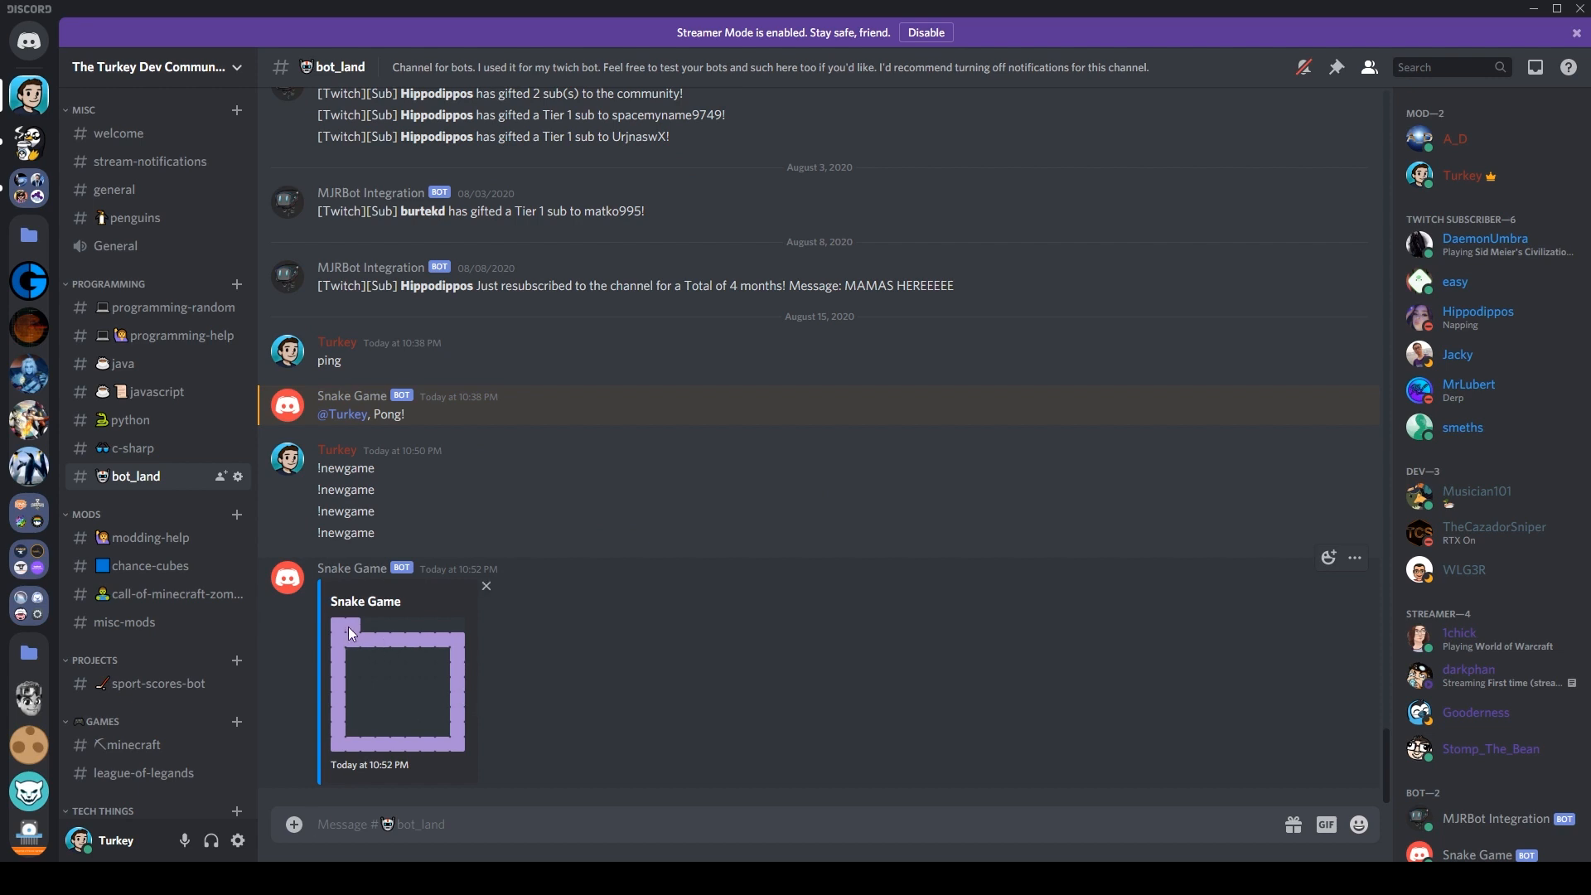
mouse_move(330, 714)
type("!newgam,e")
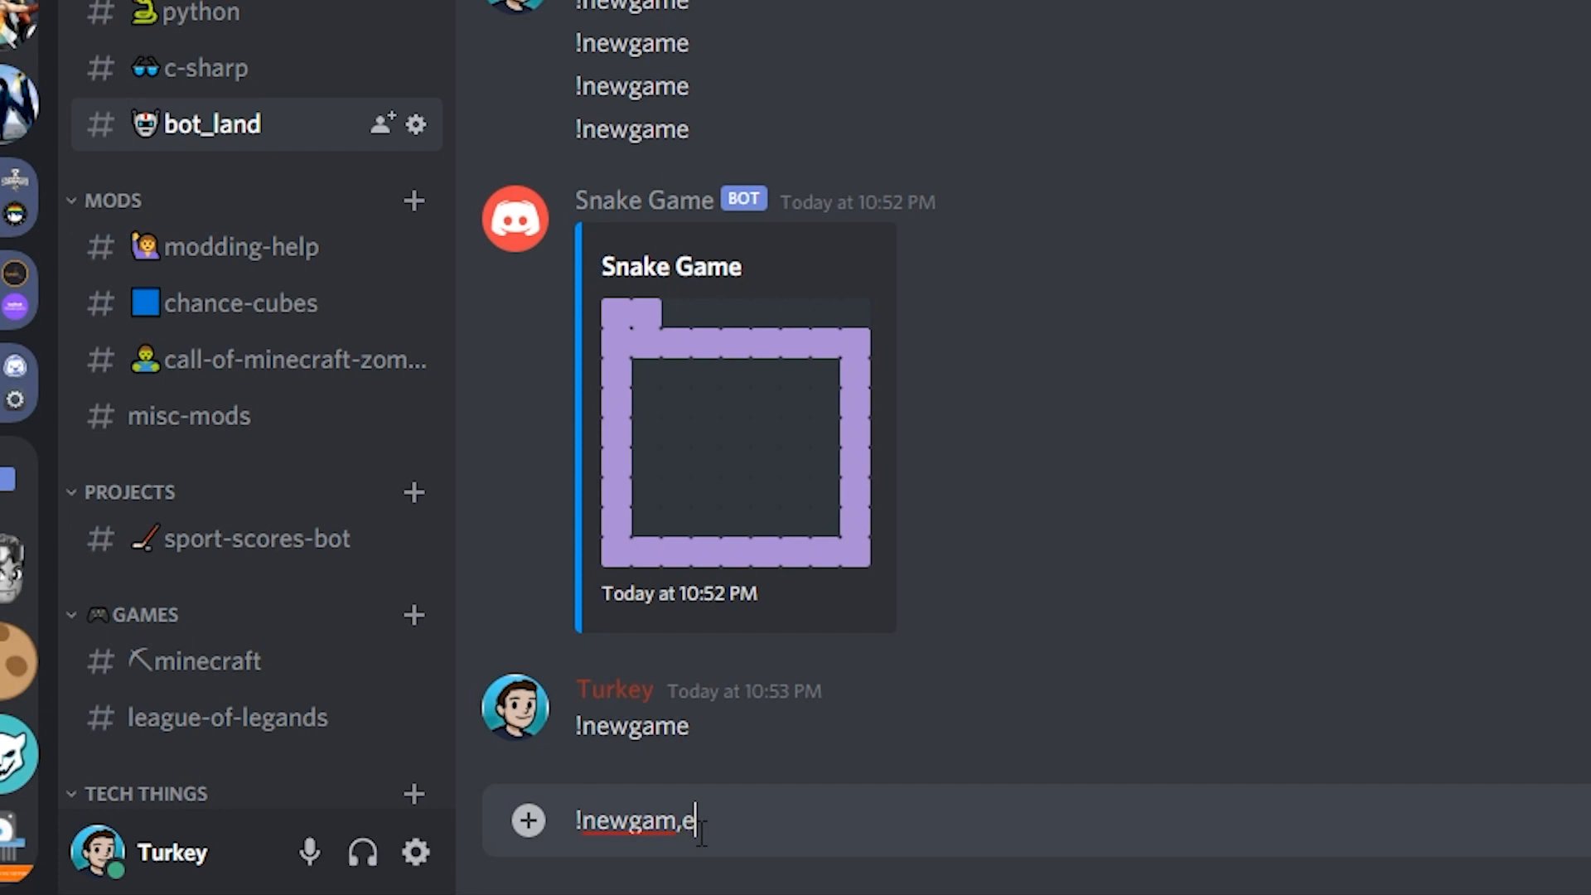
key("Return")
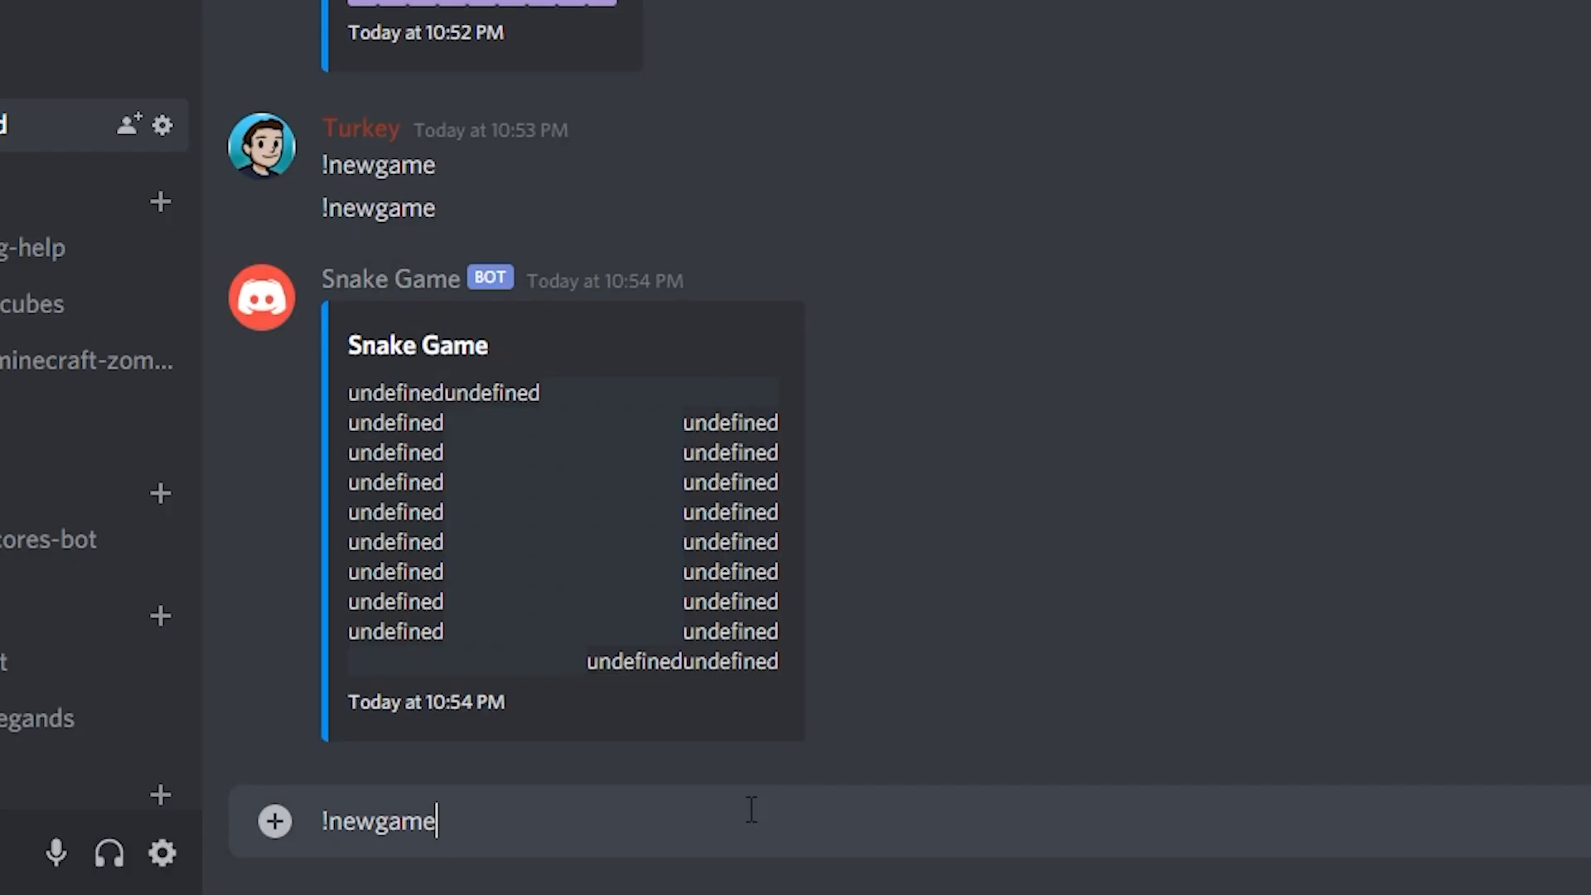
key("Return")
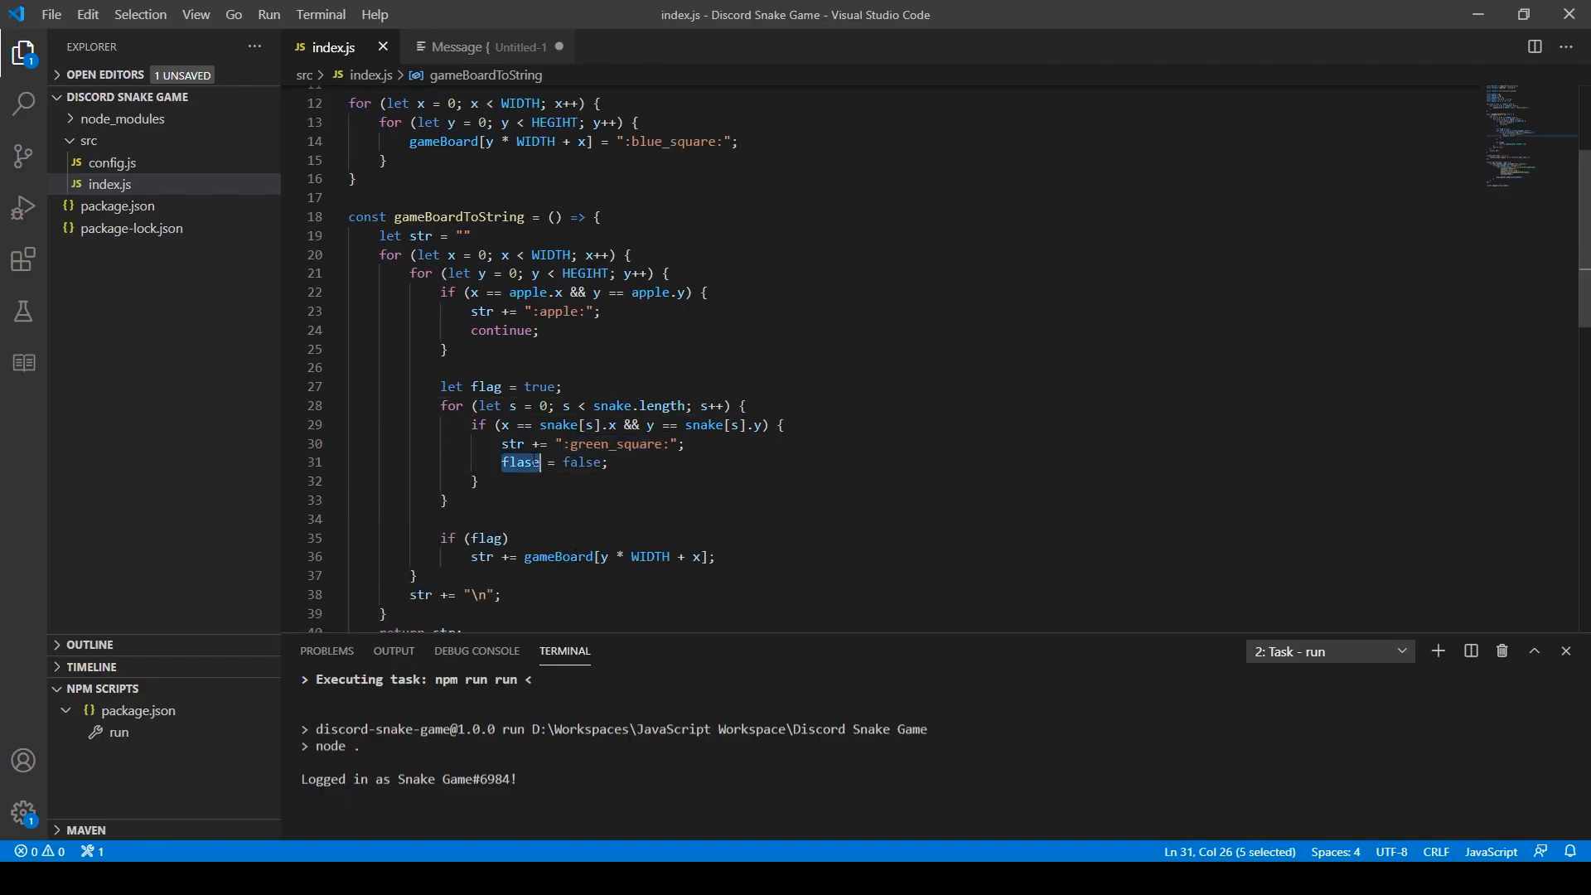
Swap the green square and apple emoji names for emoji characters and save index.js
type("flag")
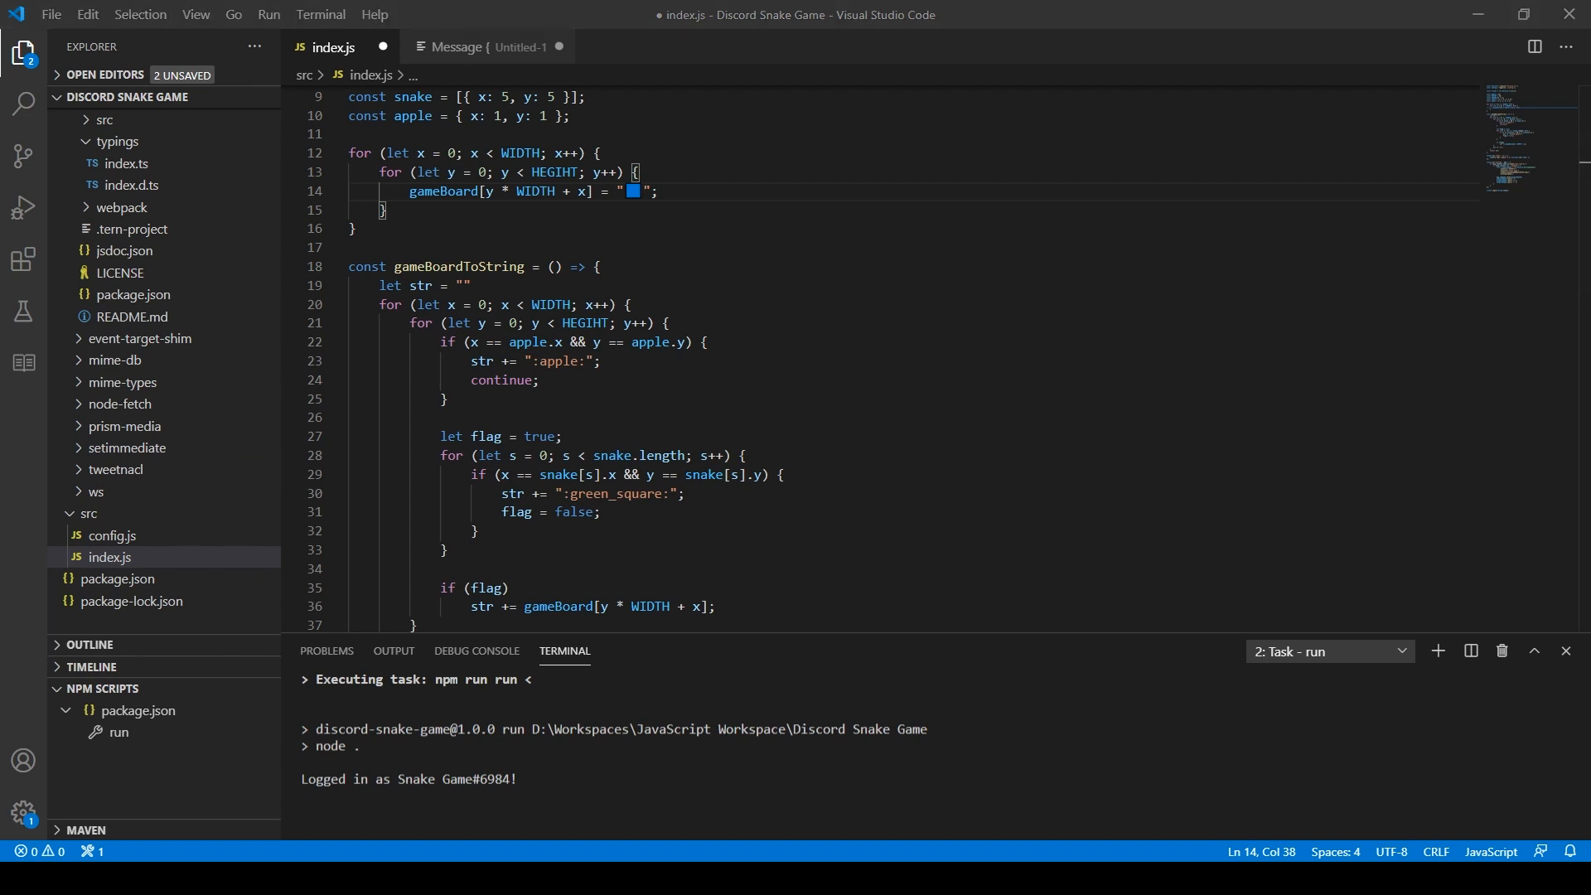
double_click(614, 494)
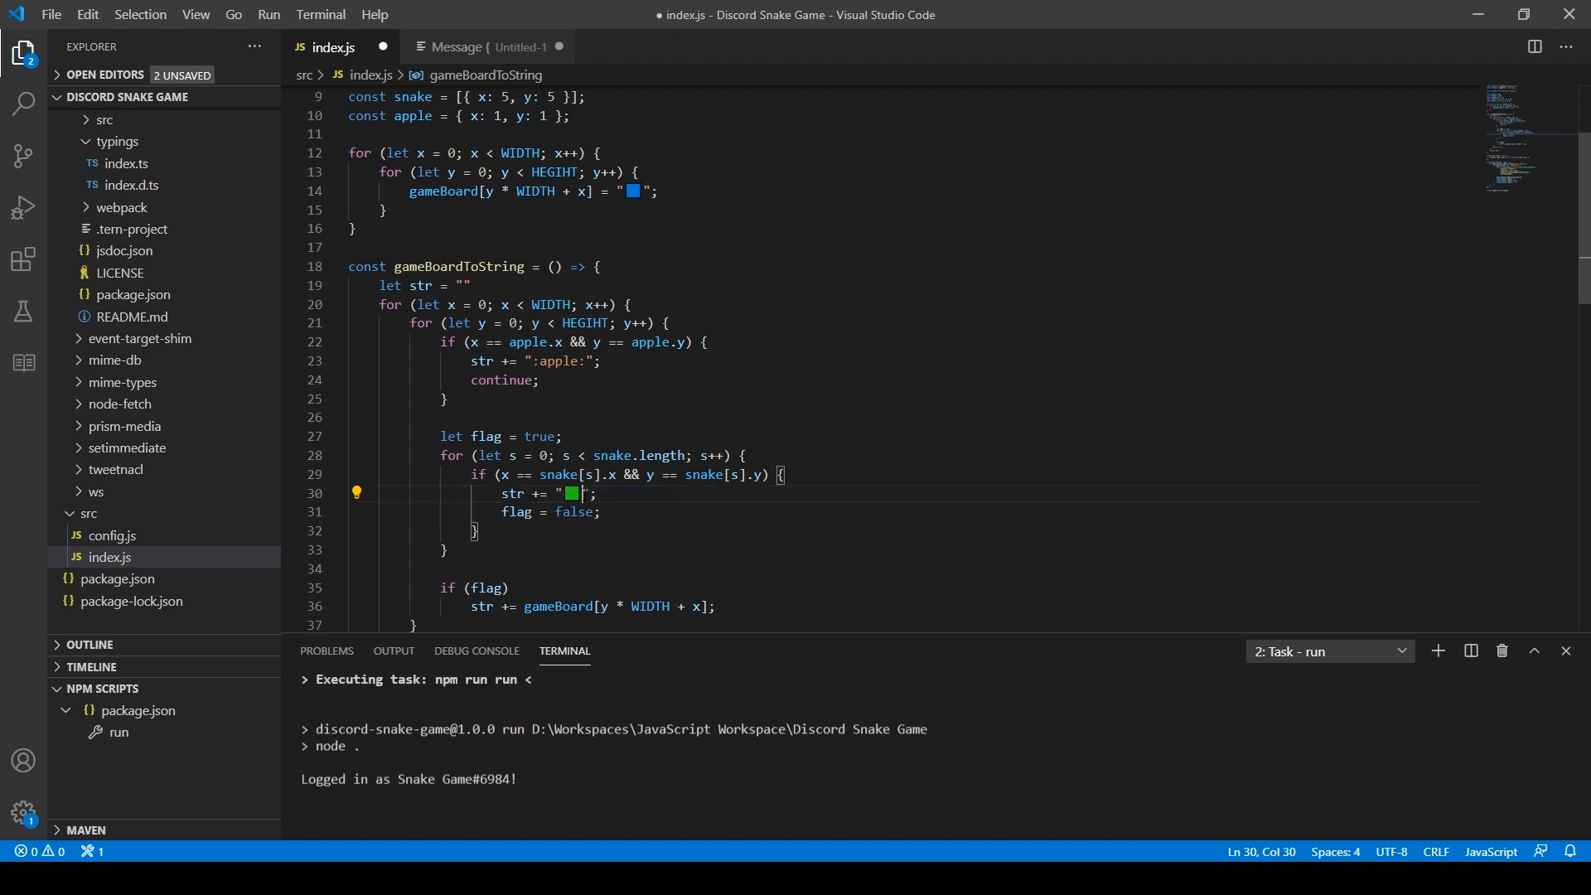
double_click(556, 360)
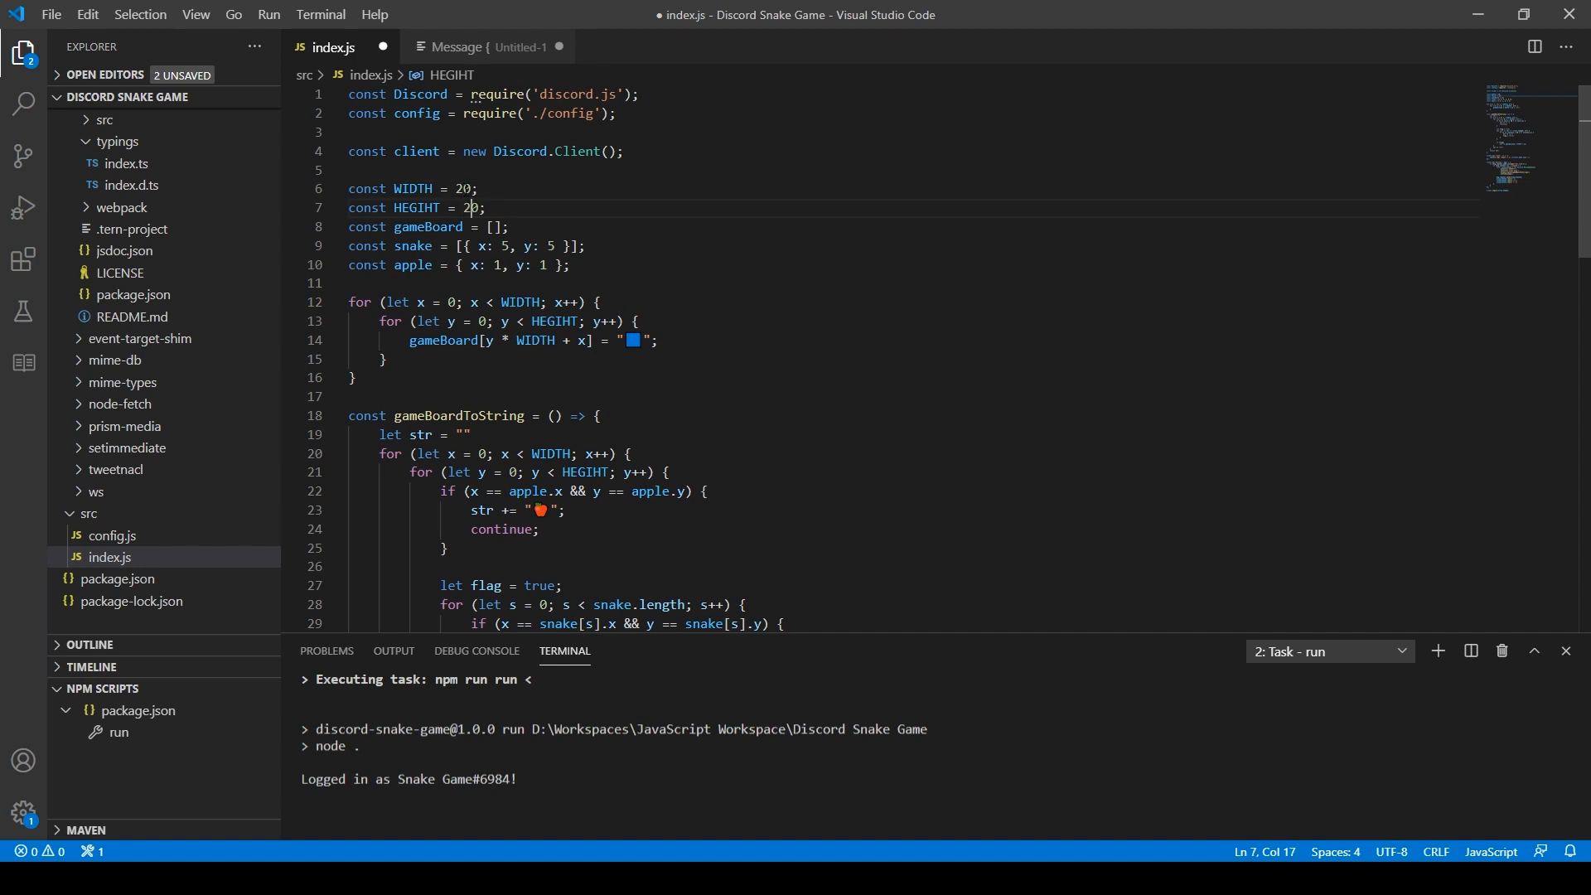
key("ctrl+s")
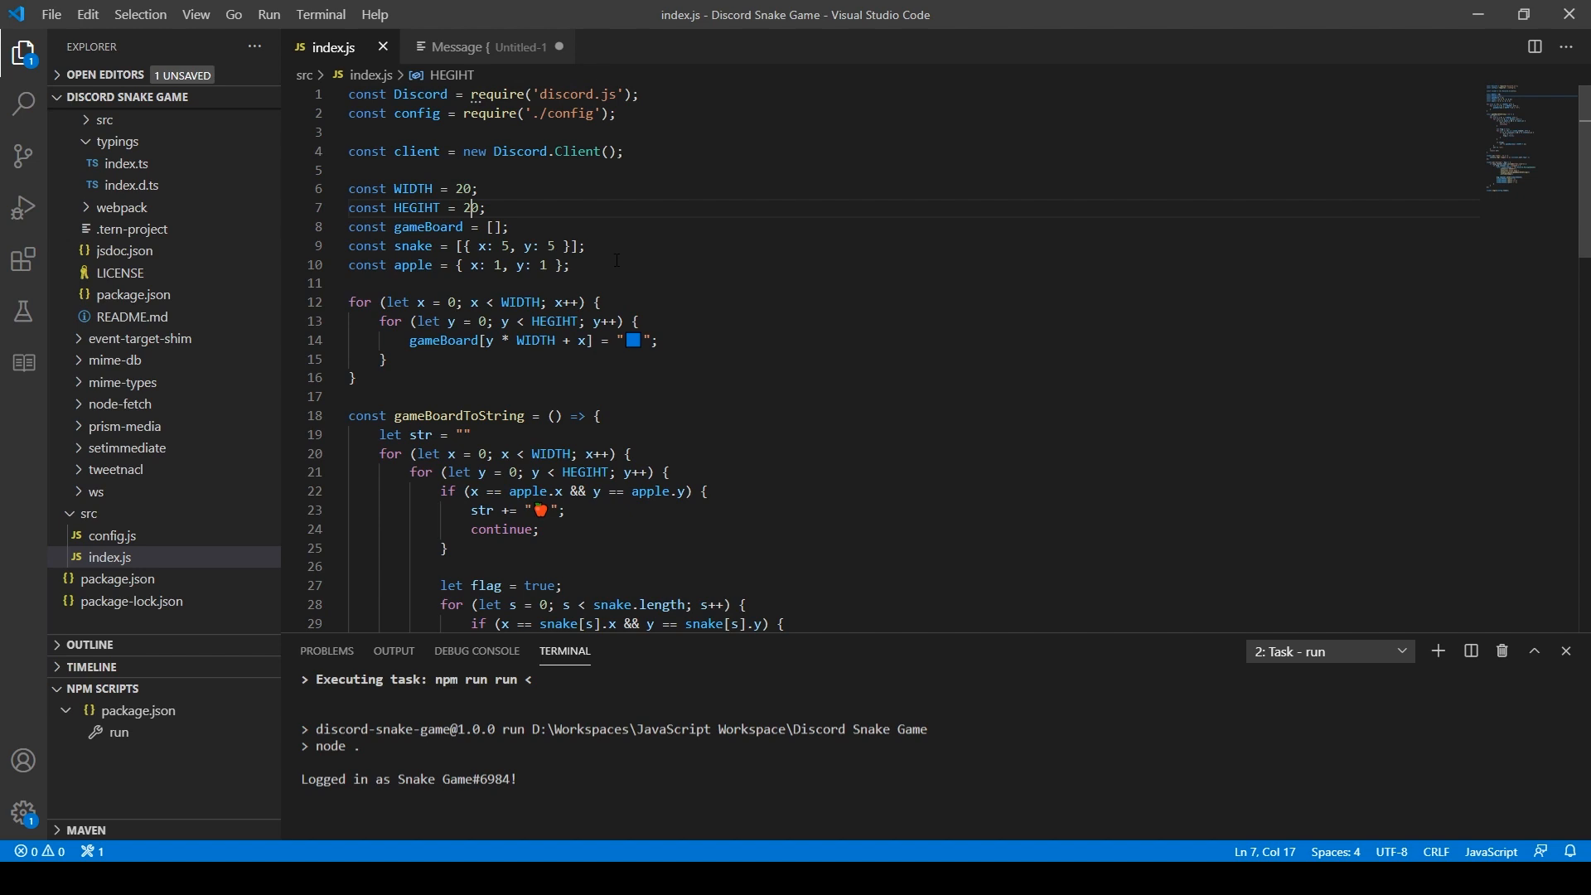
scroll("down", 3)
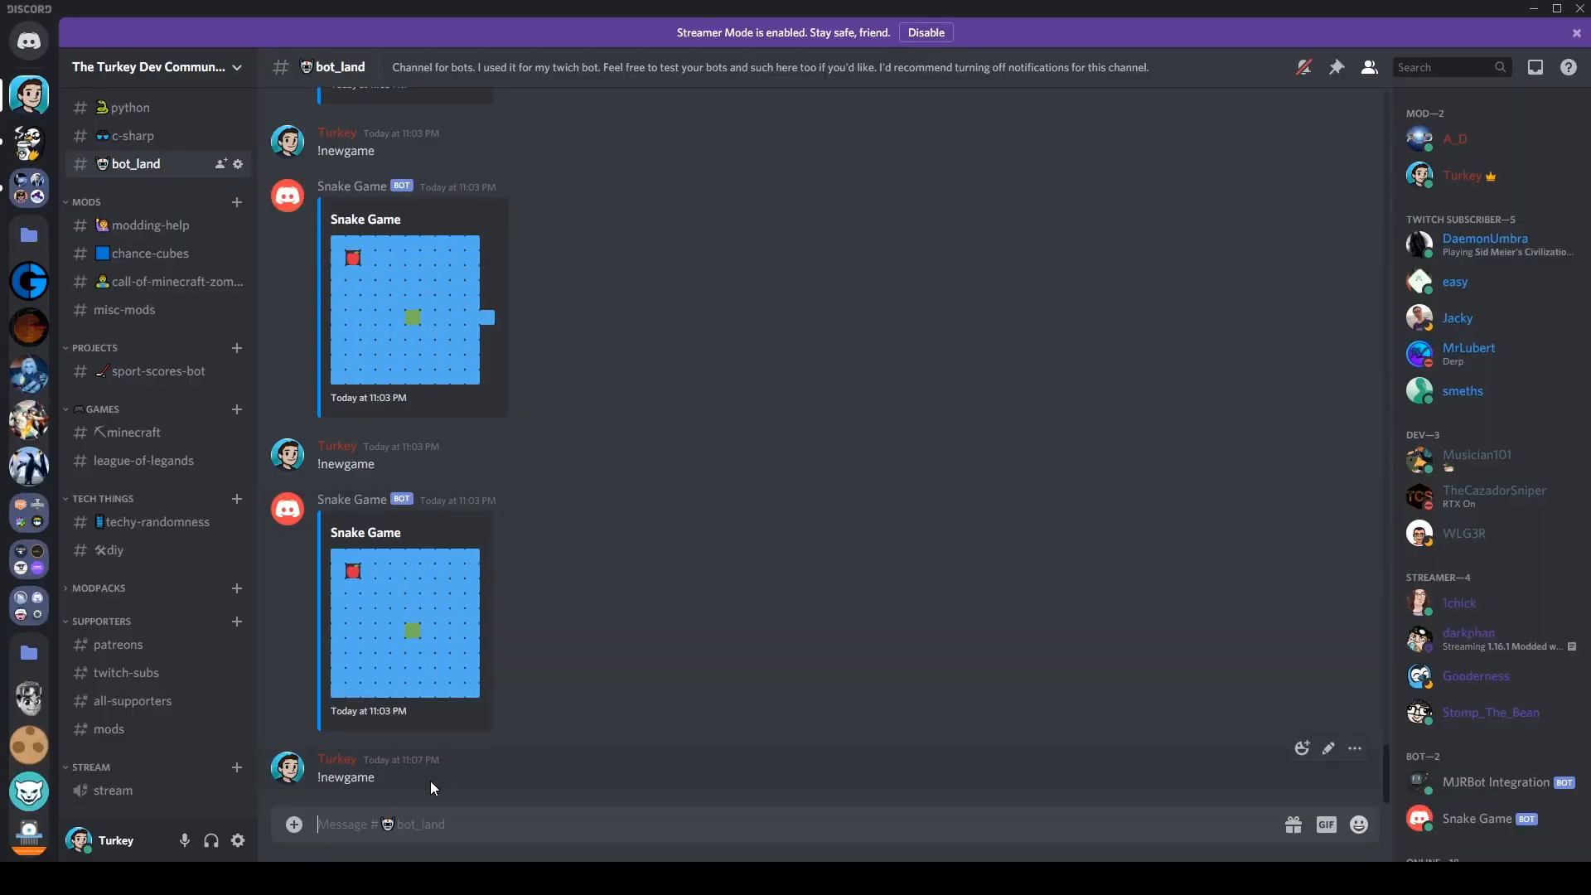
Send !newgame in #bot_land to post the blue board with apple and snake
type("!newgame")
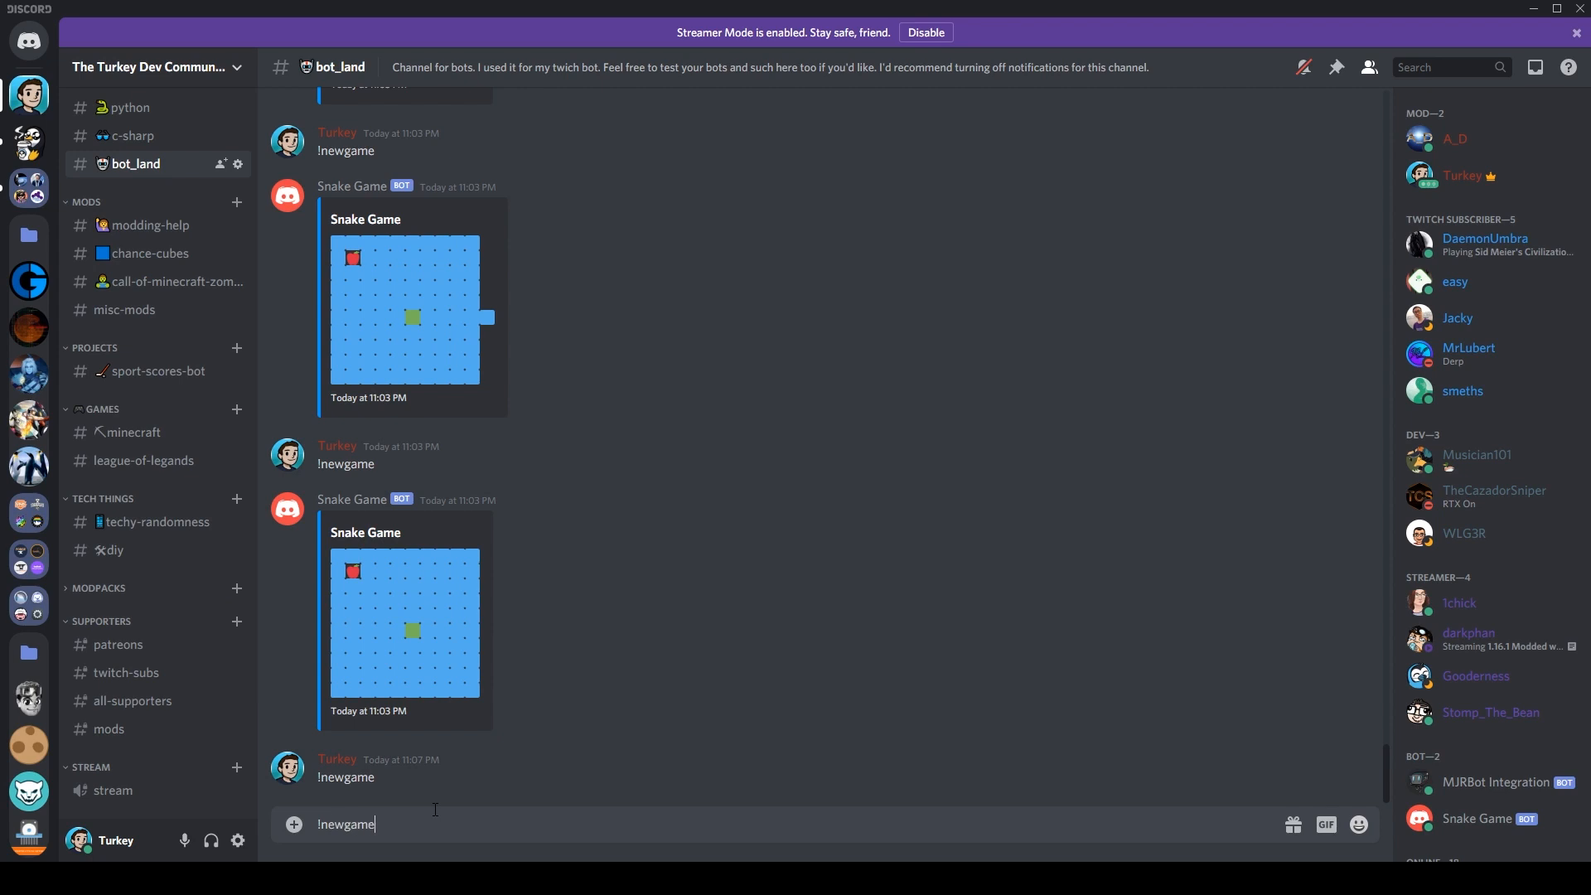
key("Return")
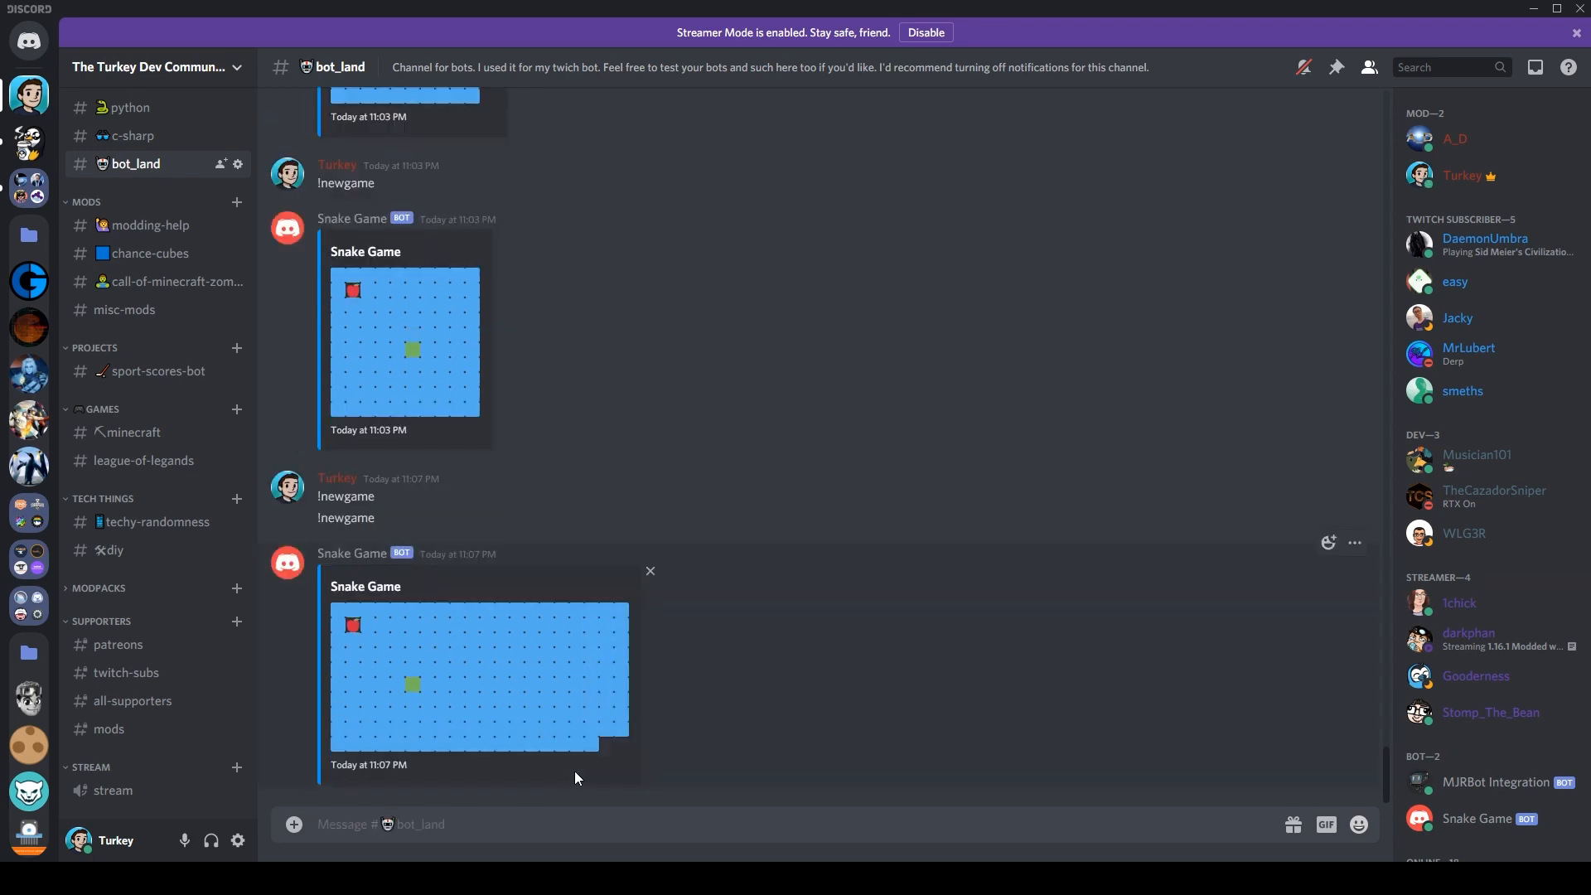
mouse_move(619, 754)
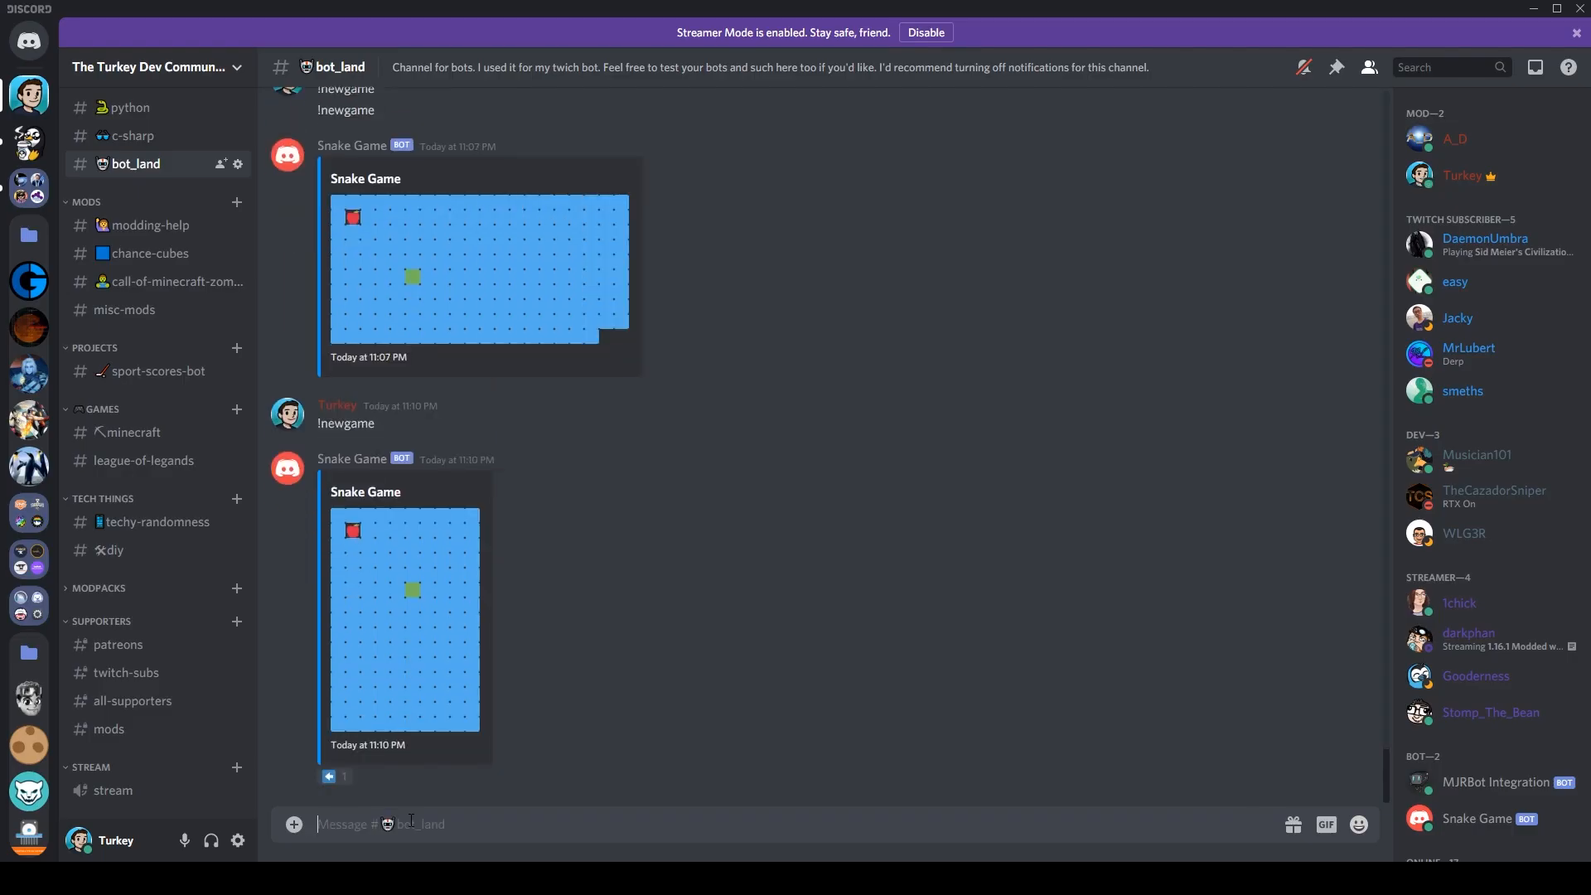
mouse_move(342, 524)
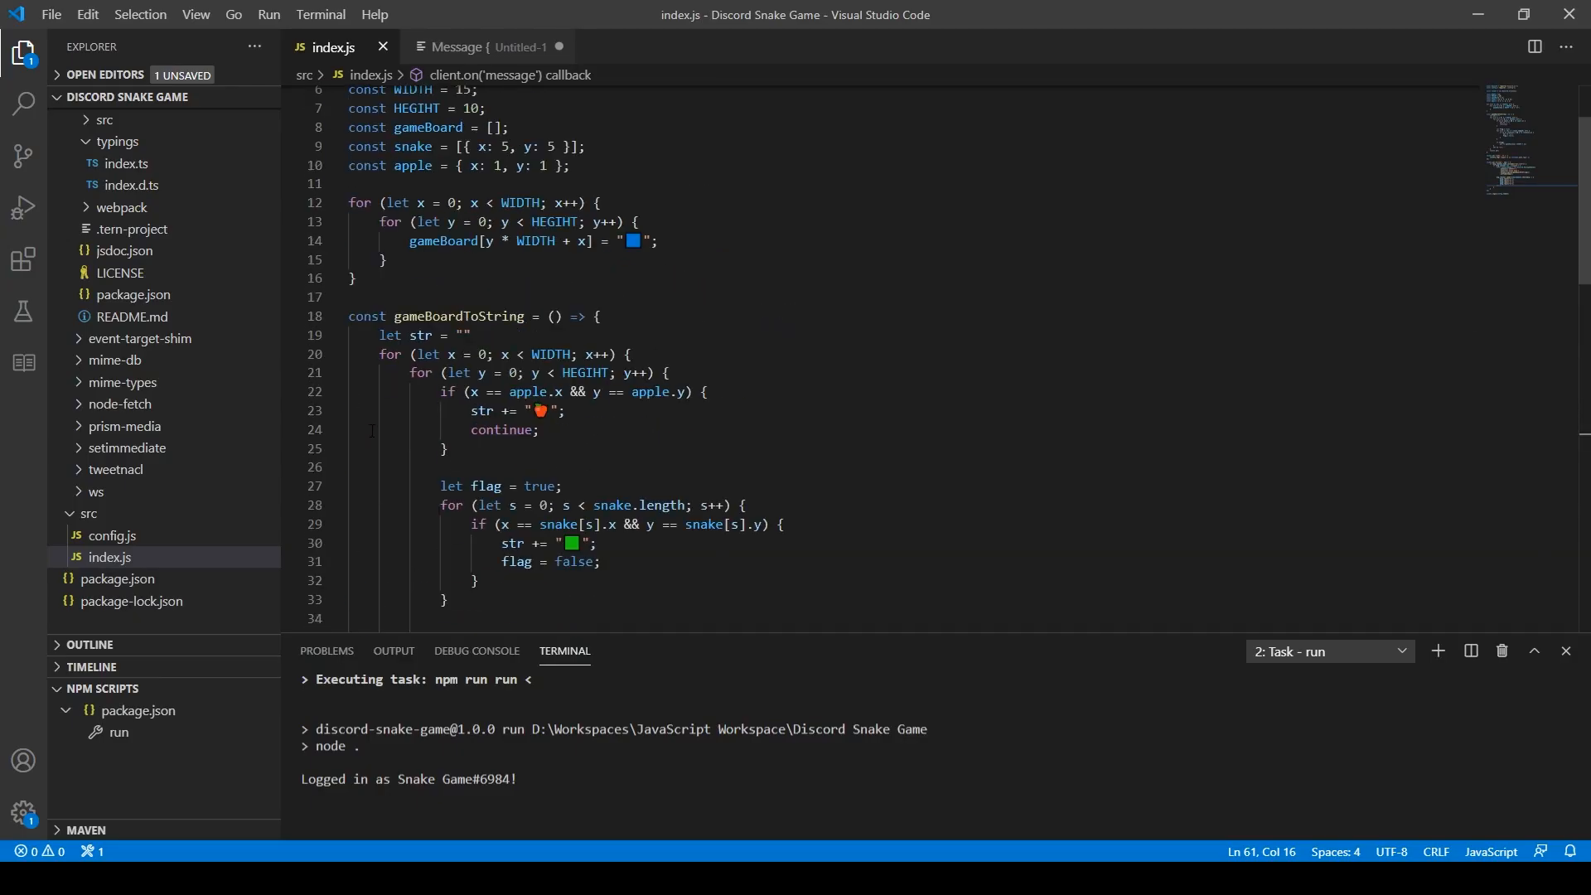
Add per-arrow awaitReactions branches, a snakeHead constant and a 'Game Over!' catch
double_click(411, 189)
type("if (reaction.emoji.name === '⬅️') {")
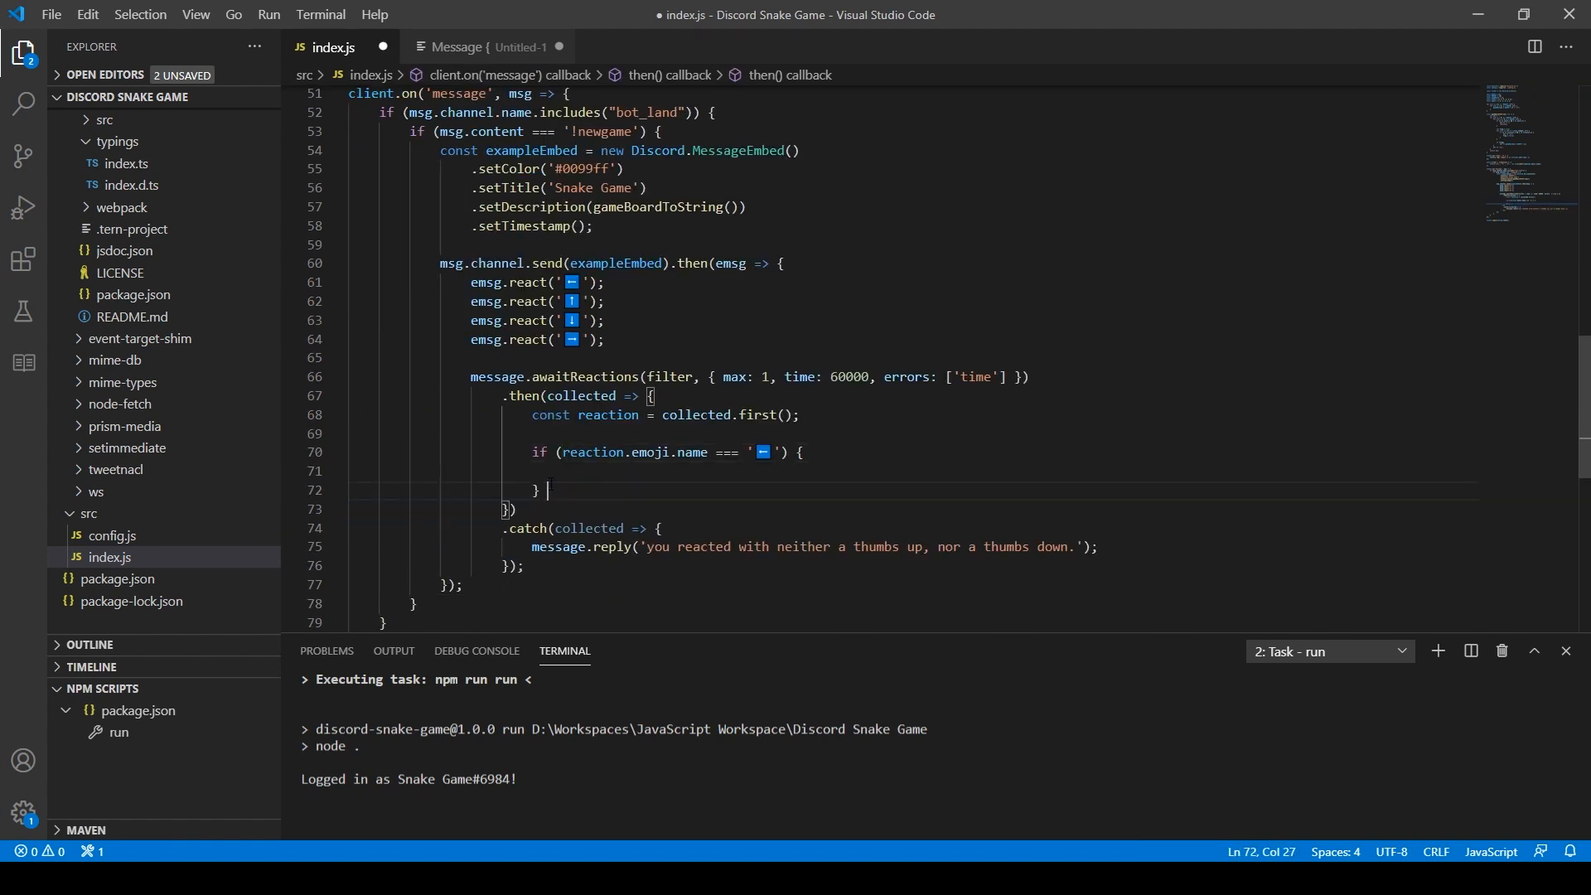
key("Backspace")
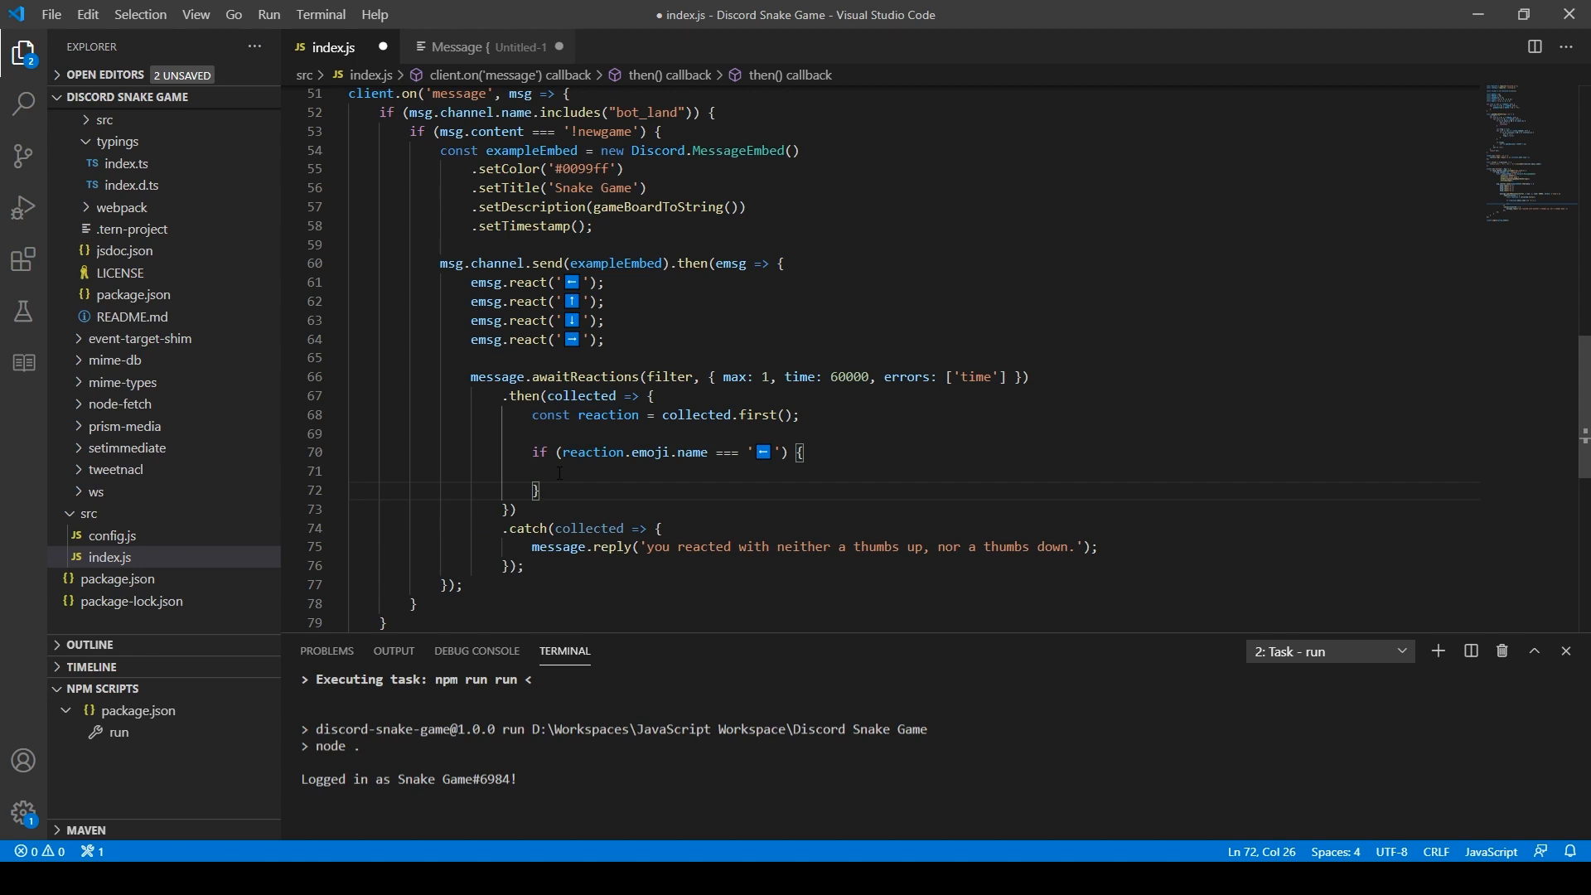
scroll("up", 3)
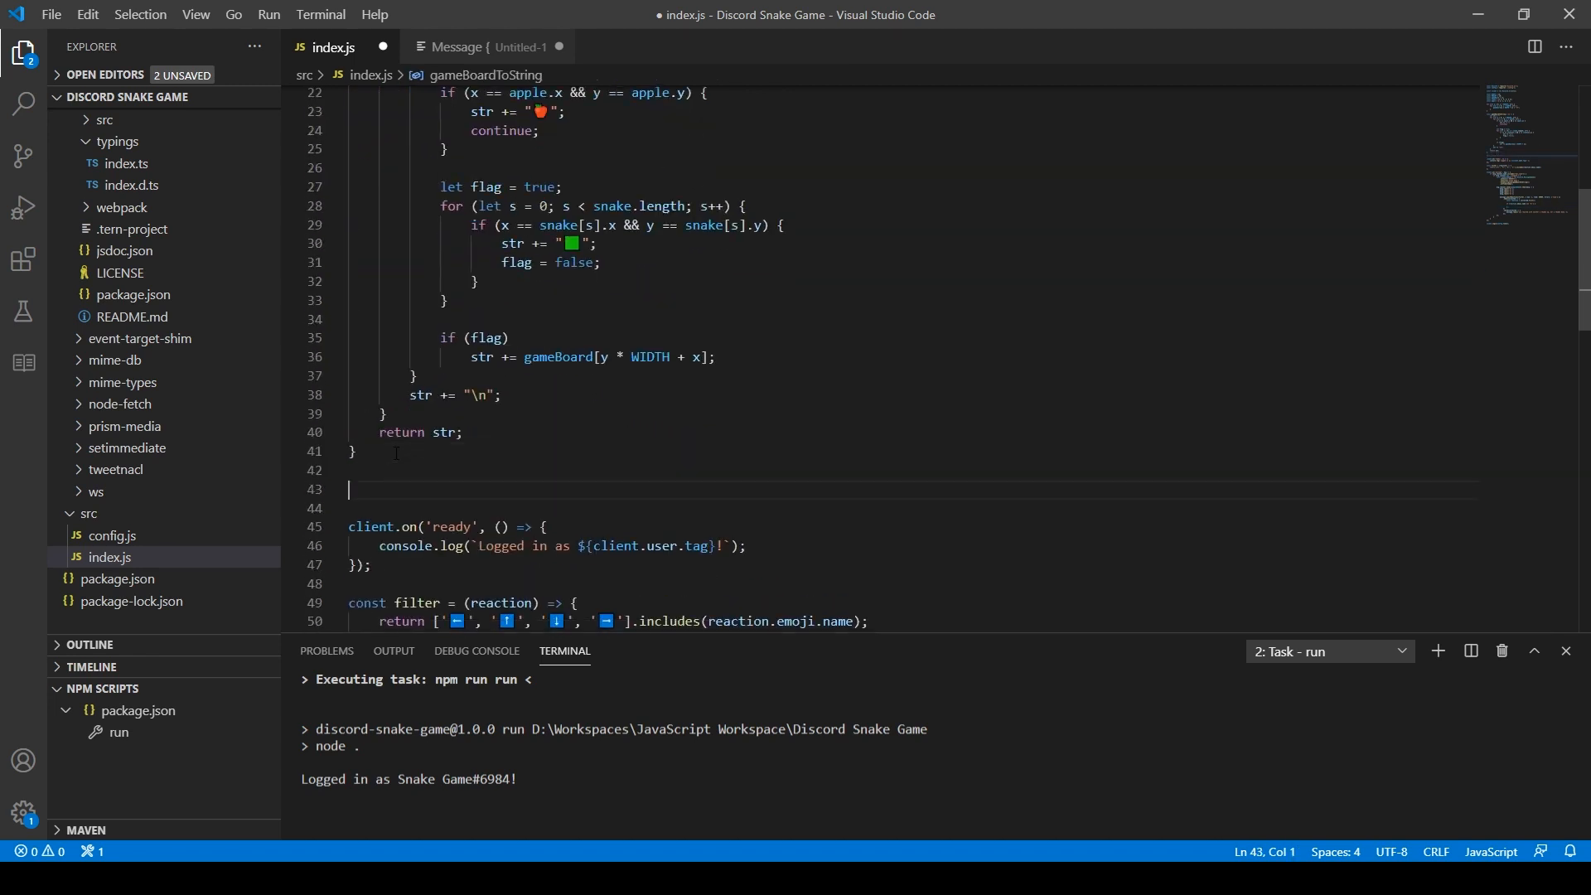
type("const step")
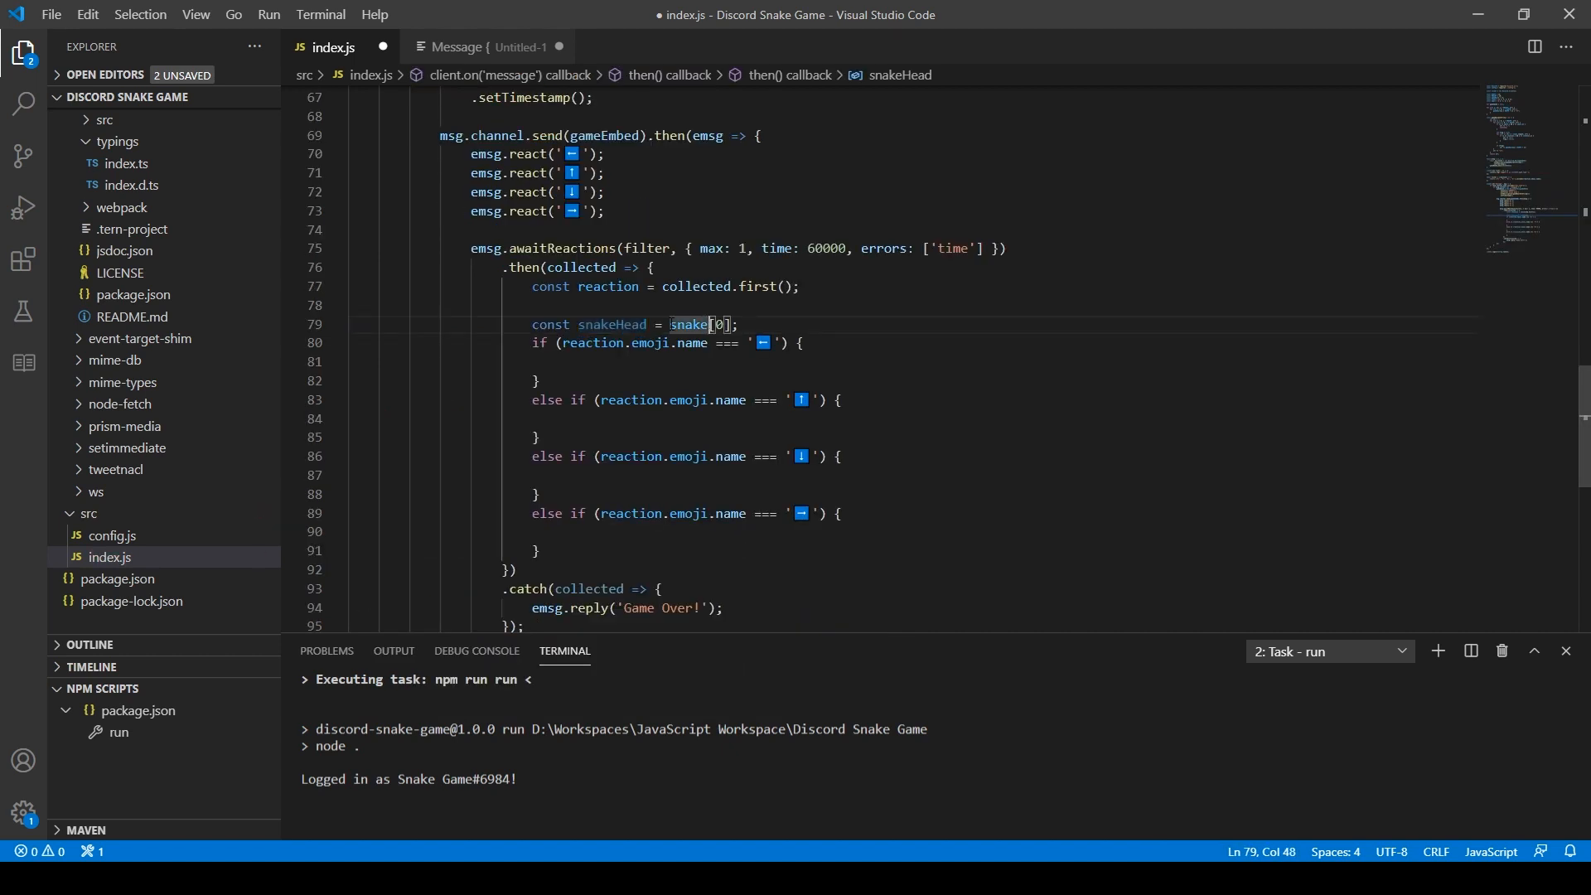
left_click(740, 325)
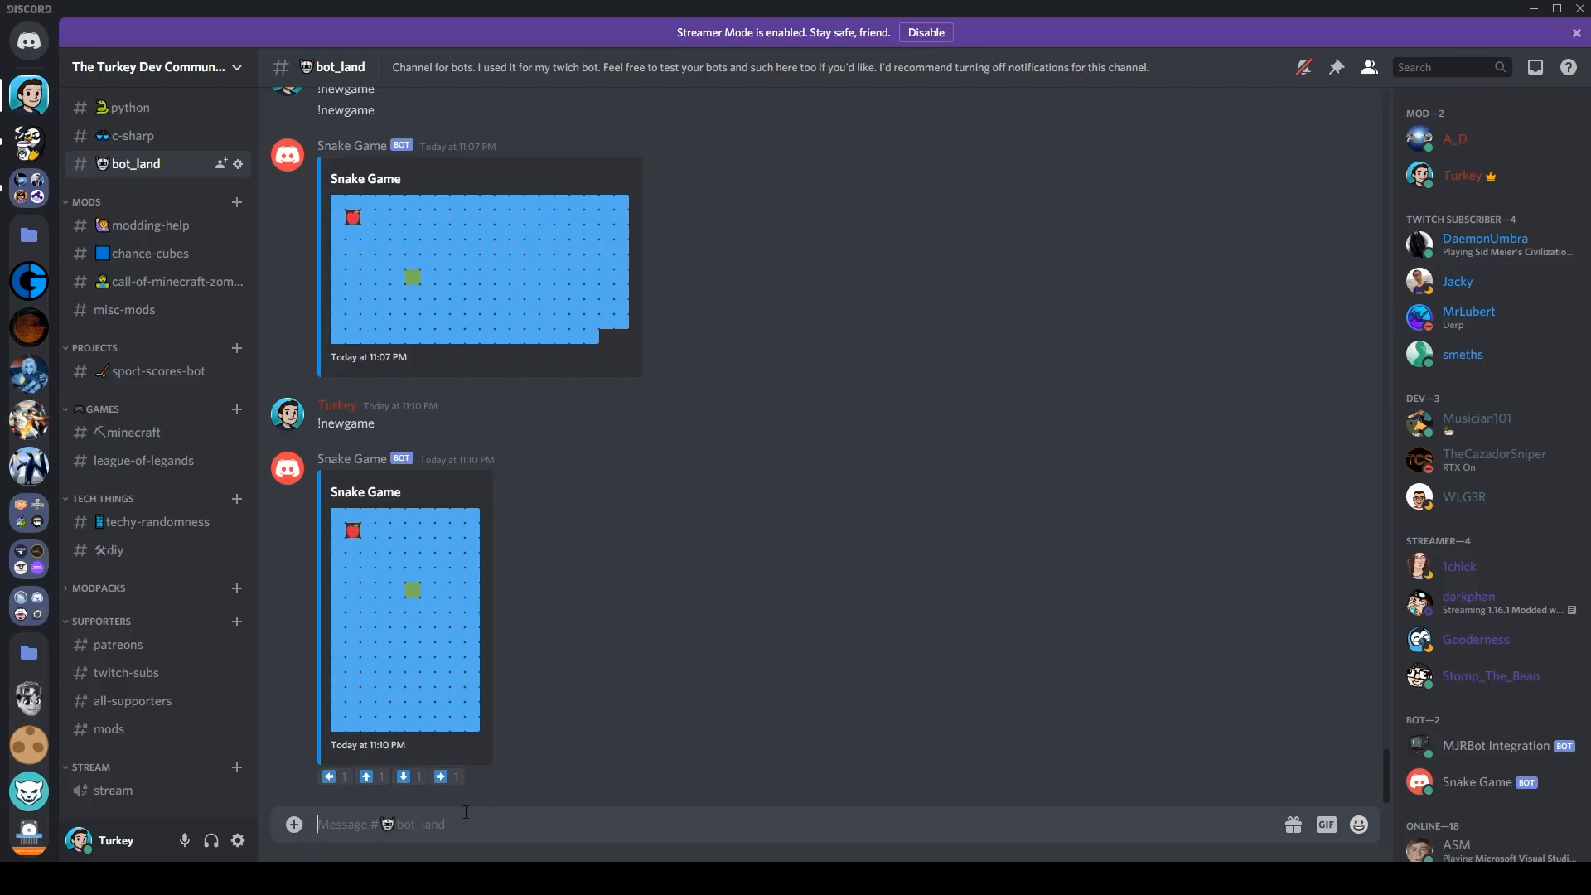
Send !newgame, click the up-arrow reactions, then send !newgame again
type("!newgame")
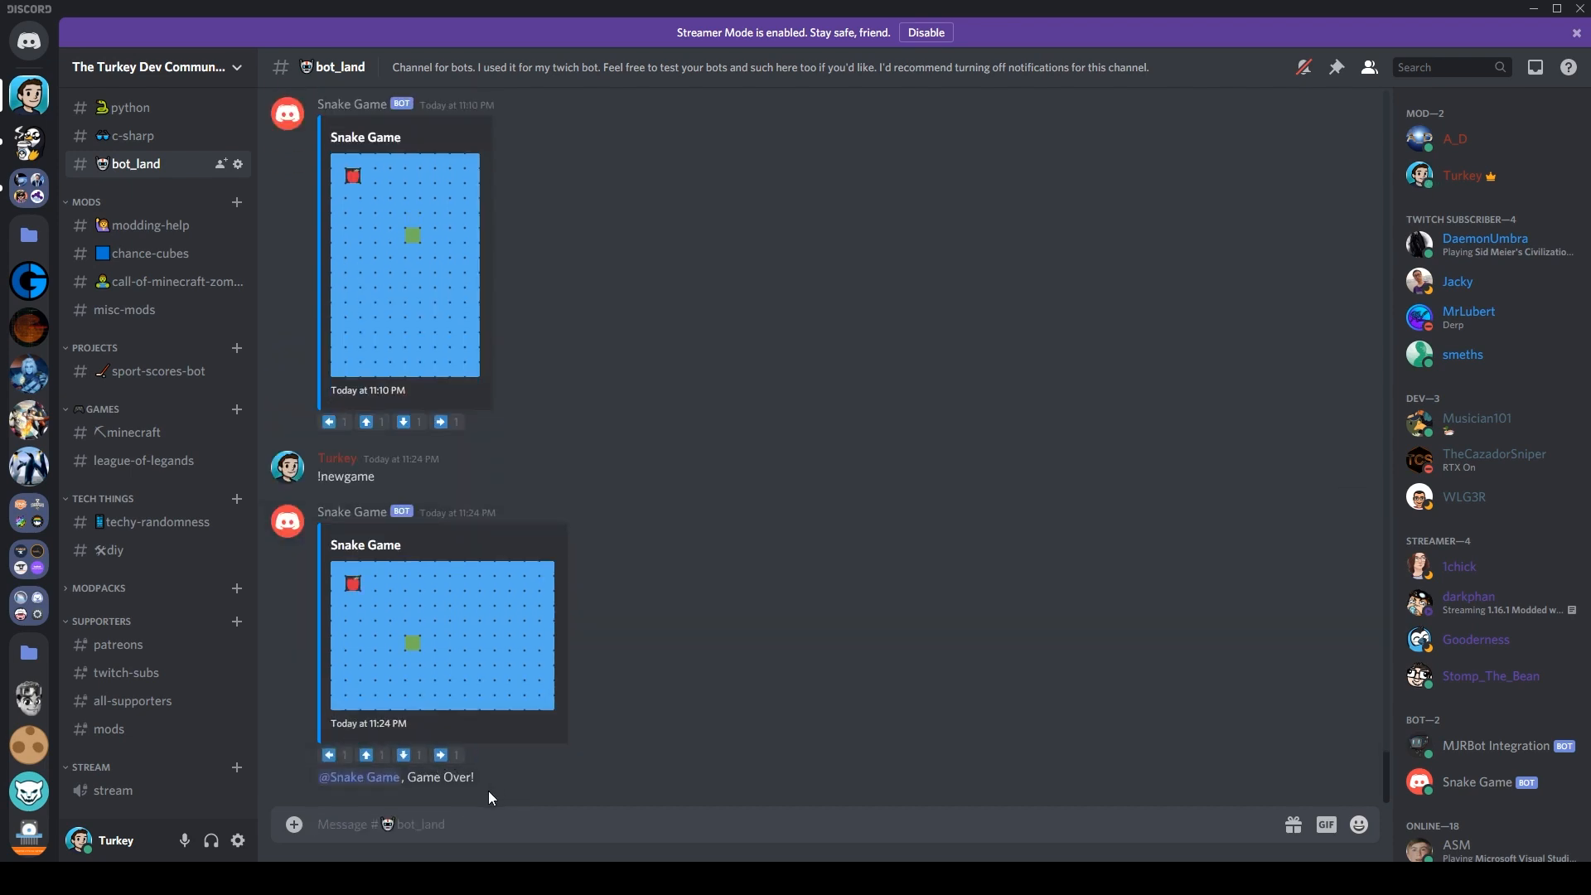
left_click(370, 754)
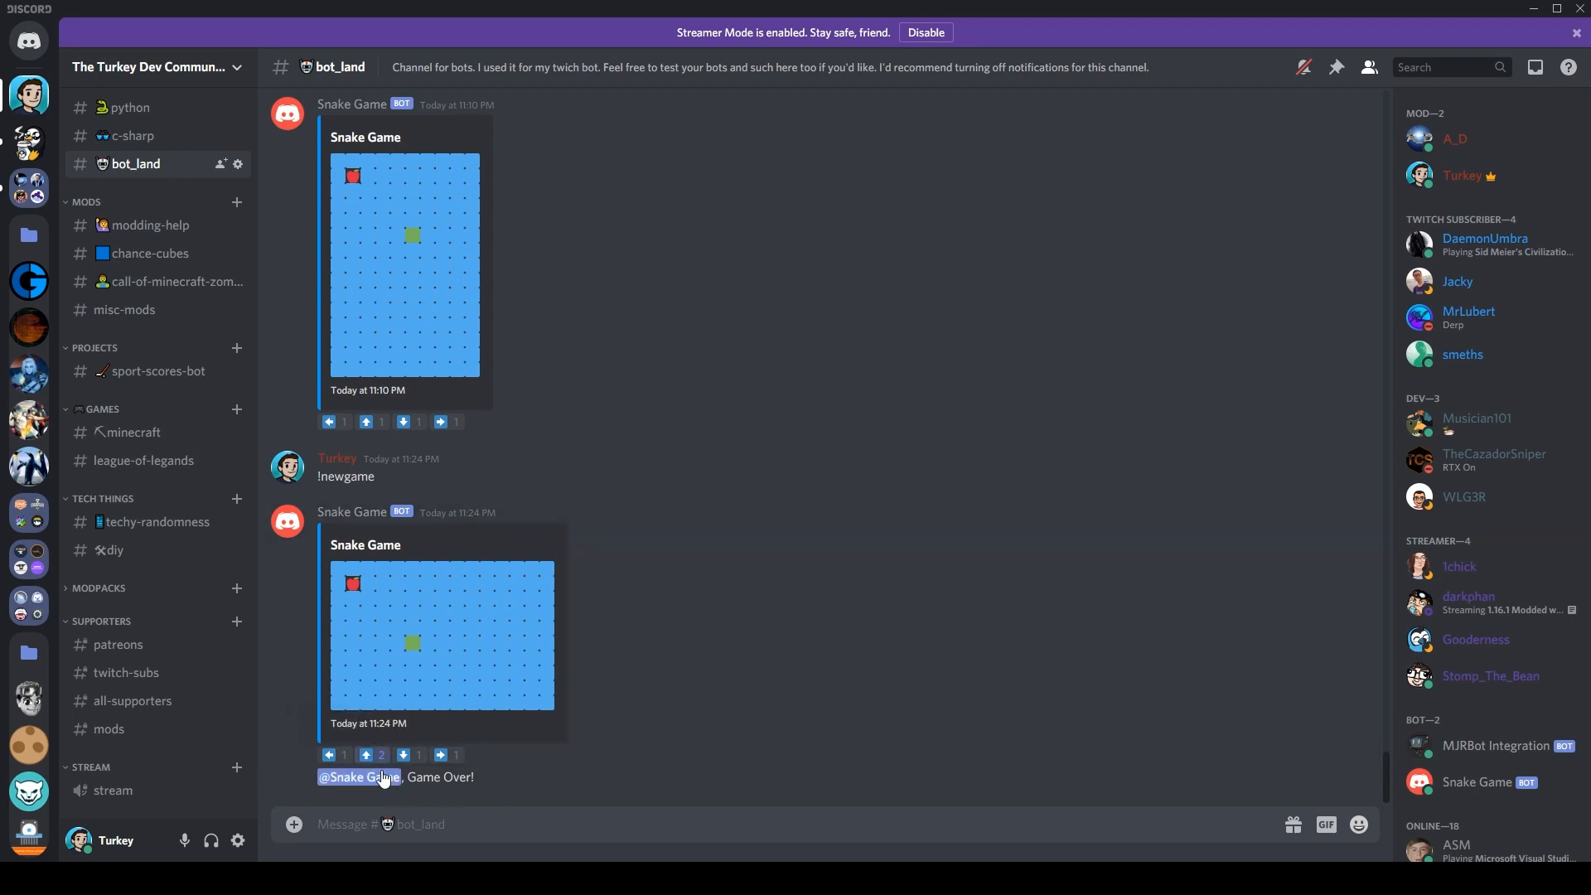
mouse_move(368, 755)
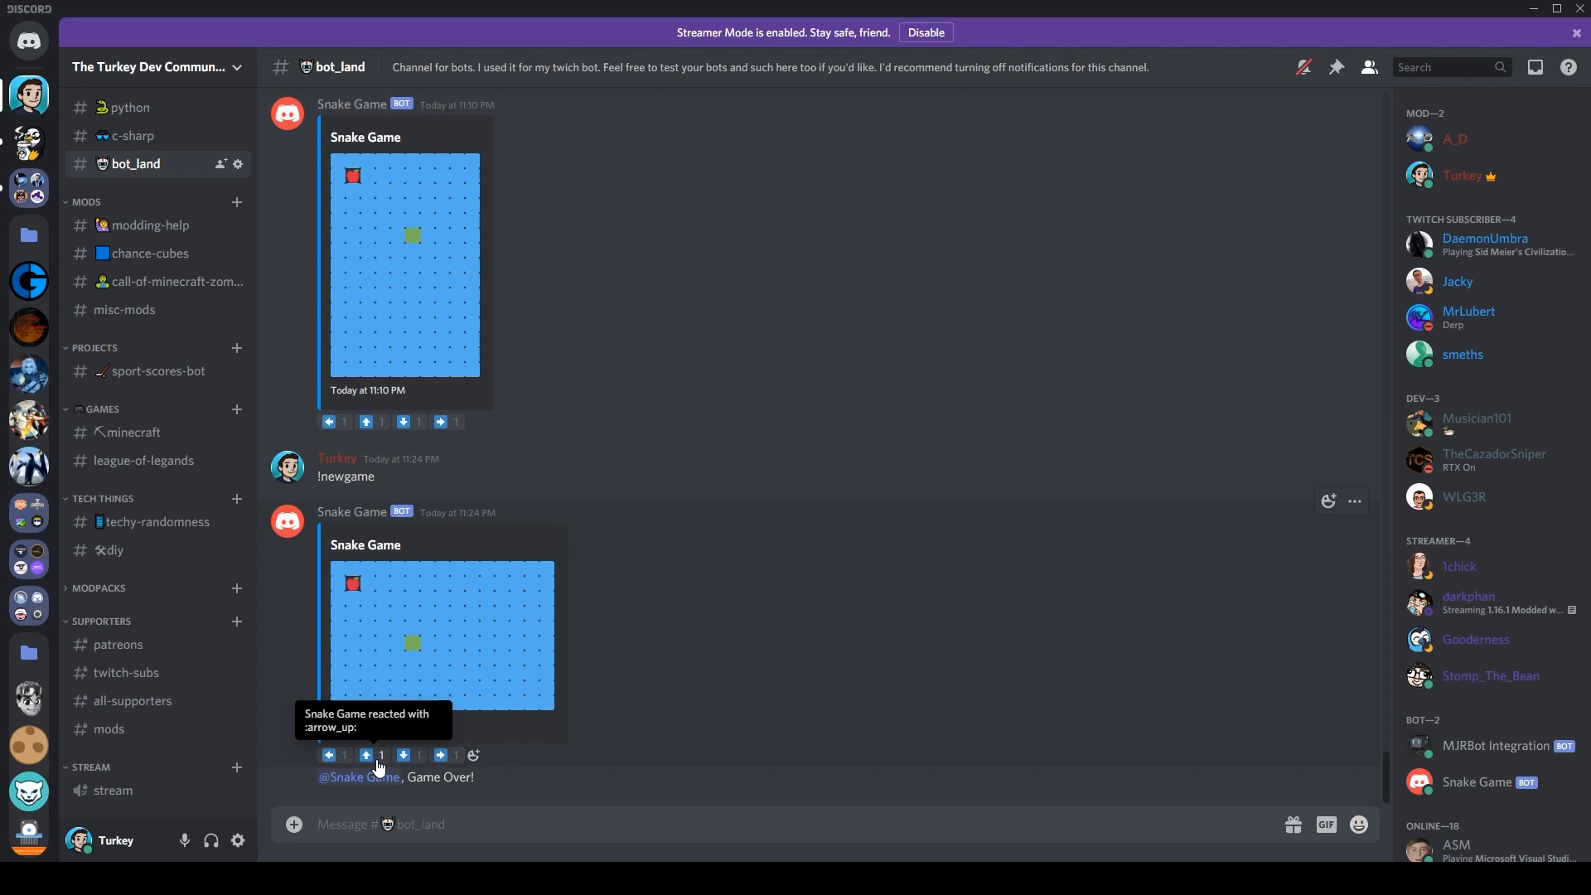
left_click(403, 754)
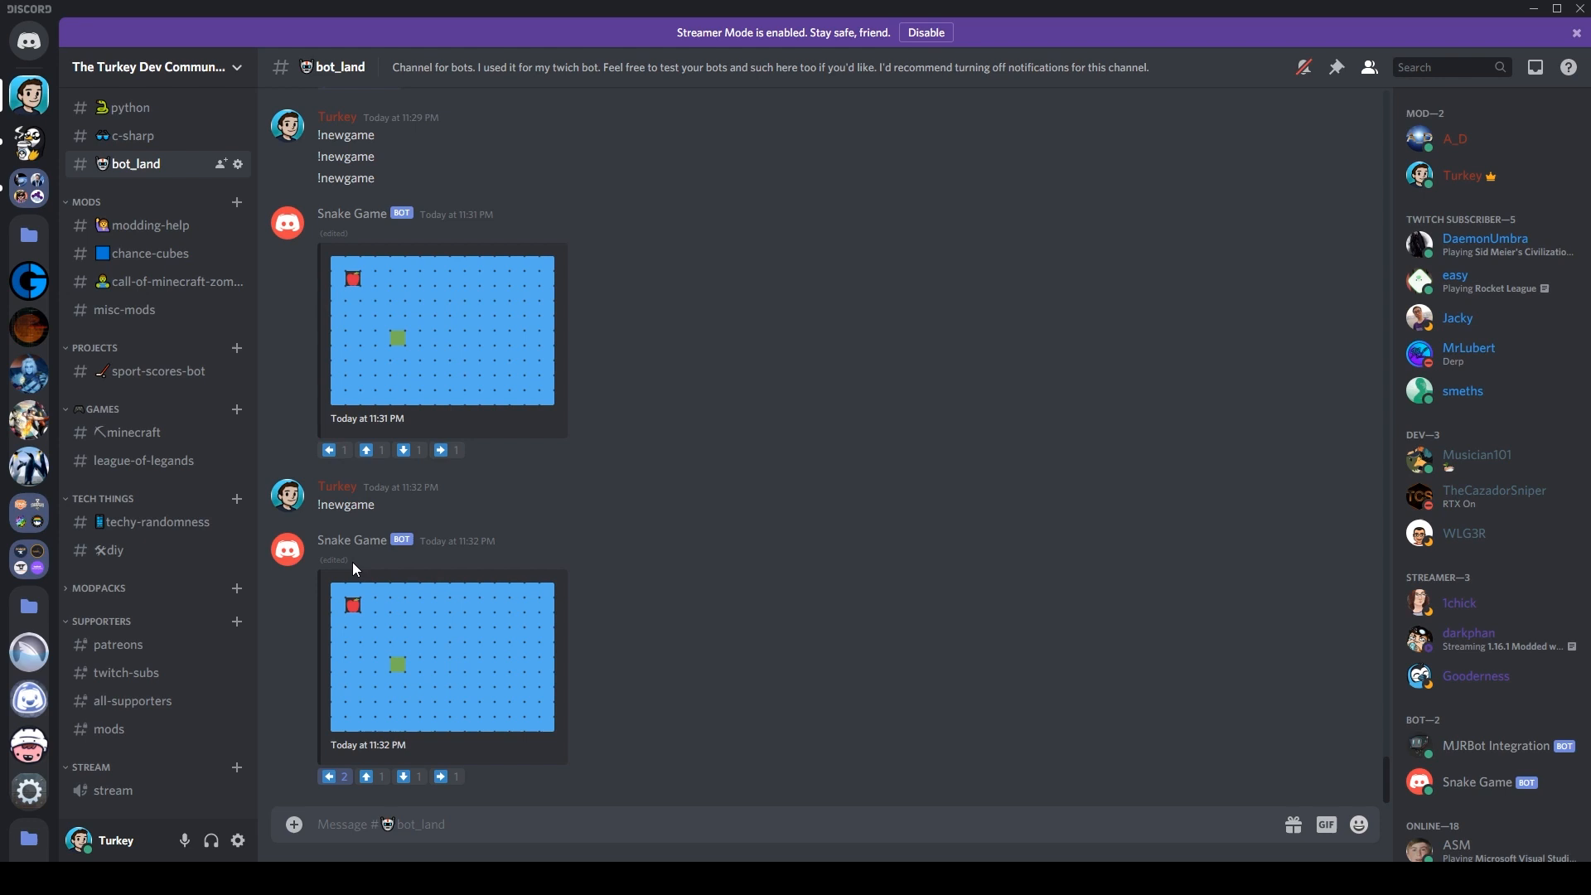
mouse_move(397, 668)
type("!newgame")
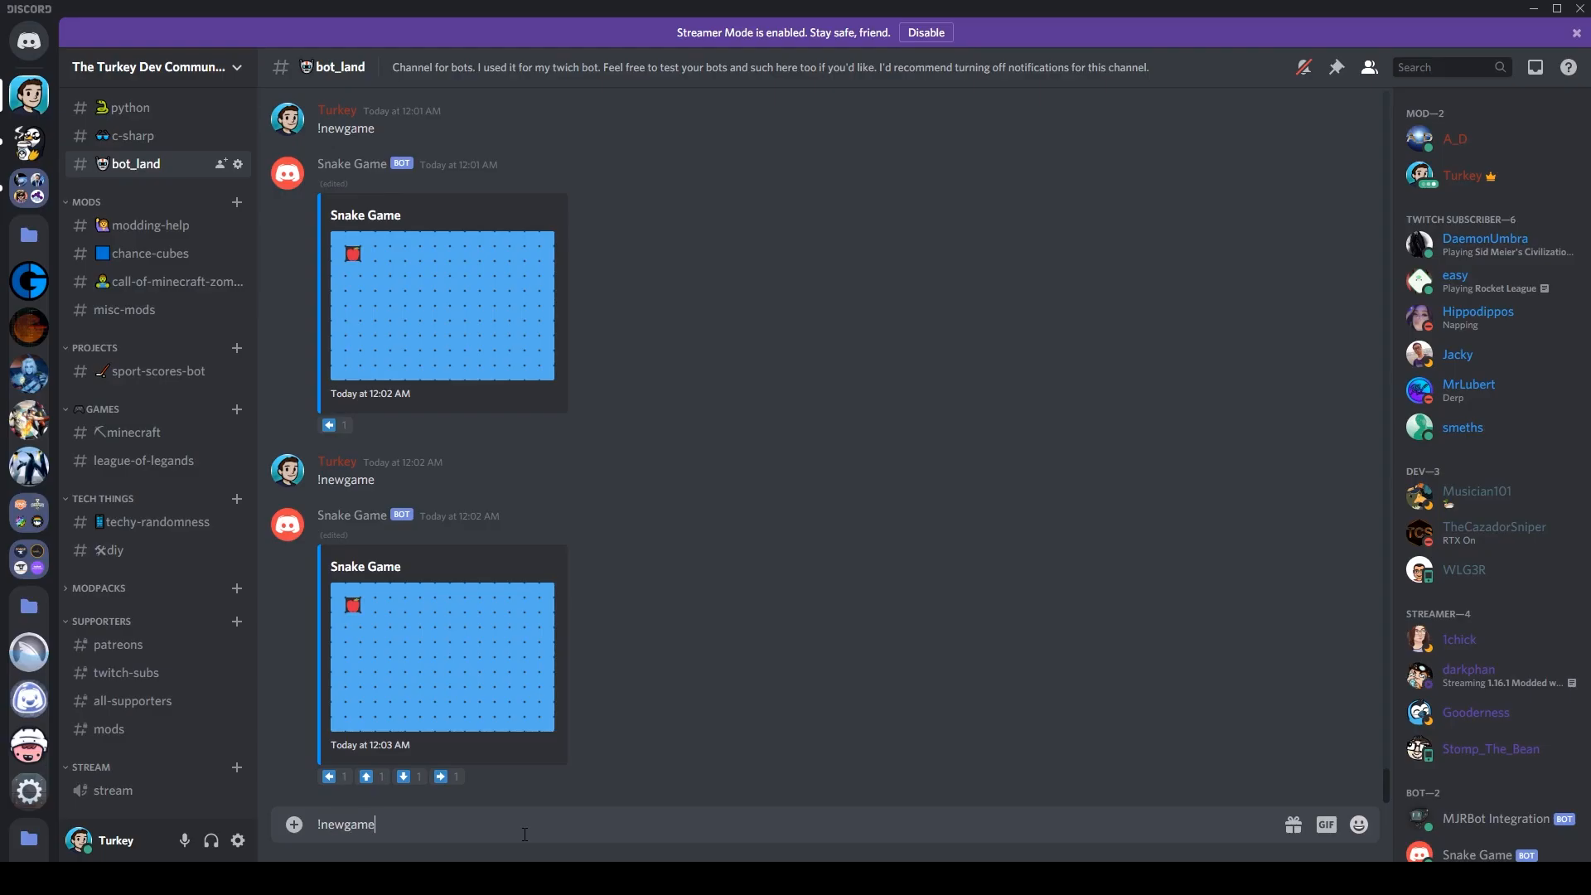
key("Return")
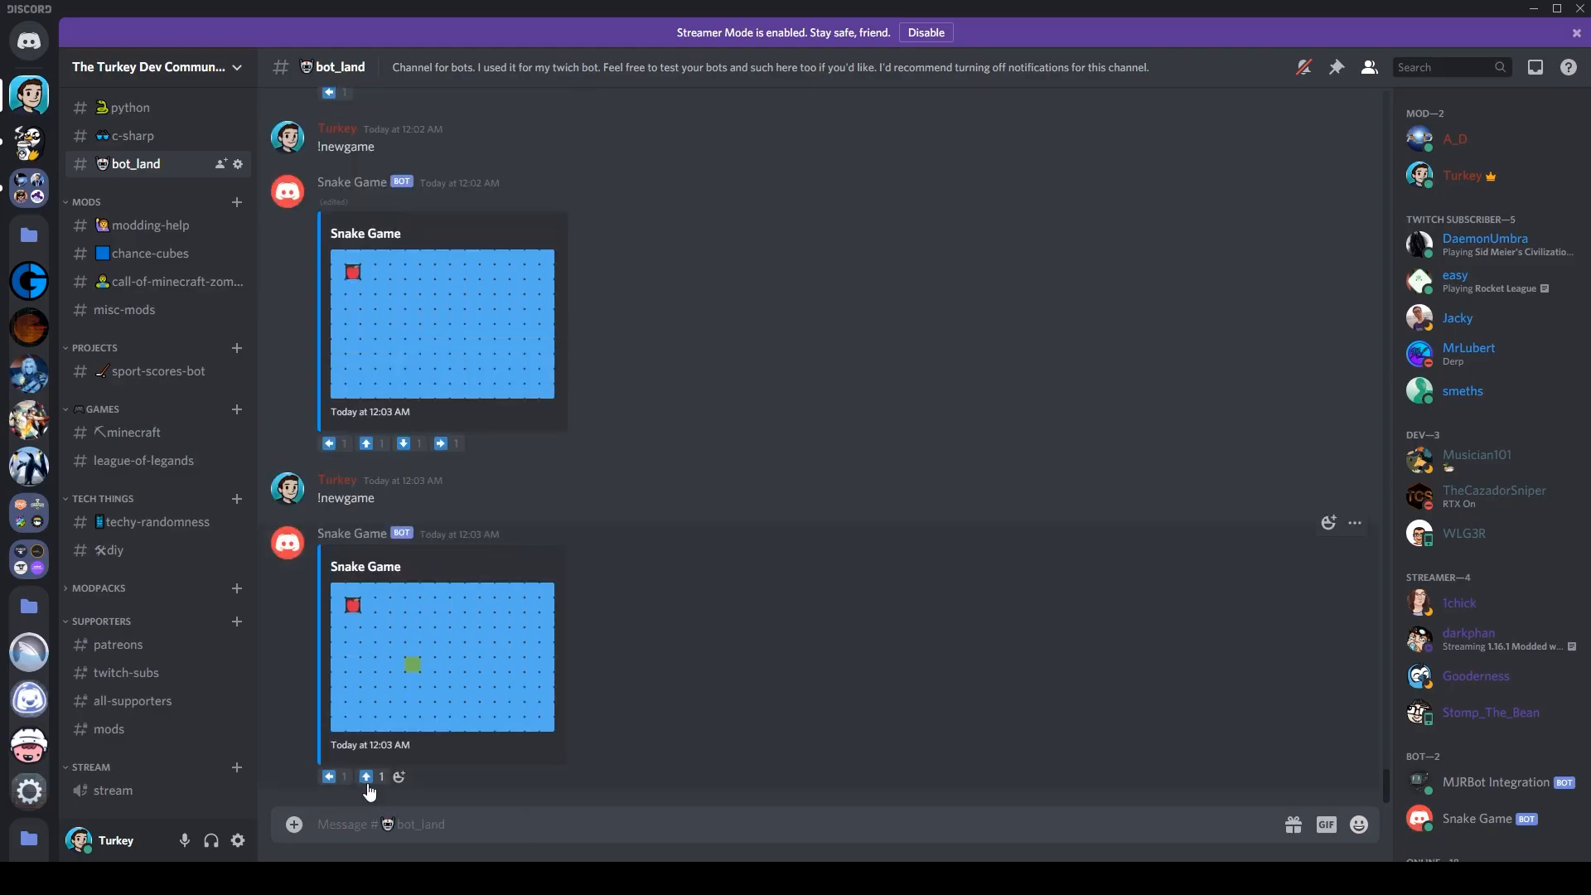
Click the up and another arrow reaction on the newest board, then start typing !new
left_click(366, 776)
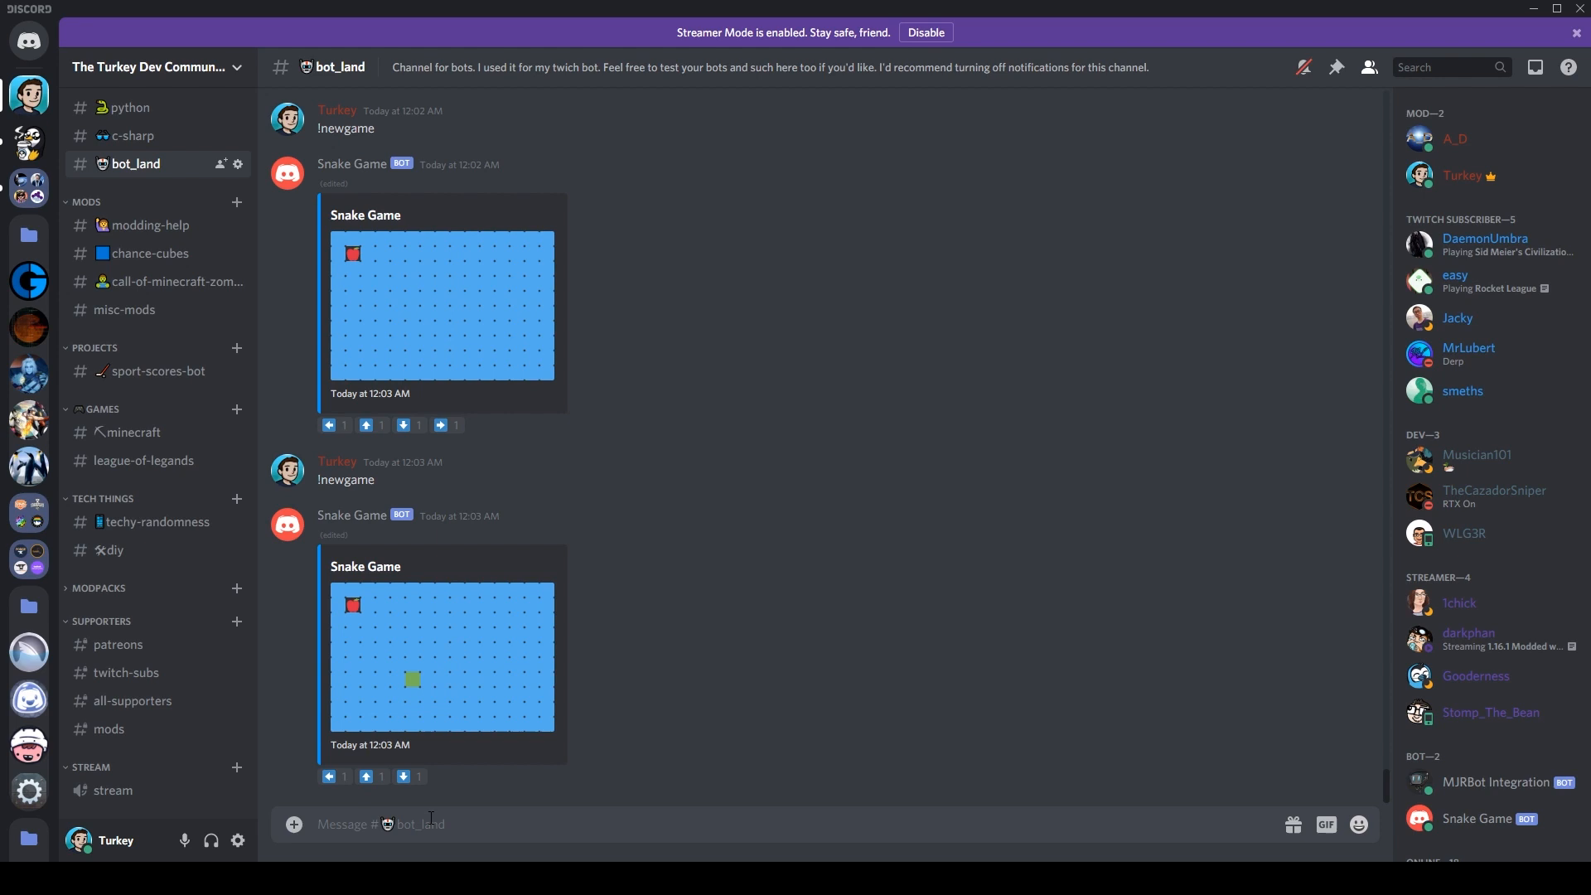
left_click(439, 777)
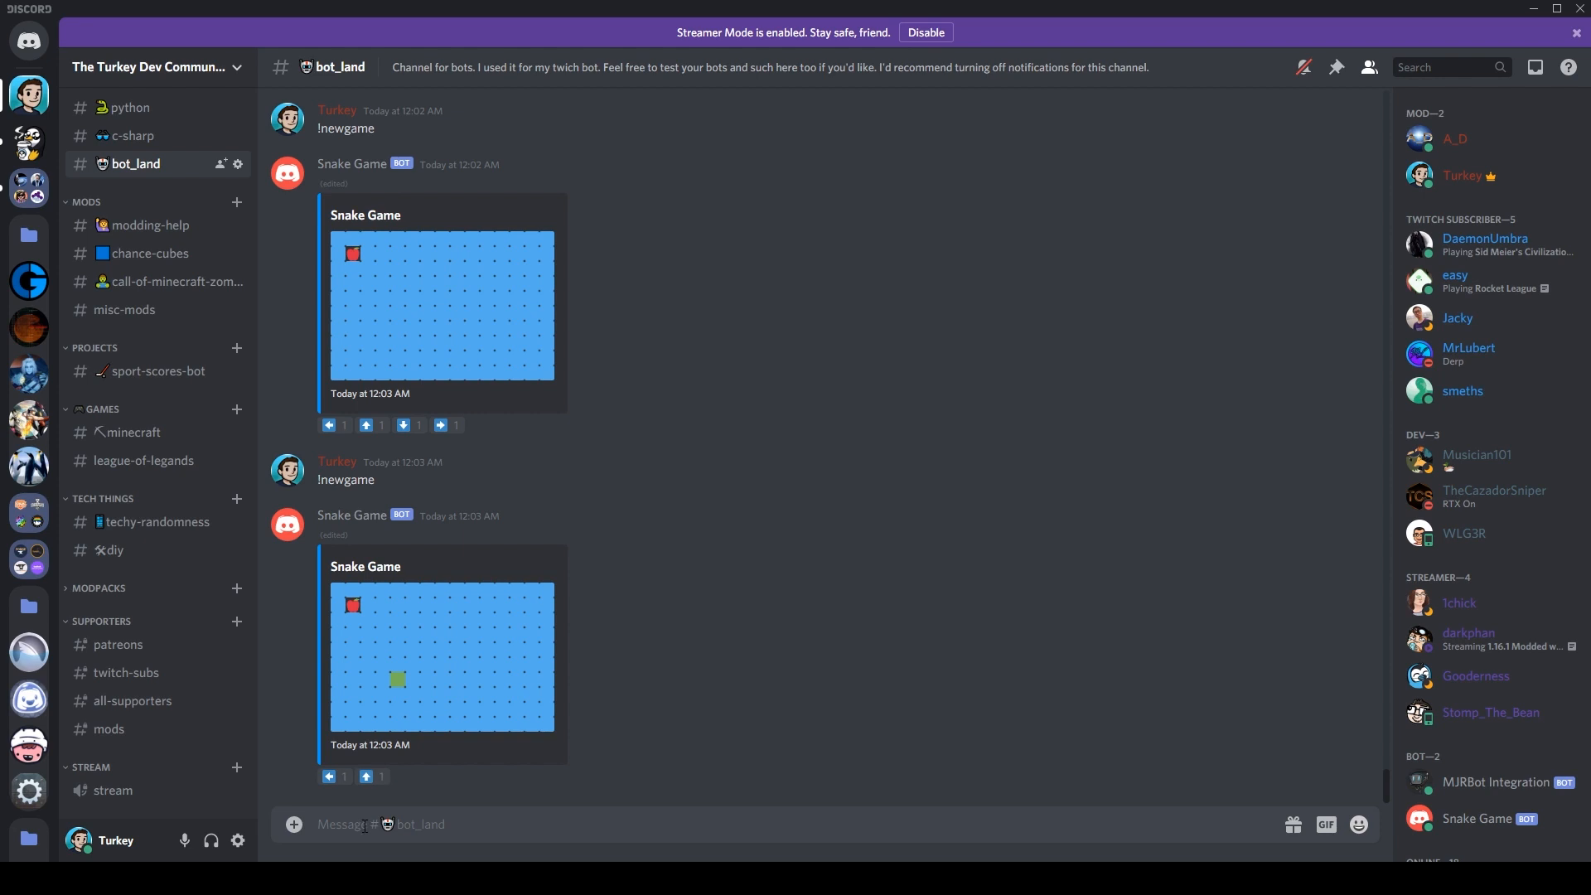
mouse_move(413, 750)
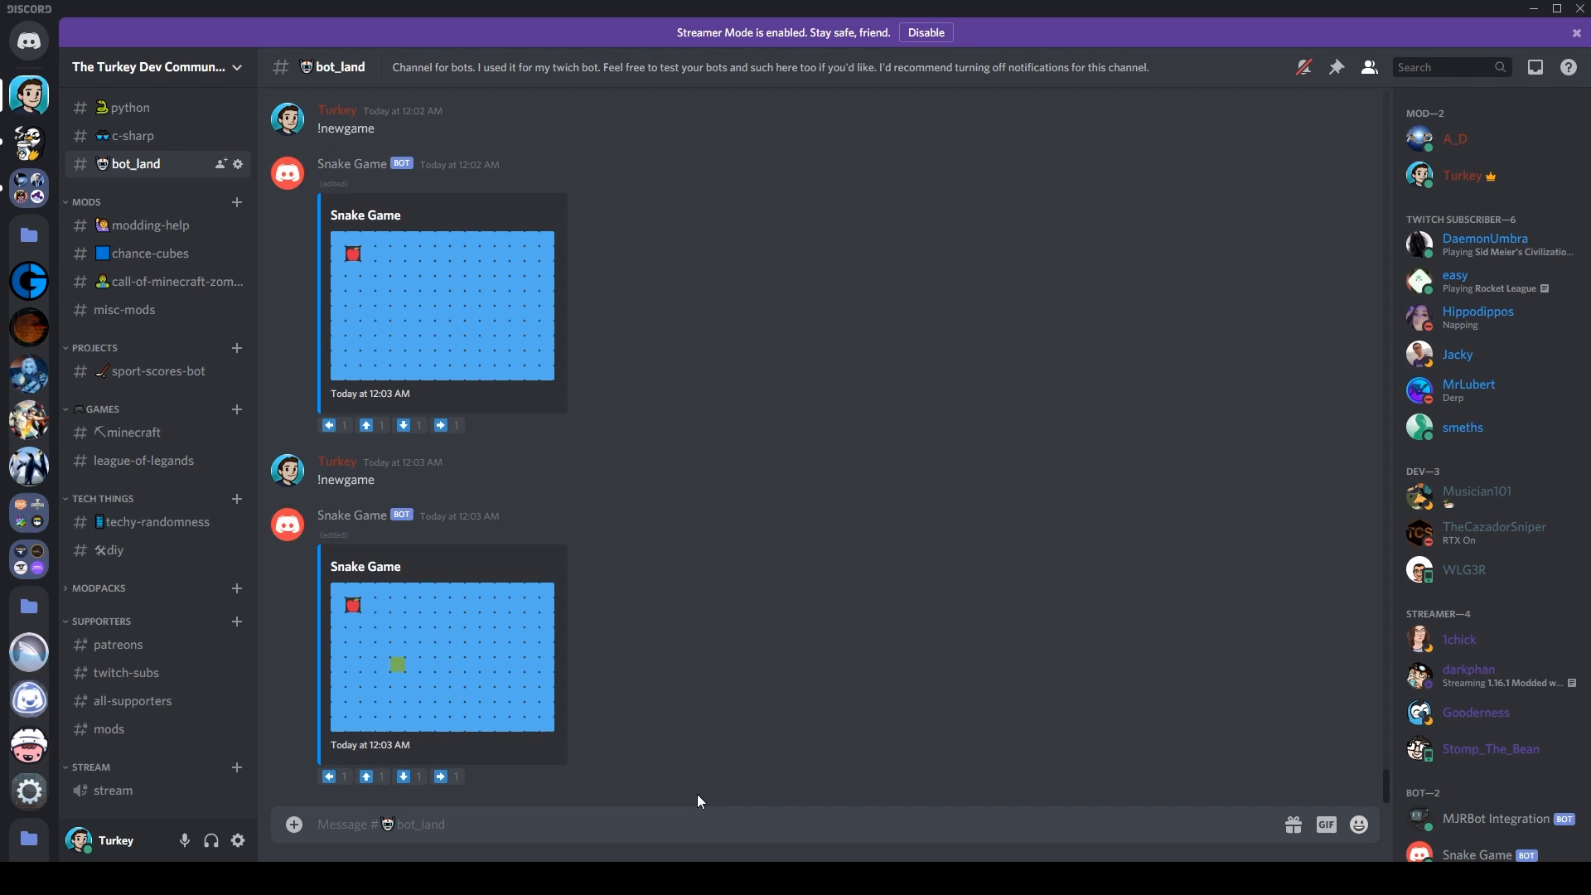
mouse_move(675, 773)
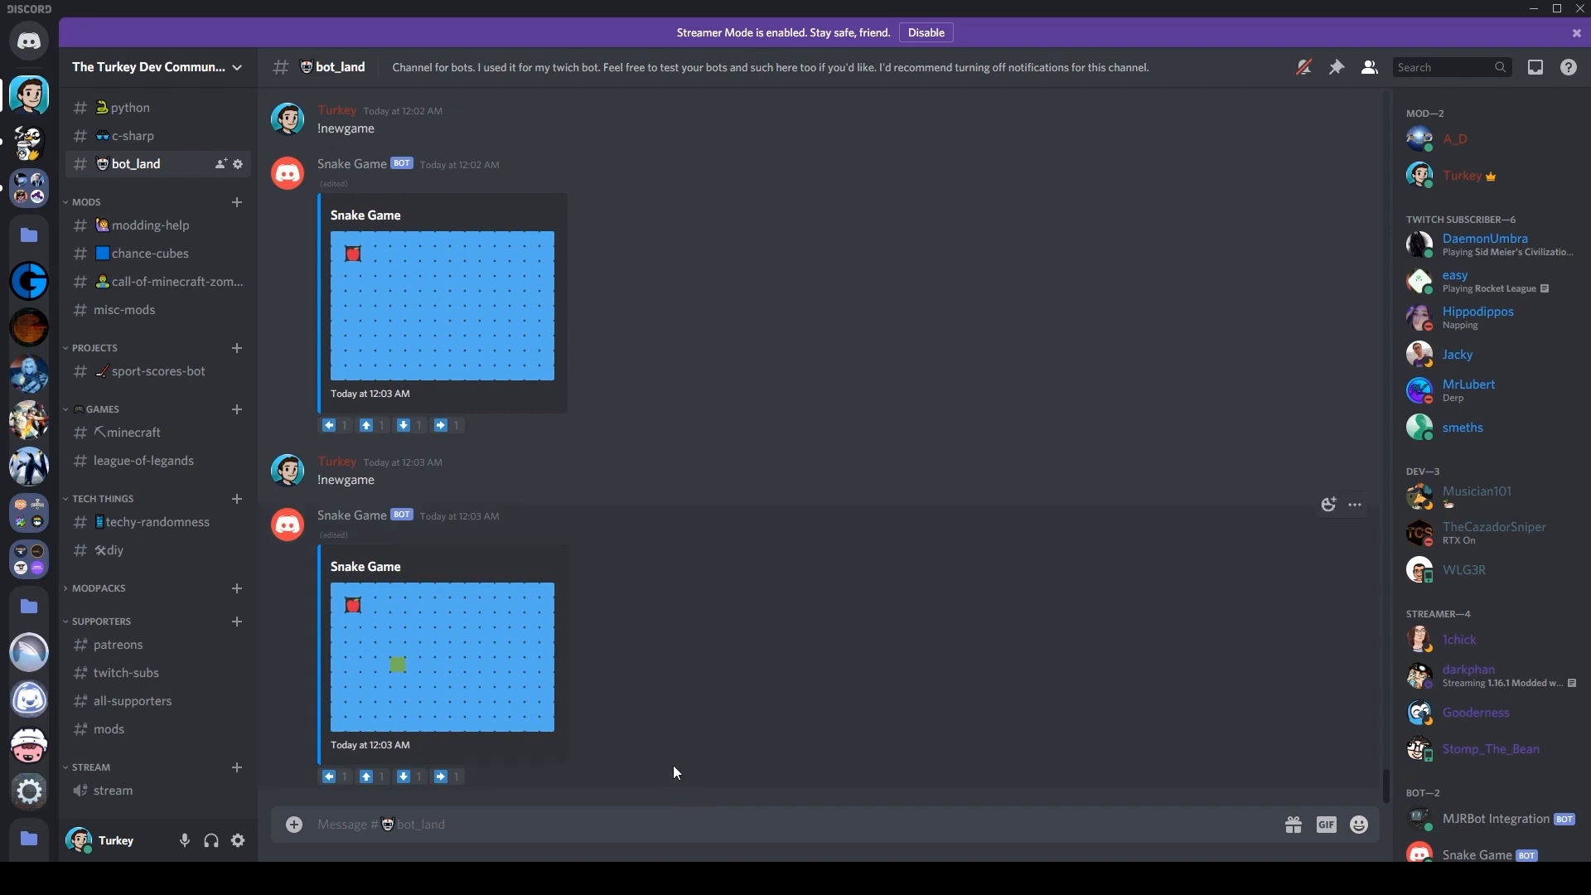
type("!new")
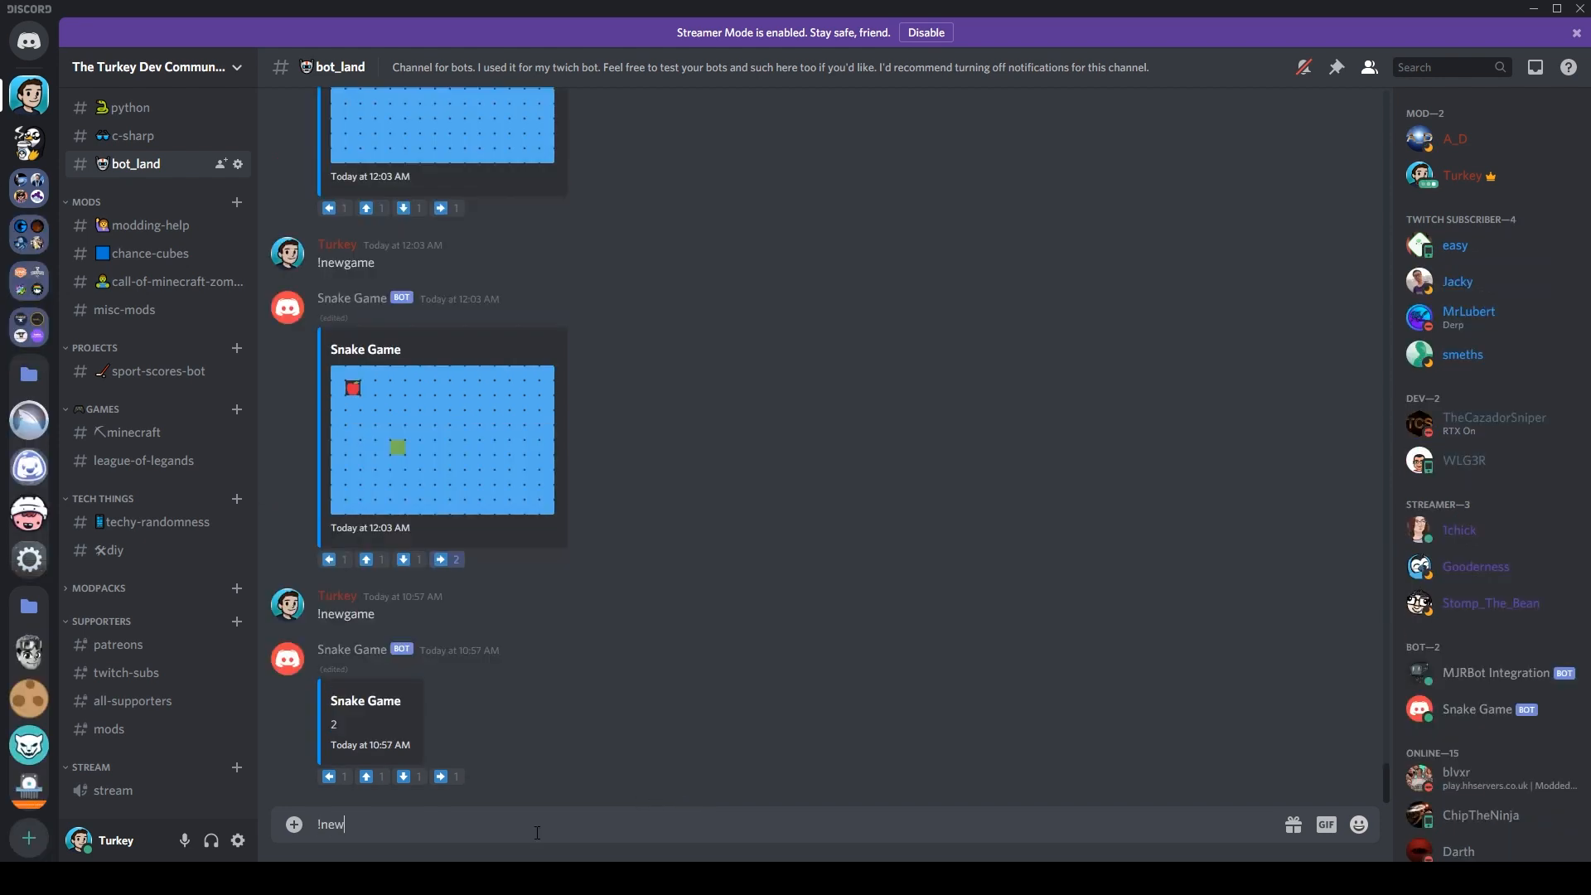
Send !newgame and steer the snake up toward the top-left apple with arrow reactions
key("Return")
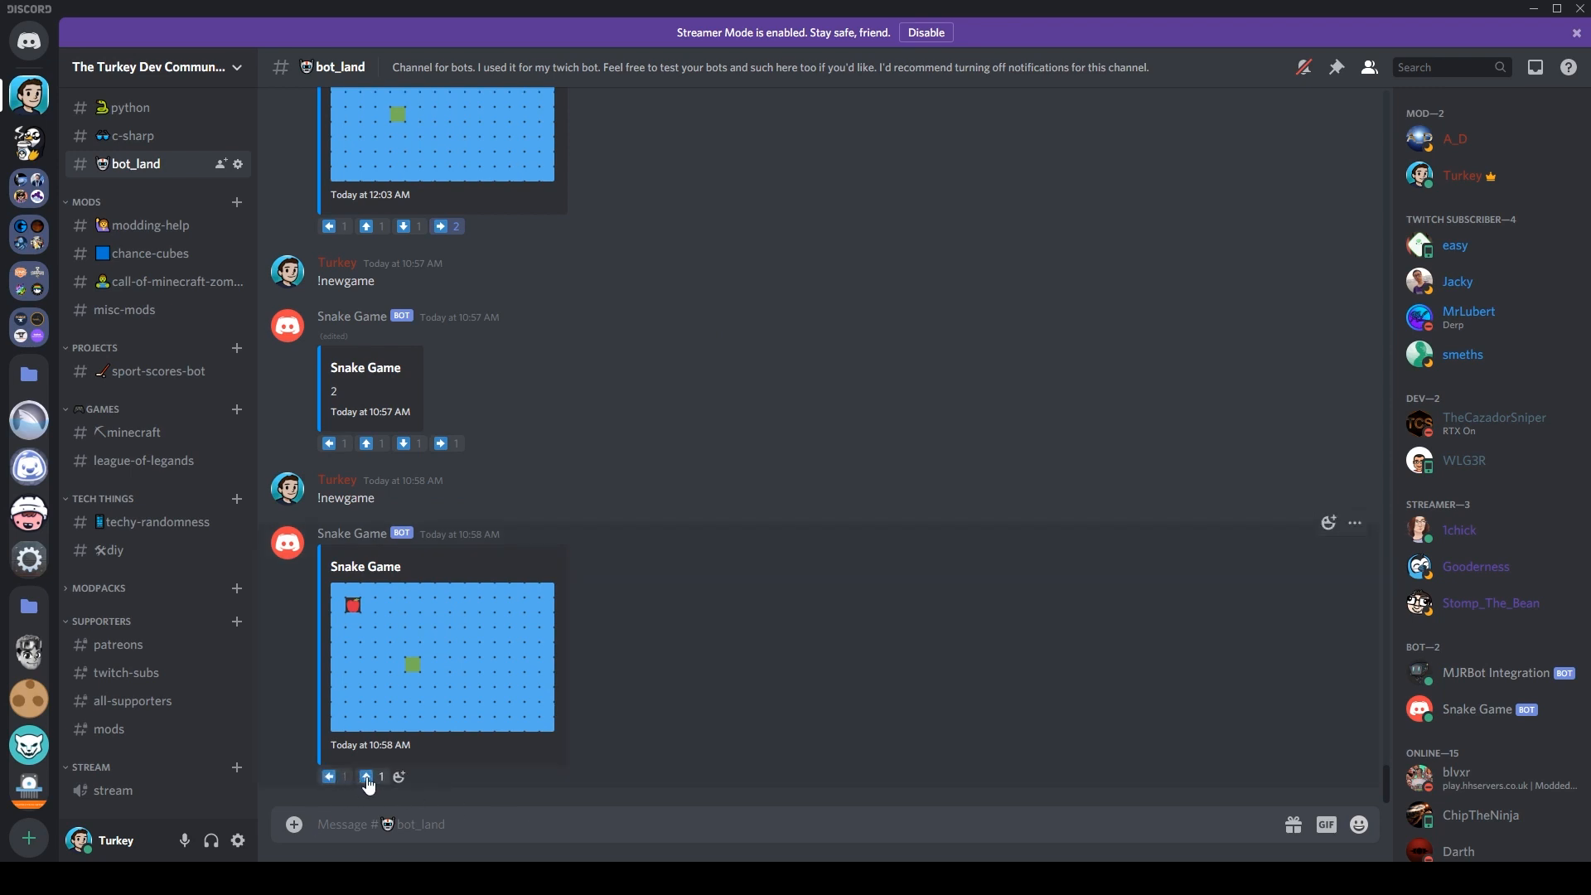
mouse_move(366, 777)
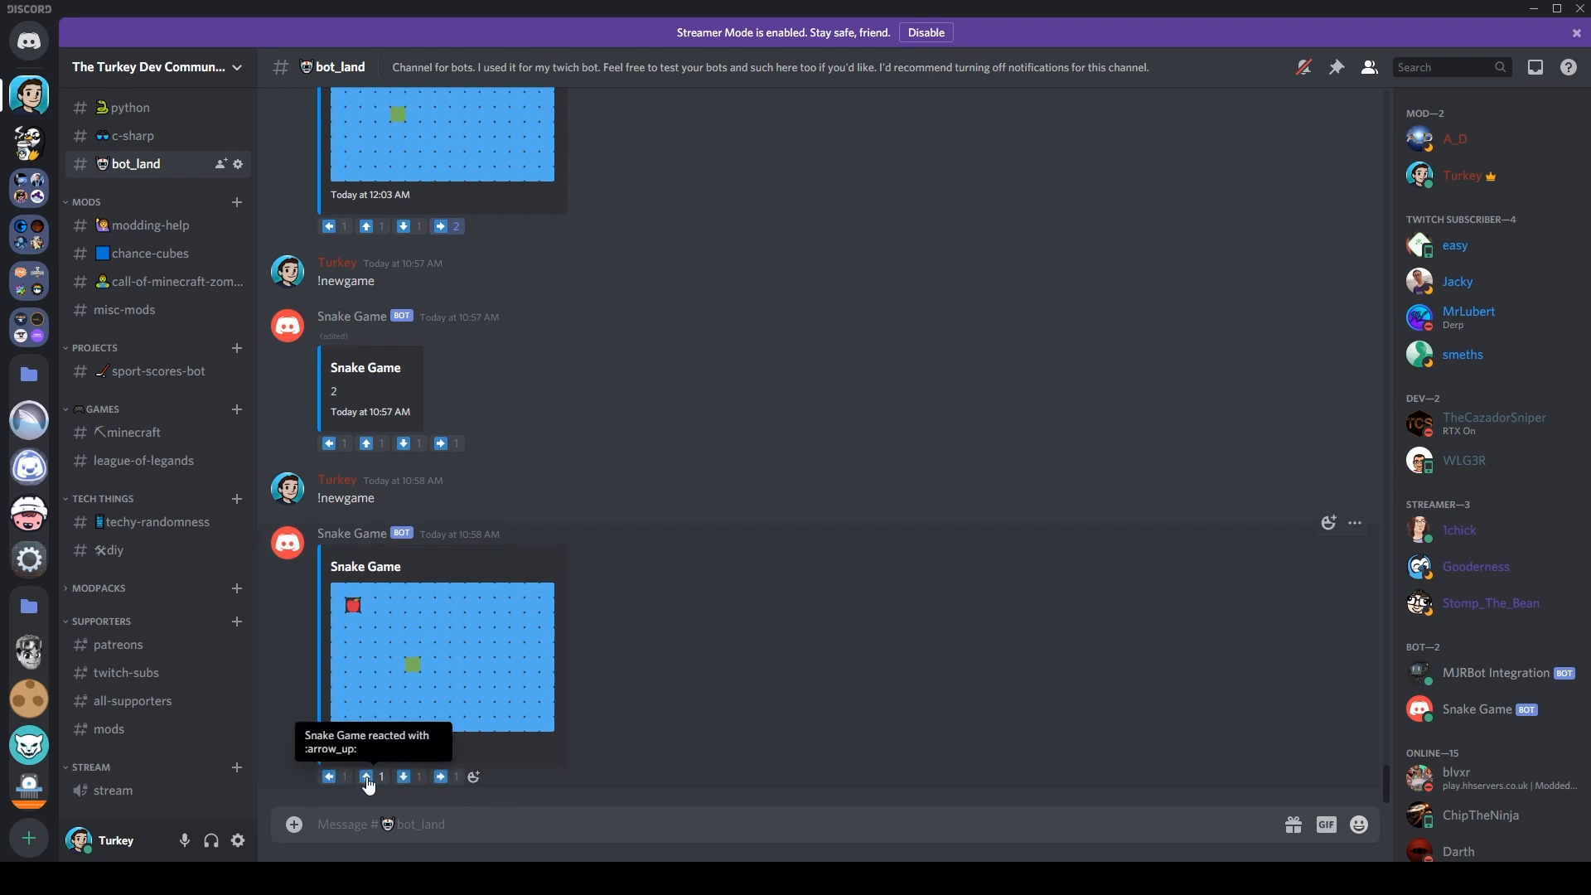
left_click(367, 776)
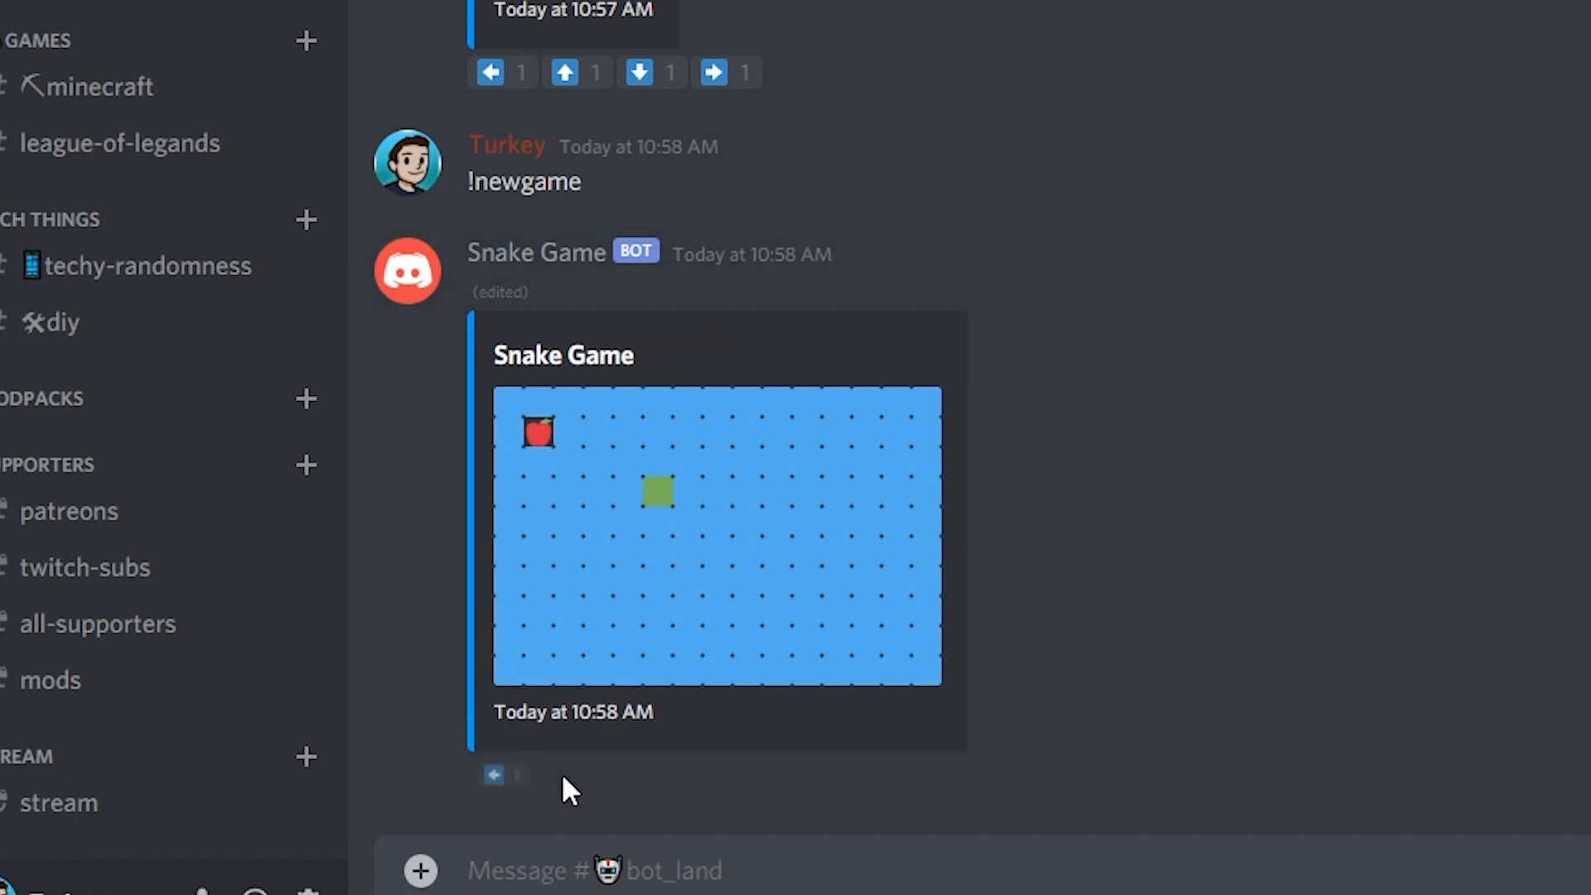
mouse_move(492, 776)
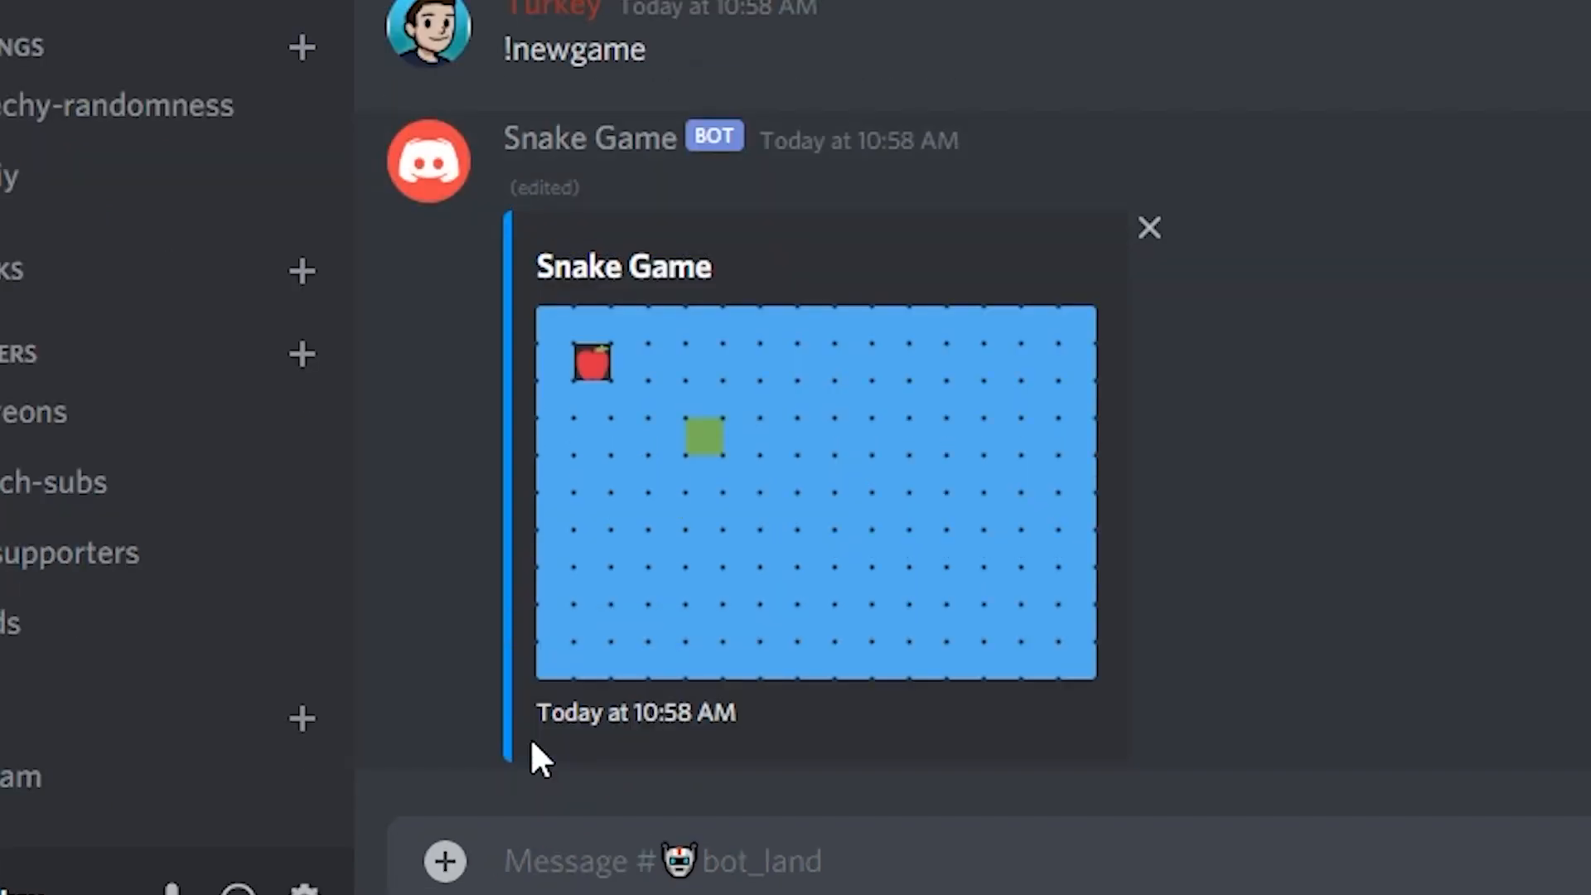
mouse_move(534, 742)
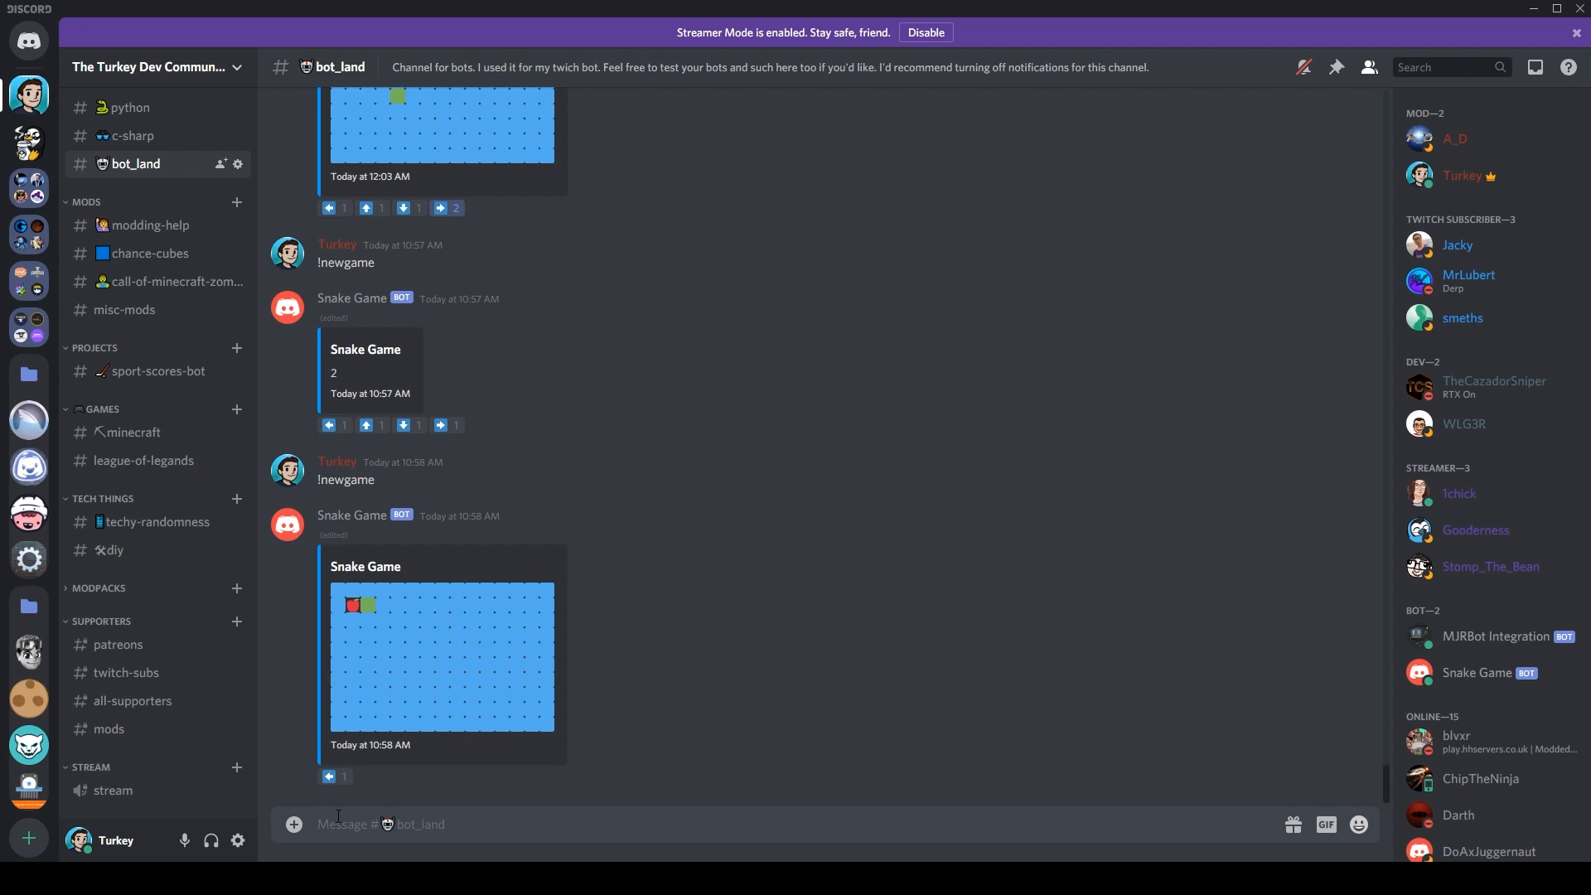
mouse_move(338, 777)
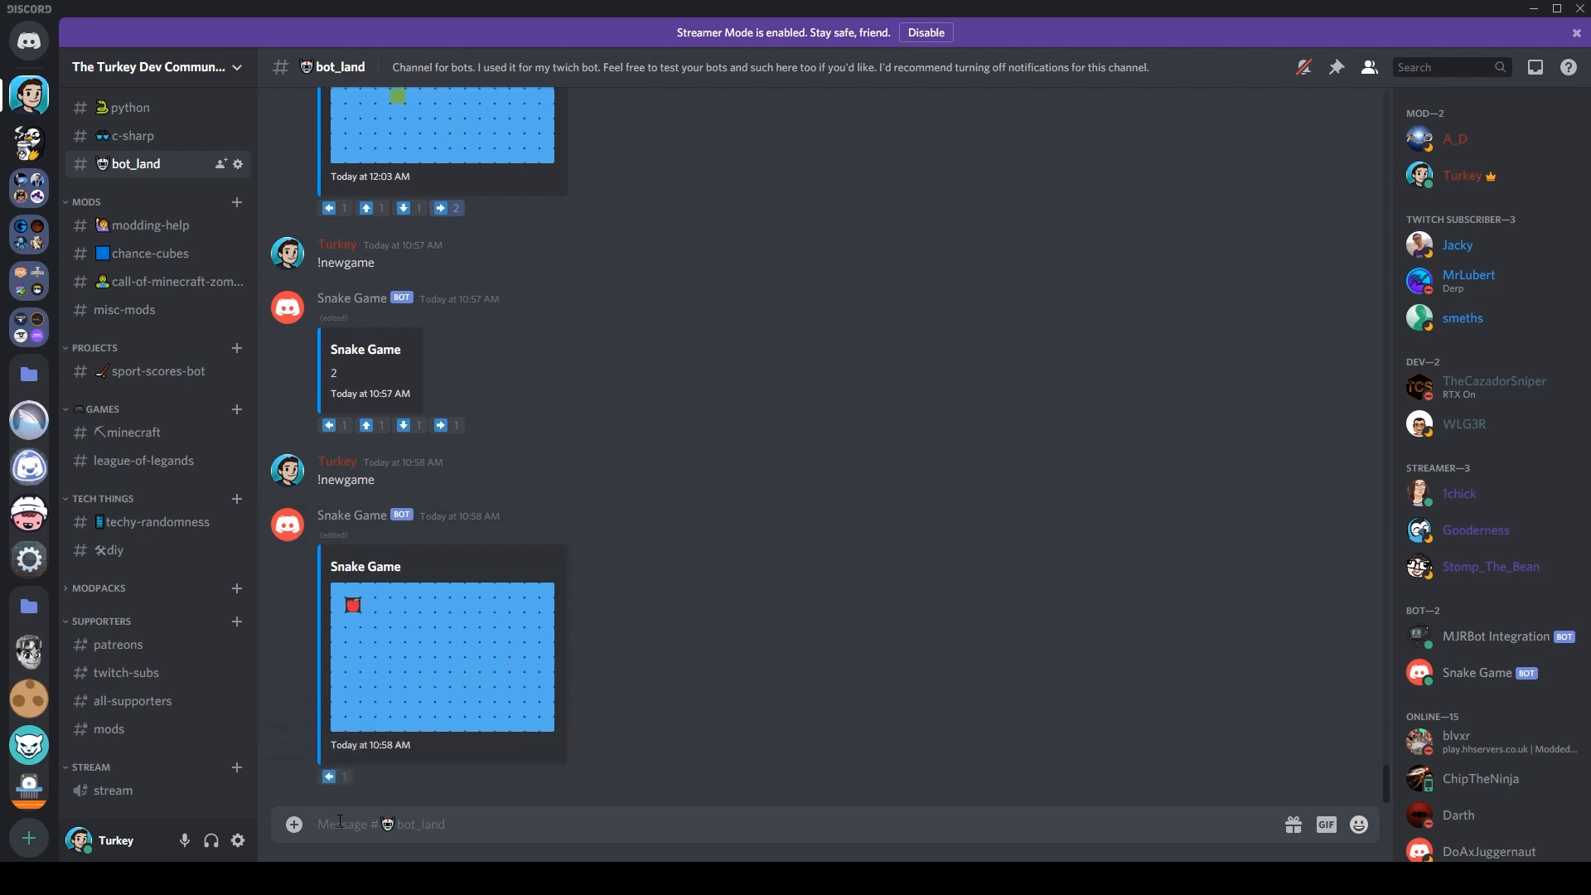
left_click(402, 777)
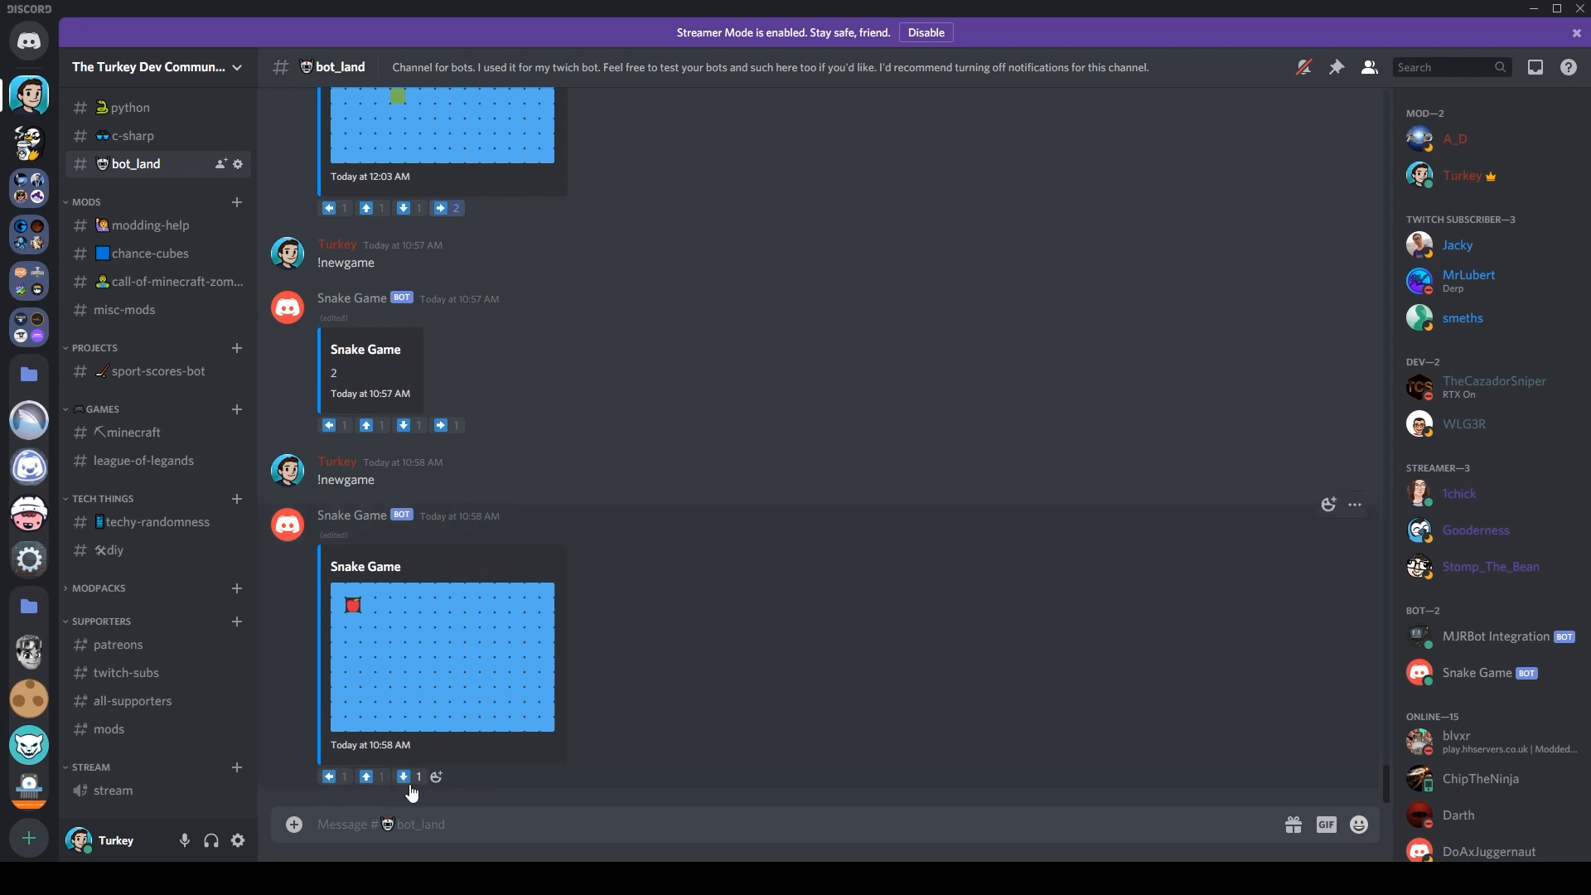
scroll("down", 3)
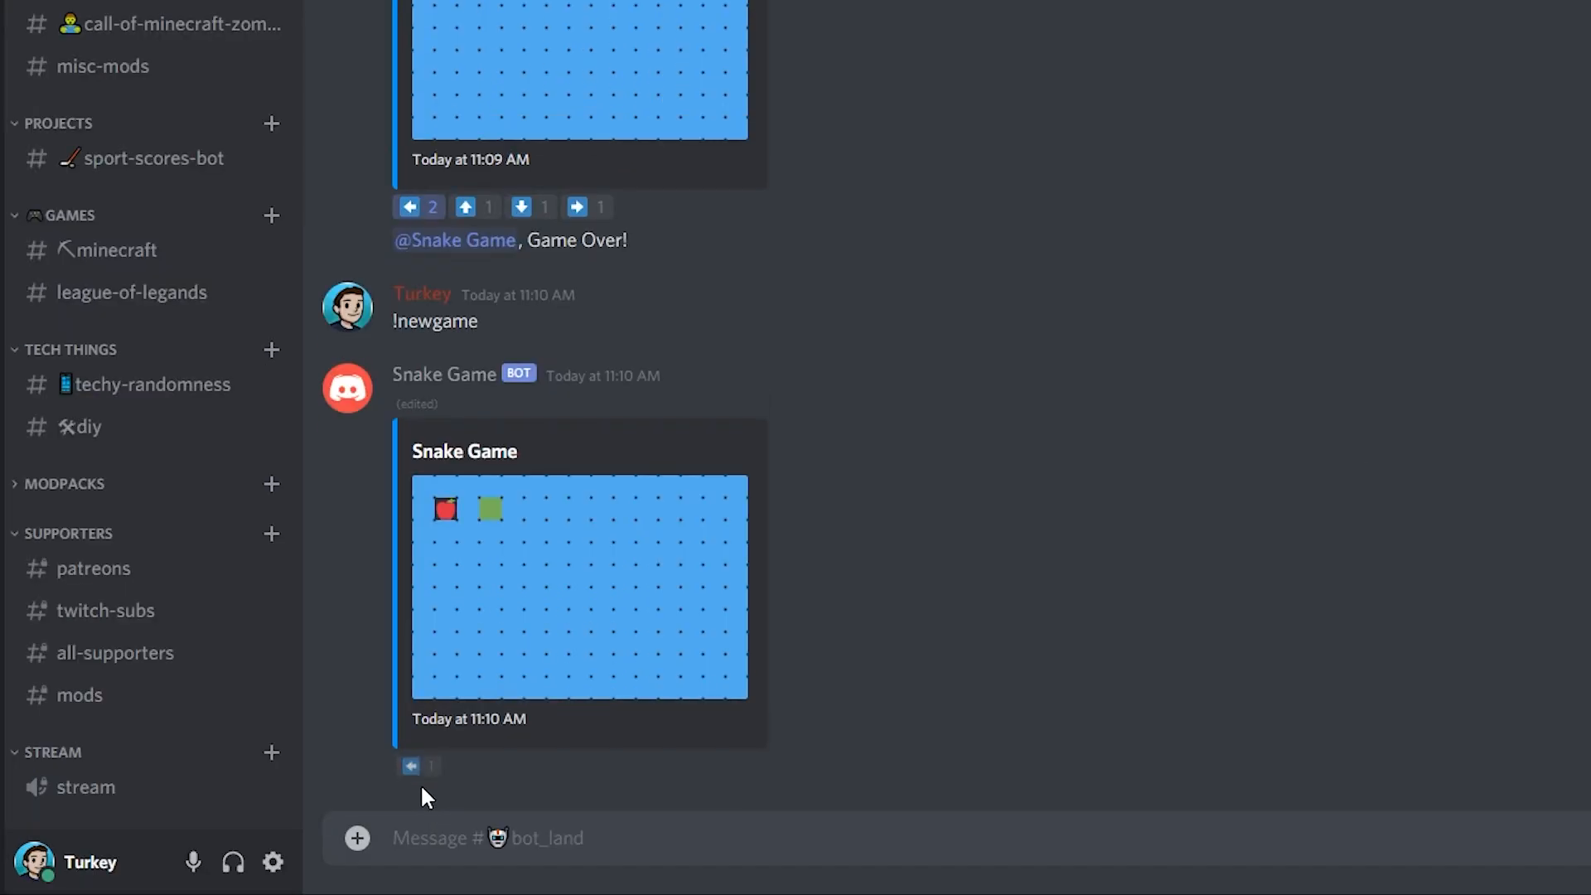
Move the snake left, up, then right toward the apple
left_click(410, 765)
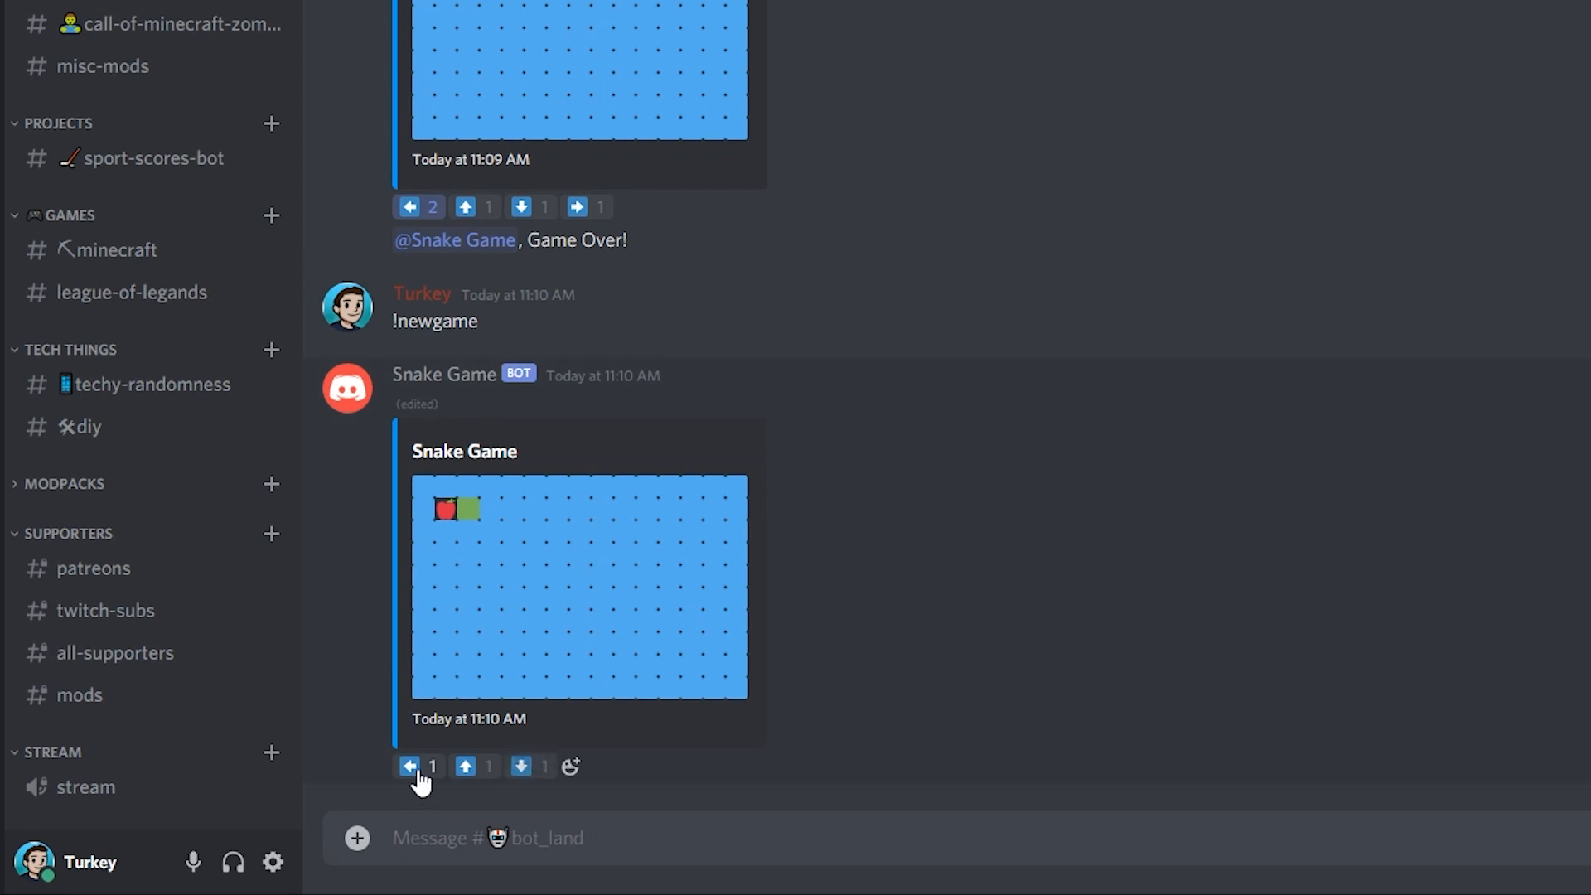
left_click(408, 765)
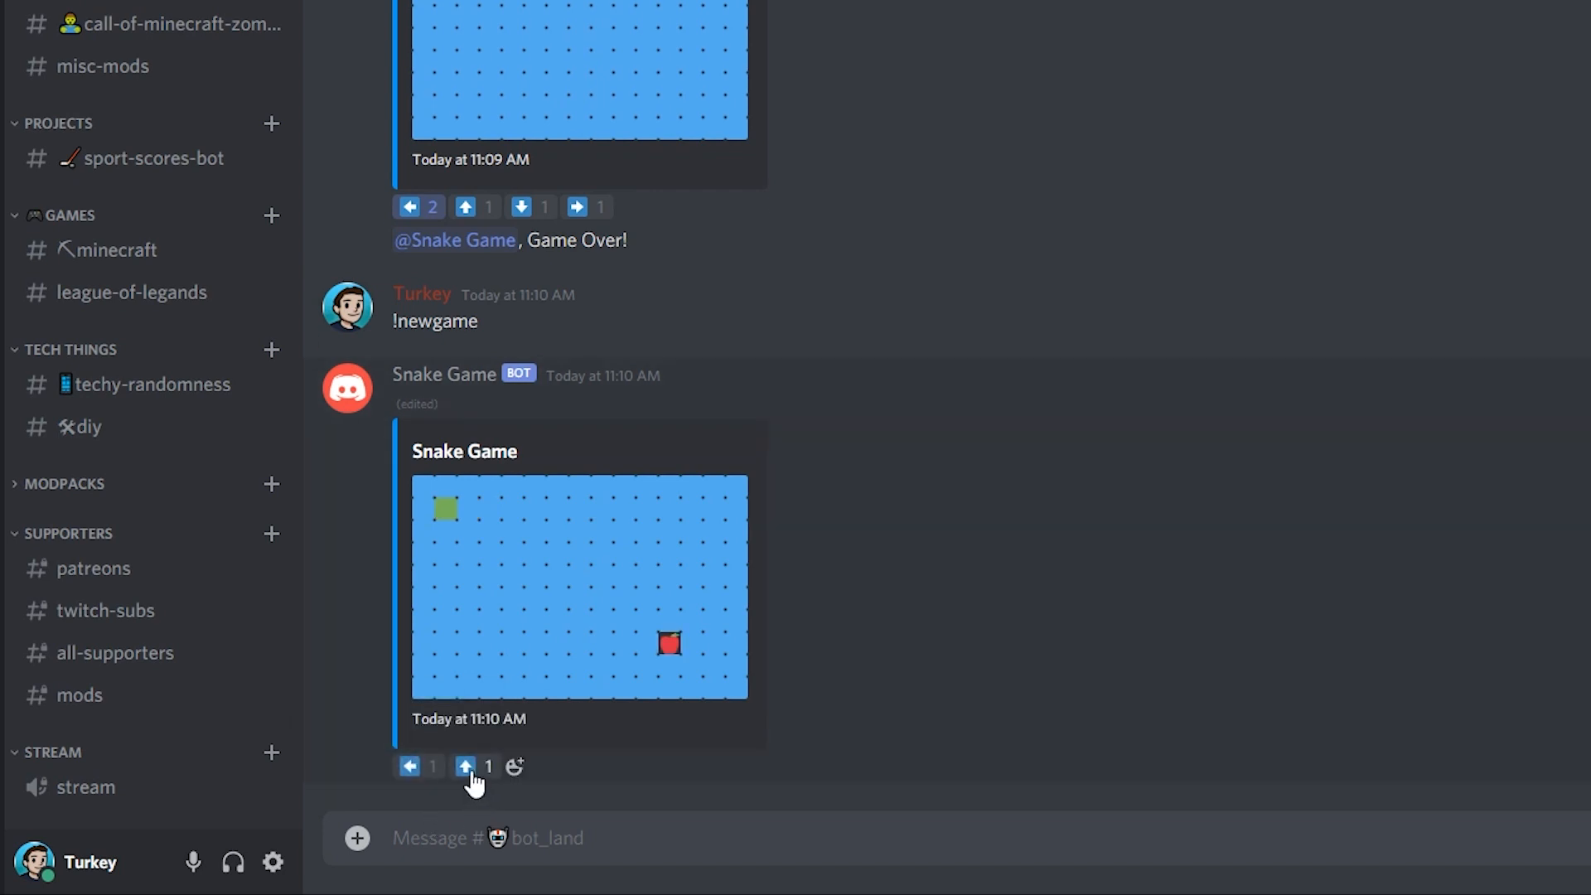
left_click(466, 766)
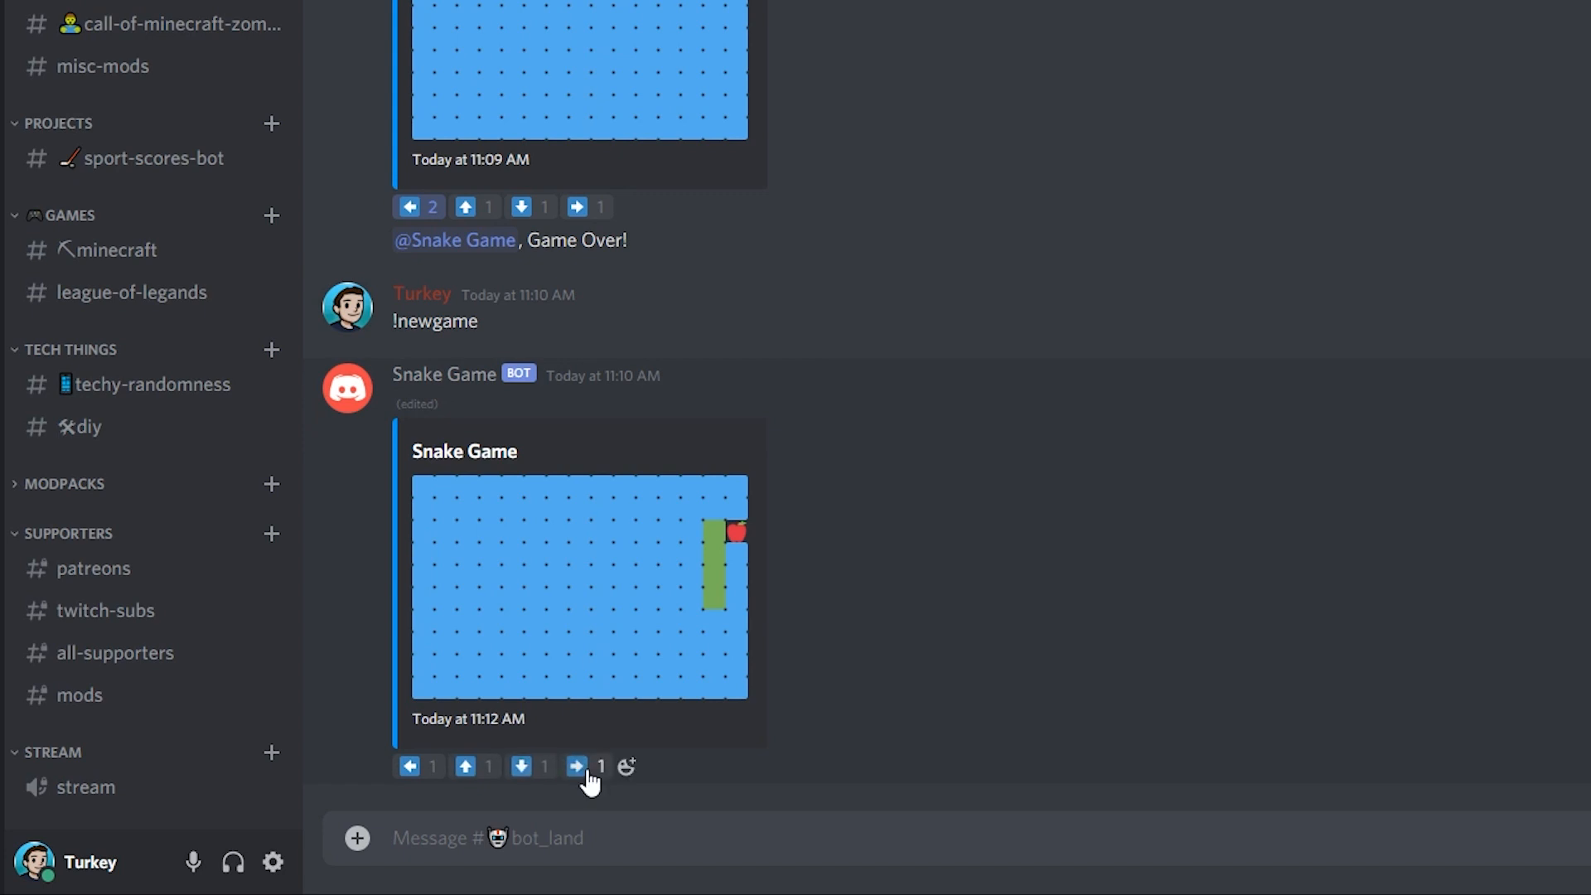
left_click(577, 765)
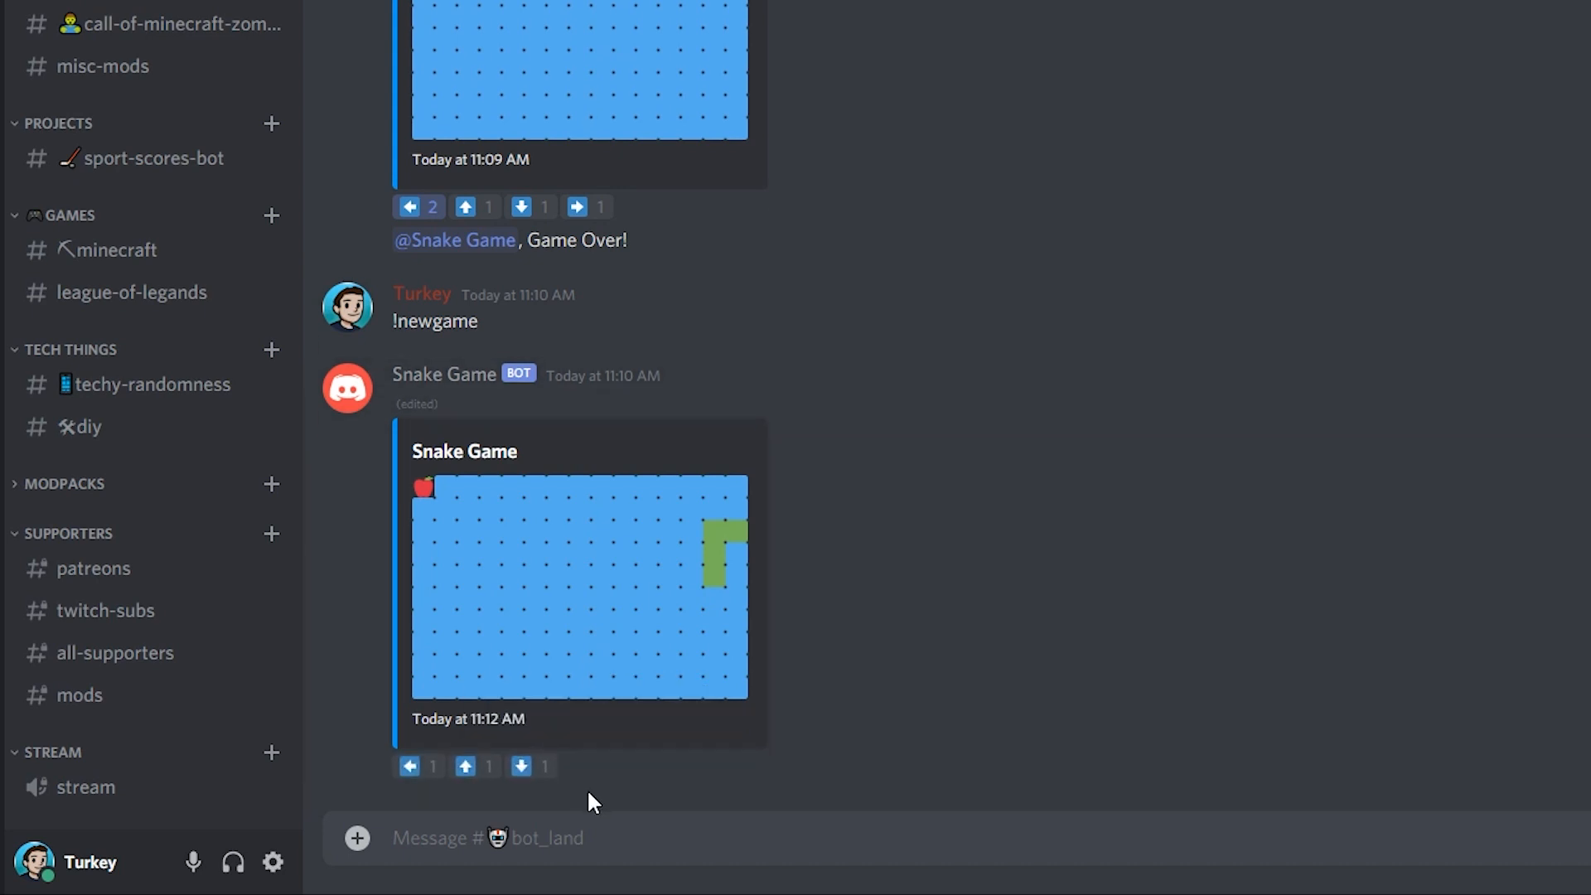
mouse_move(465, 766)
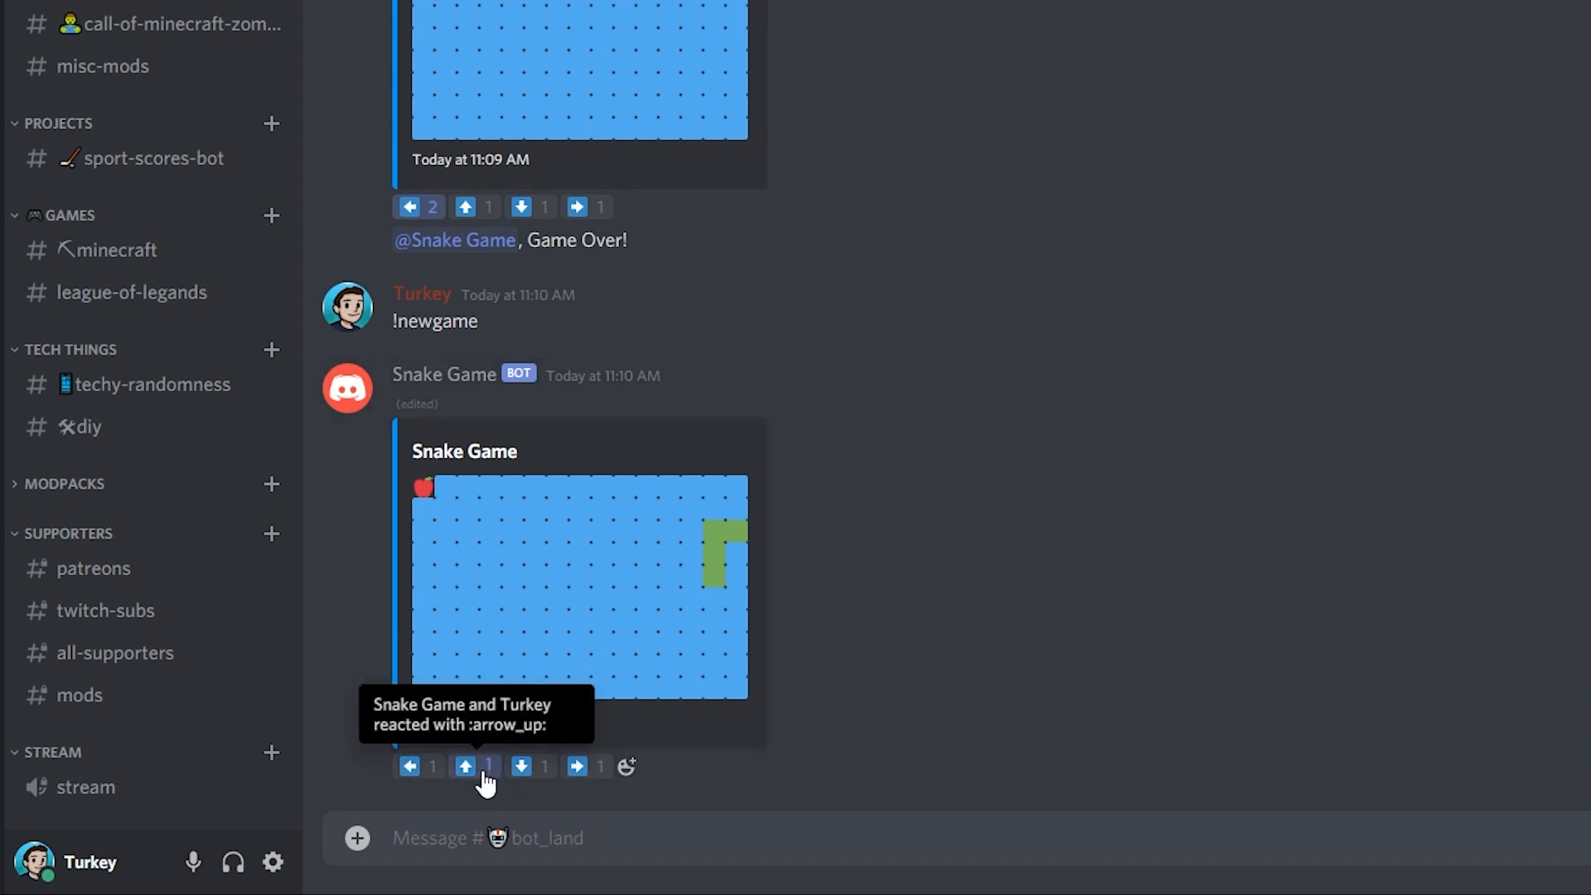
Move the snake up three times, then turn it left
left_click(465, 766)
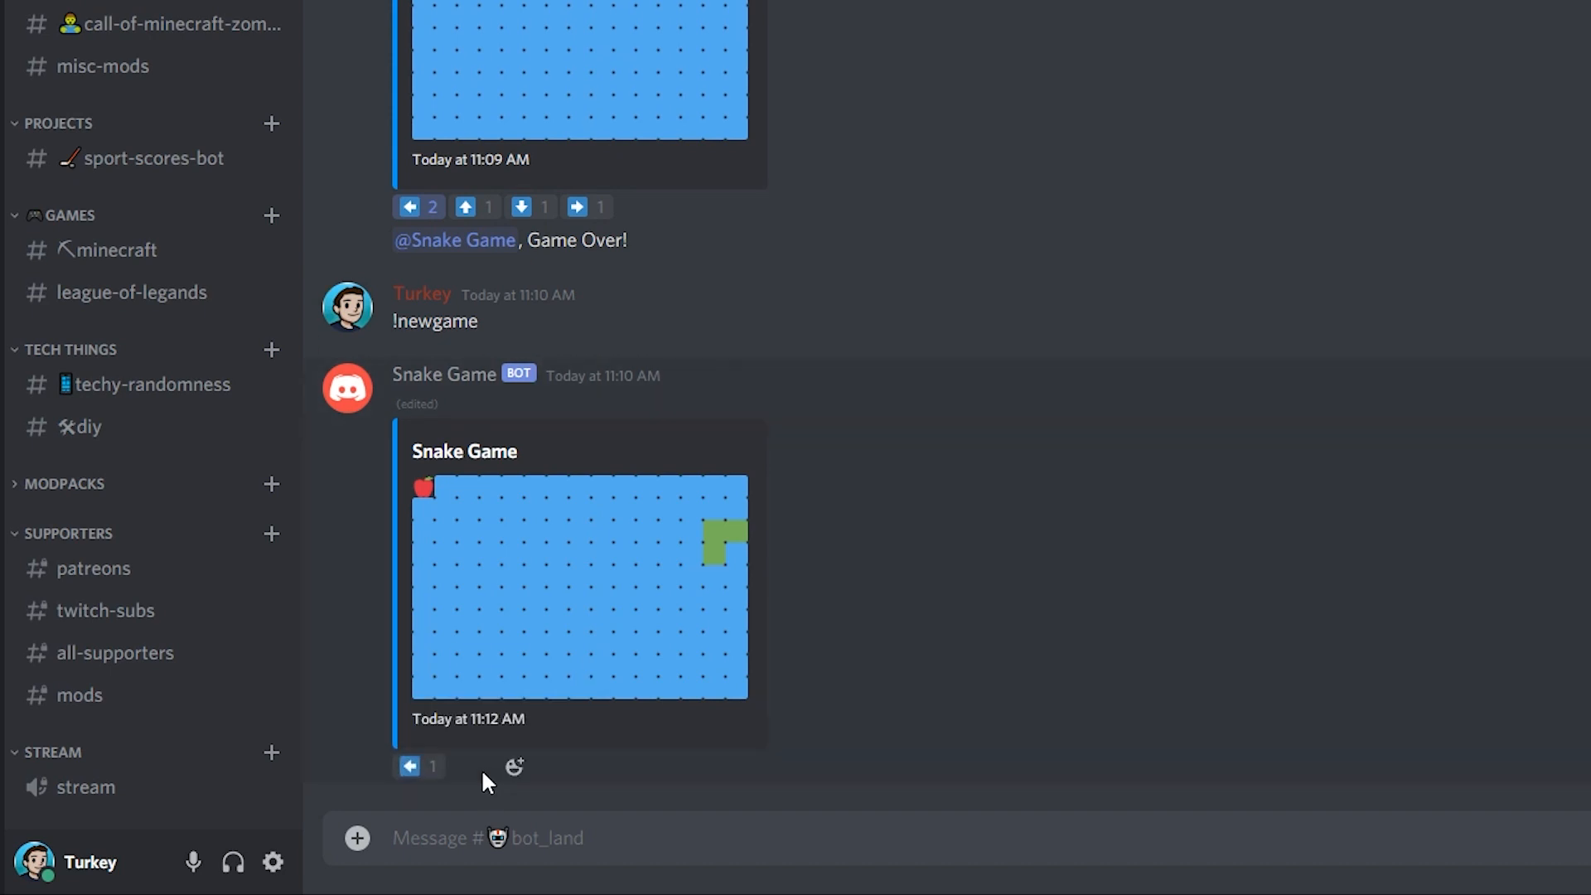
left_click(465, 766)
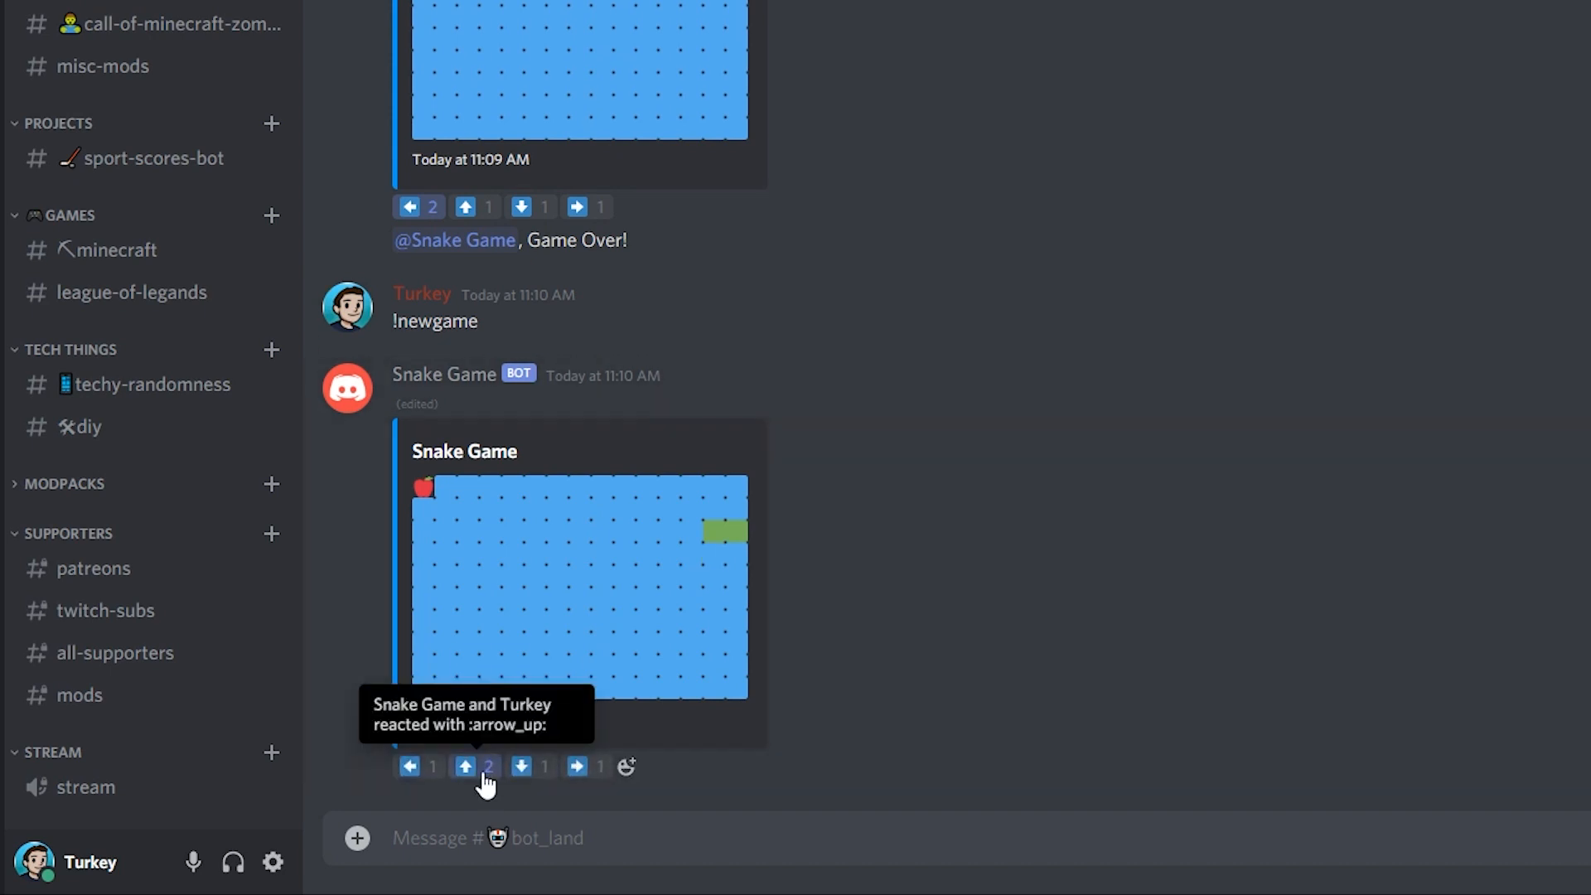
left_click(465, 765)
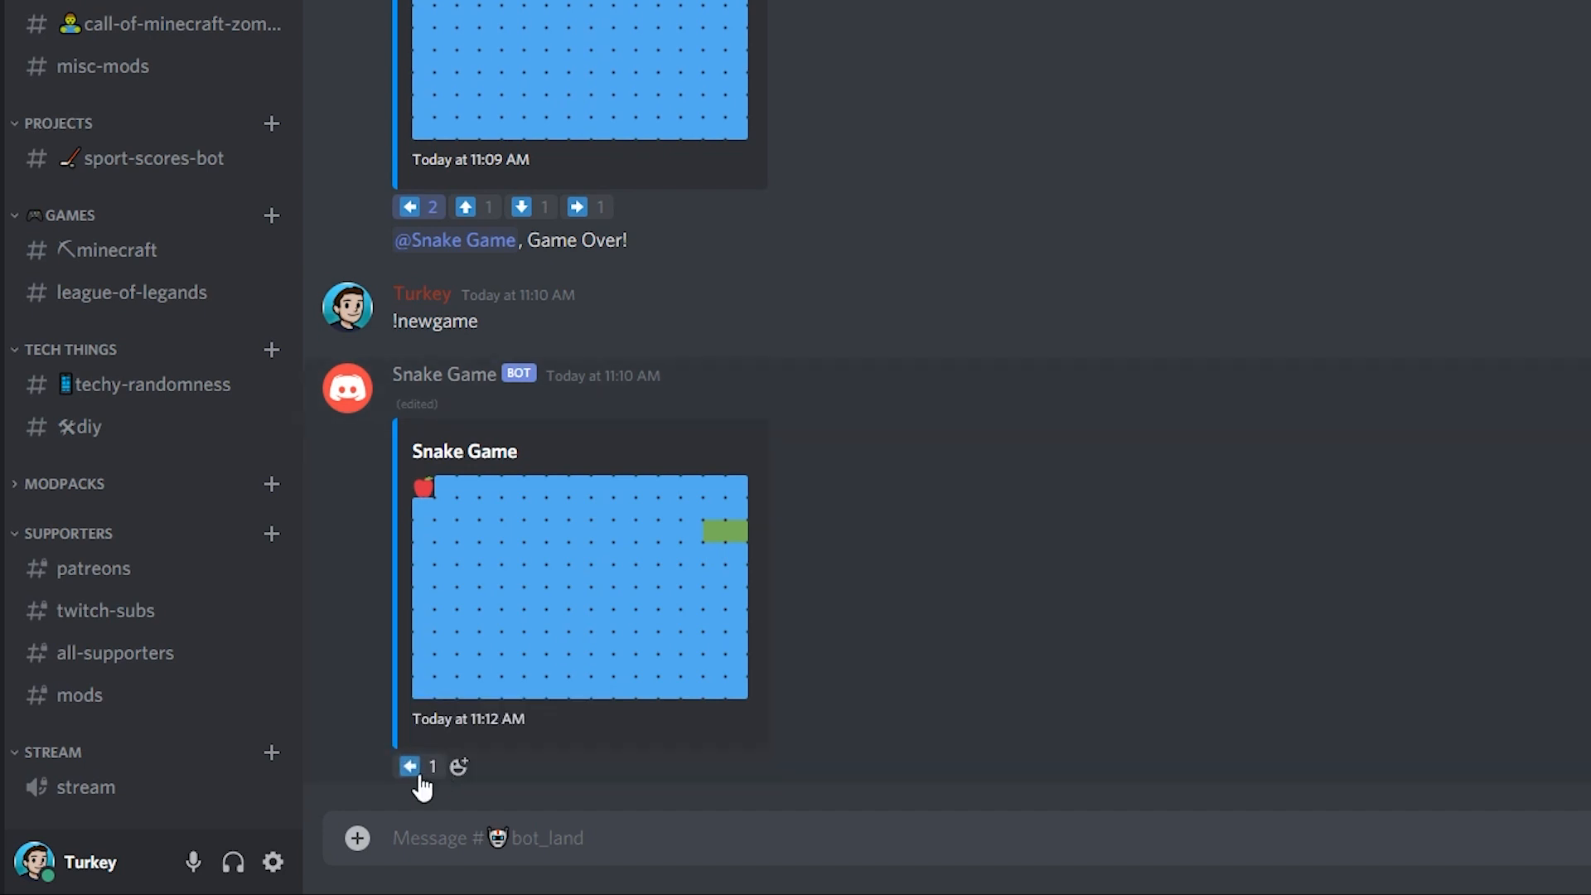
left_click(407, 765)
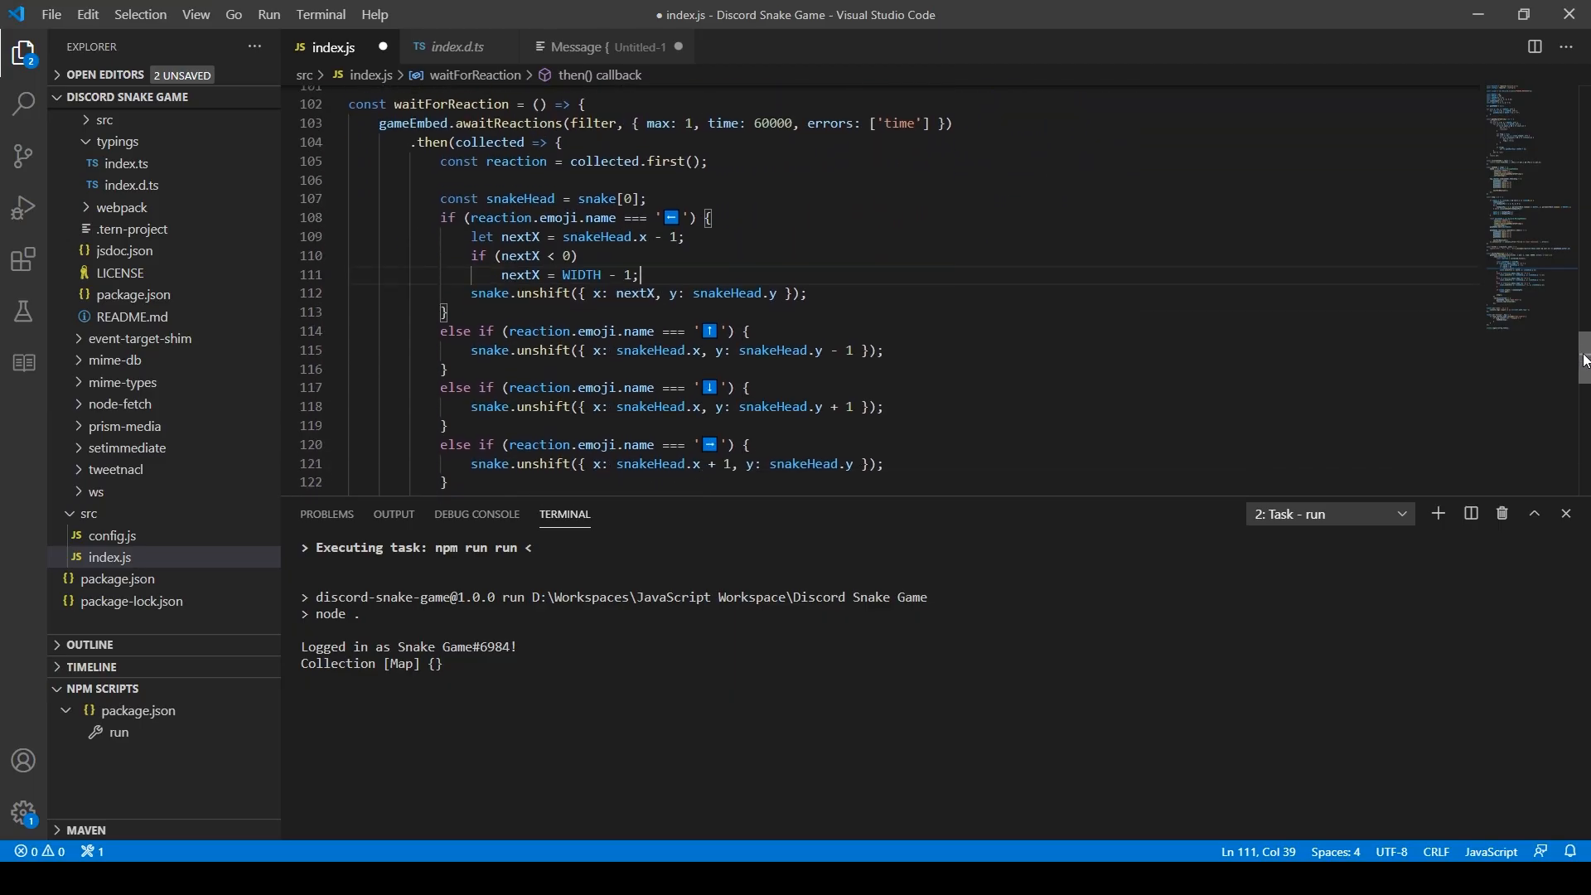
Scroll to the up-arrow branch and begin renaming the copied wrap-around variable to nextY
scroll("up", 3)
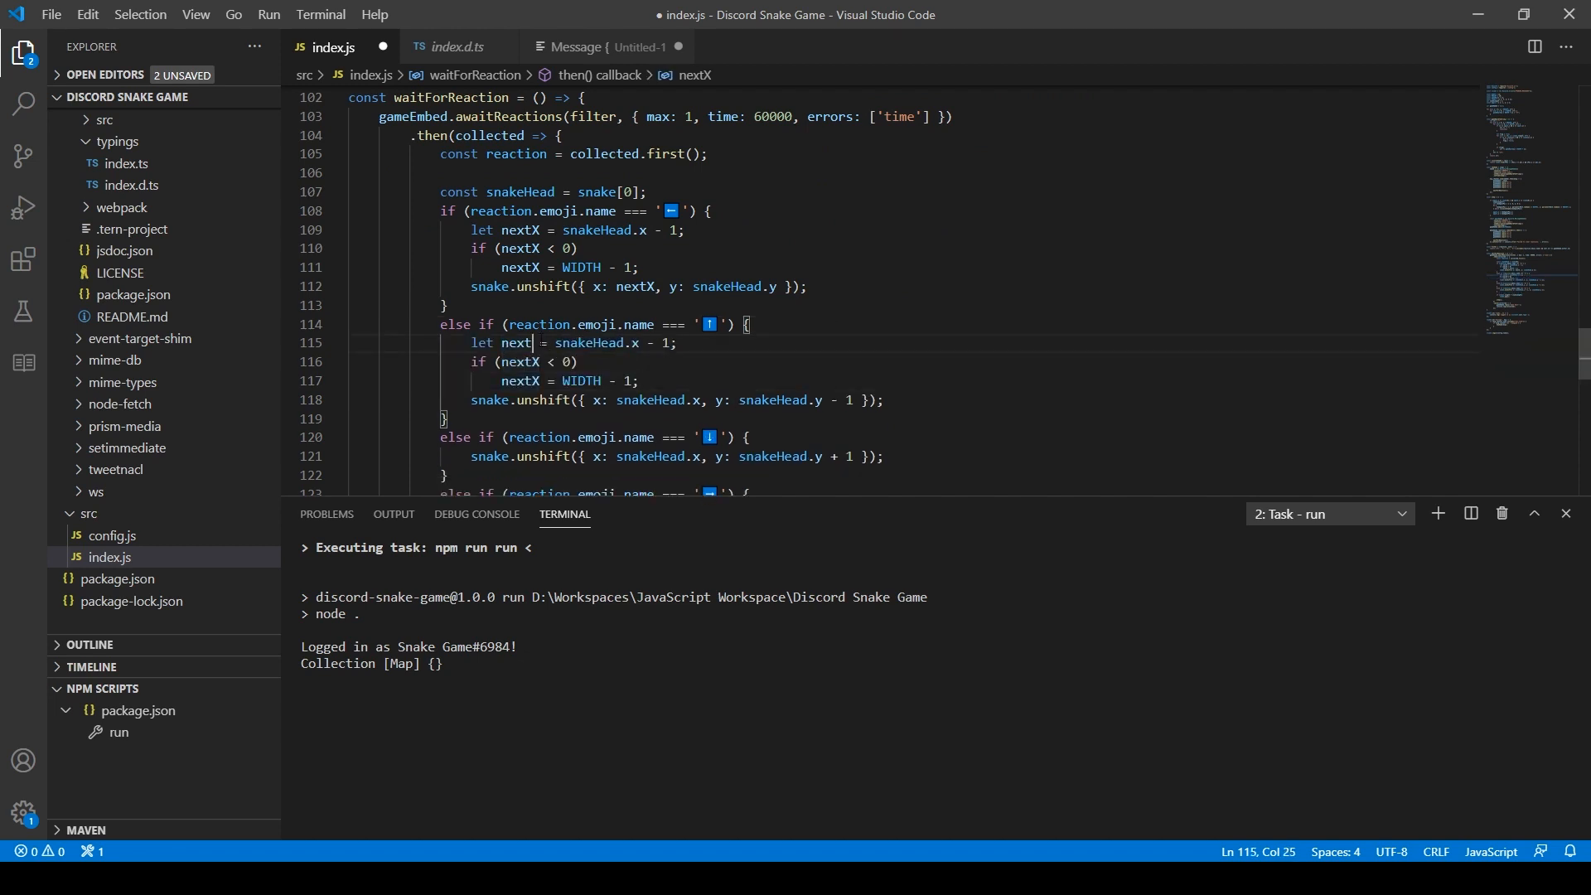
type("Y")
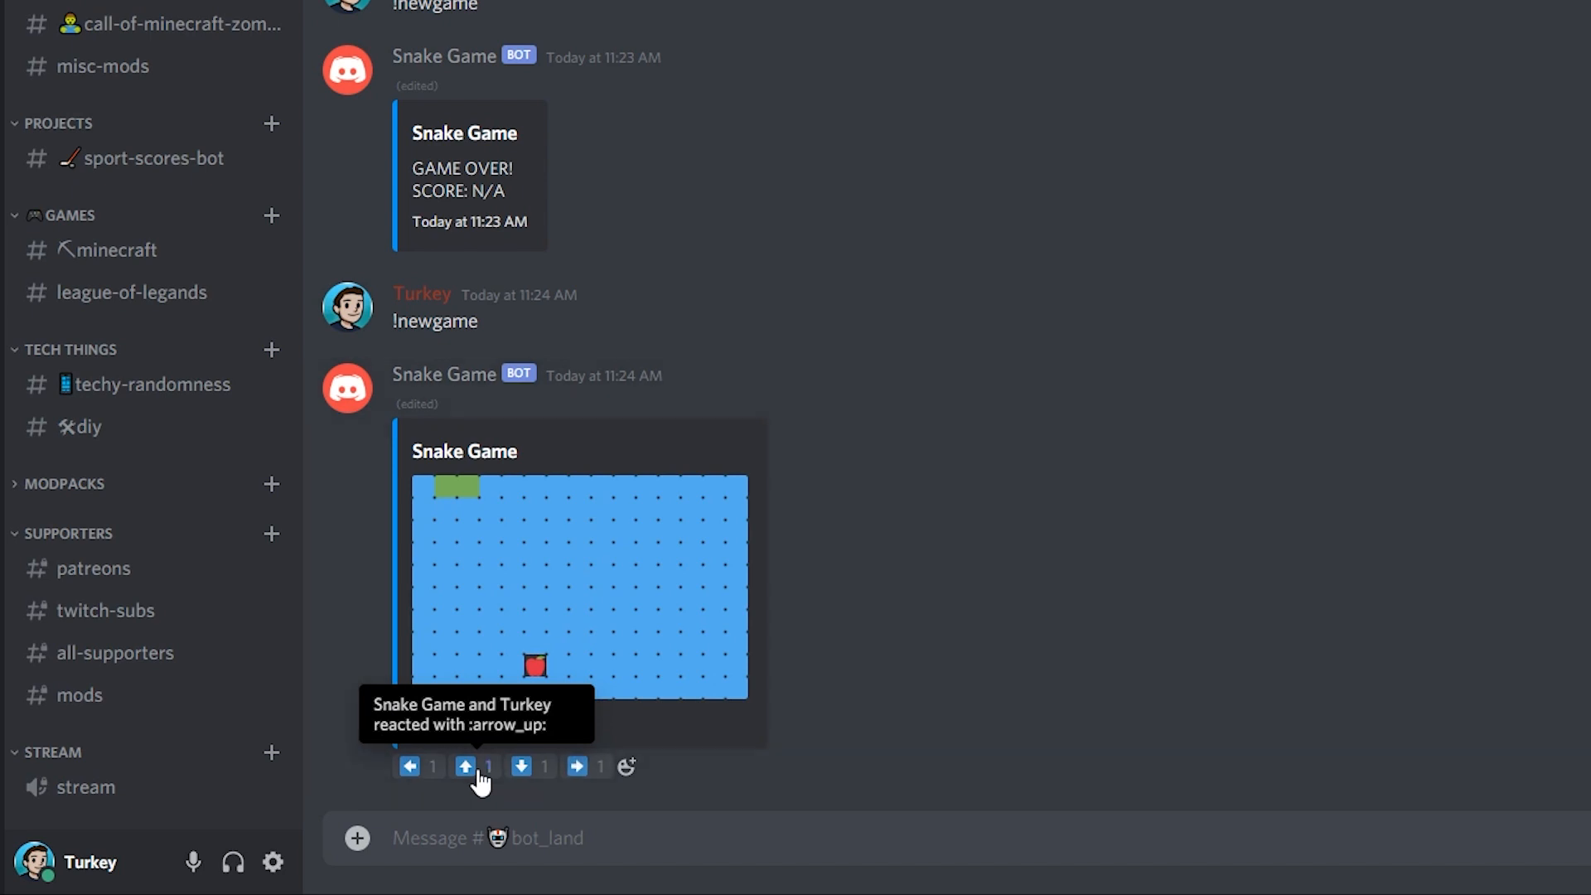
Move the snake up, then right, then down six times toward the lower-middle apple
left_click(465, 765)
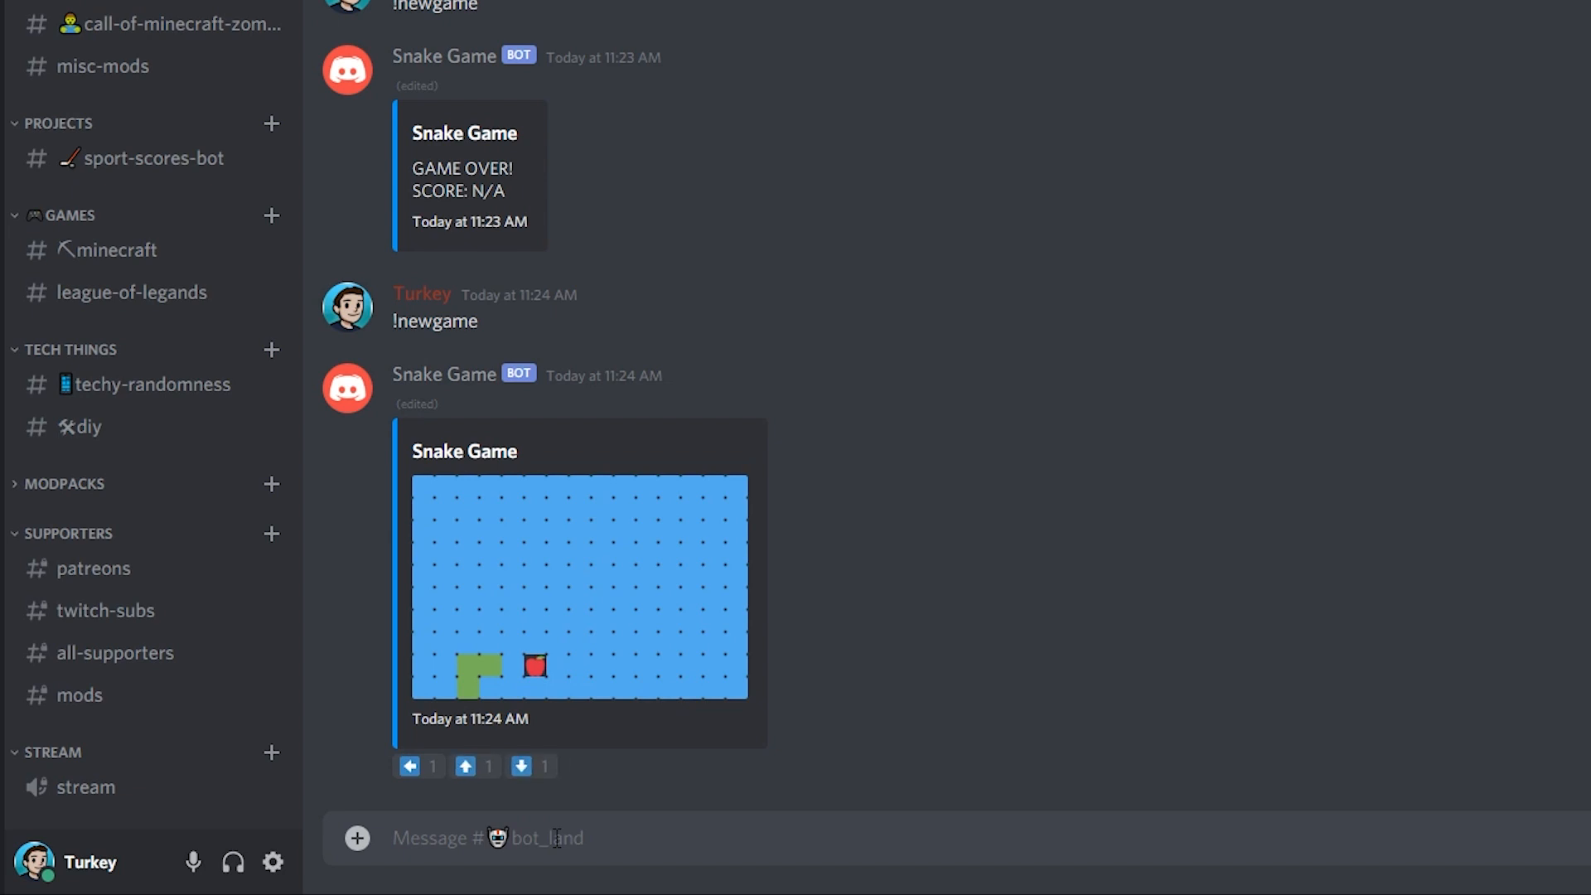
left_click(577, 766)
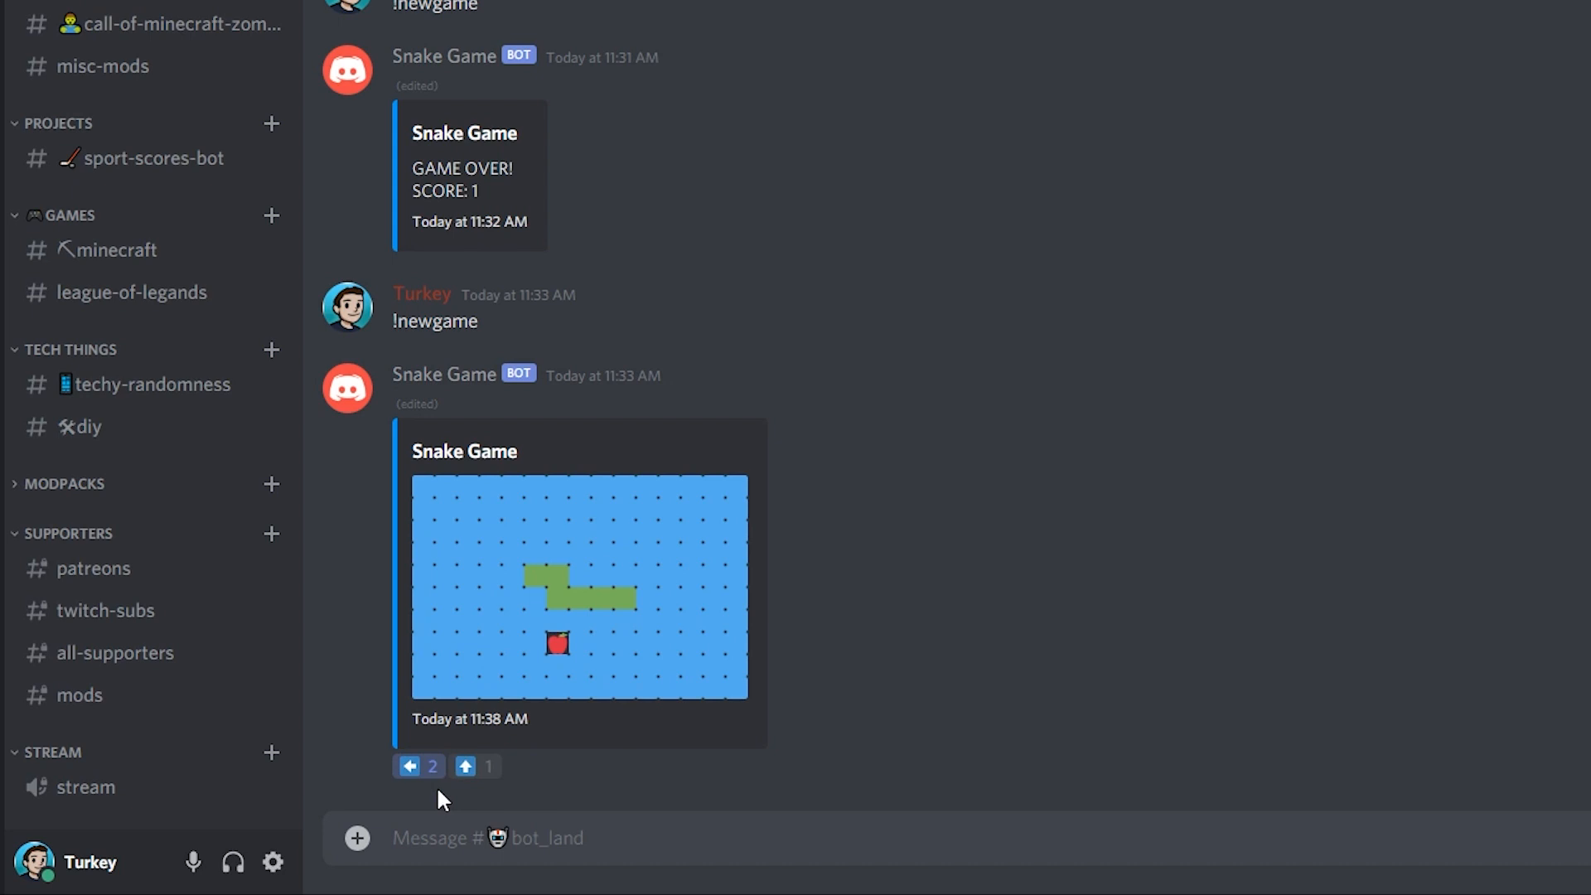
left_click(528, 766)
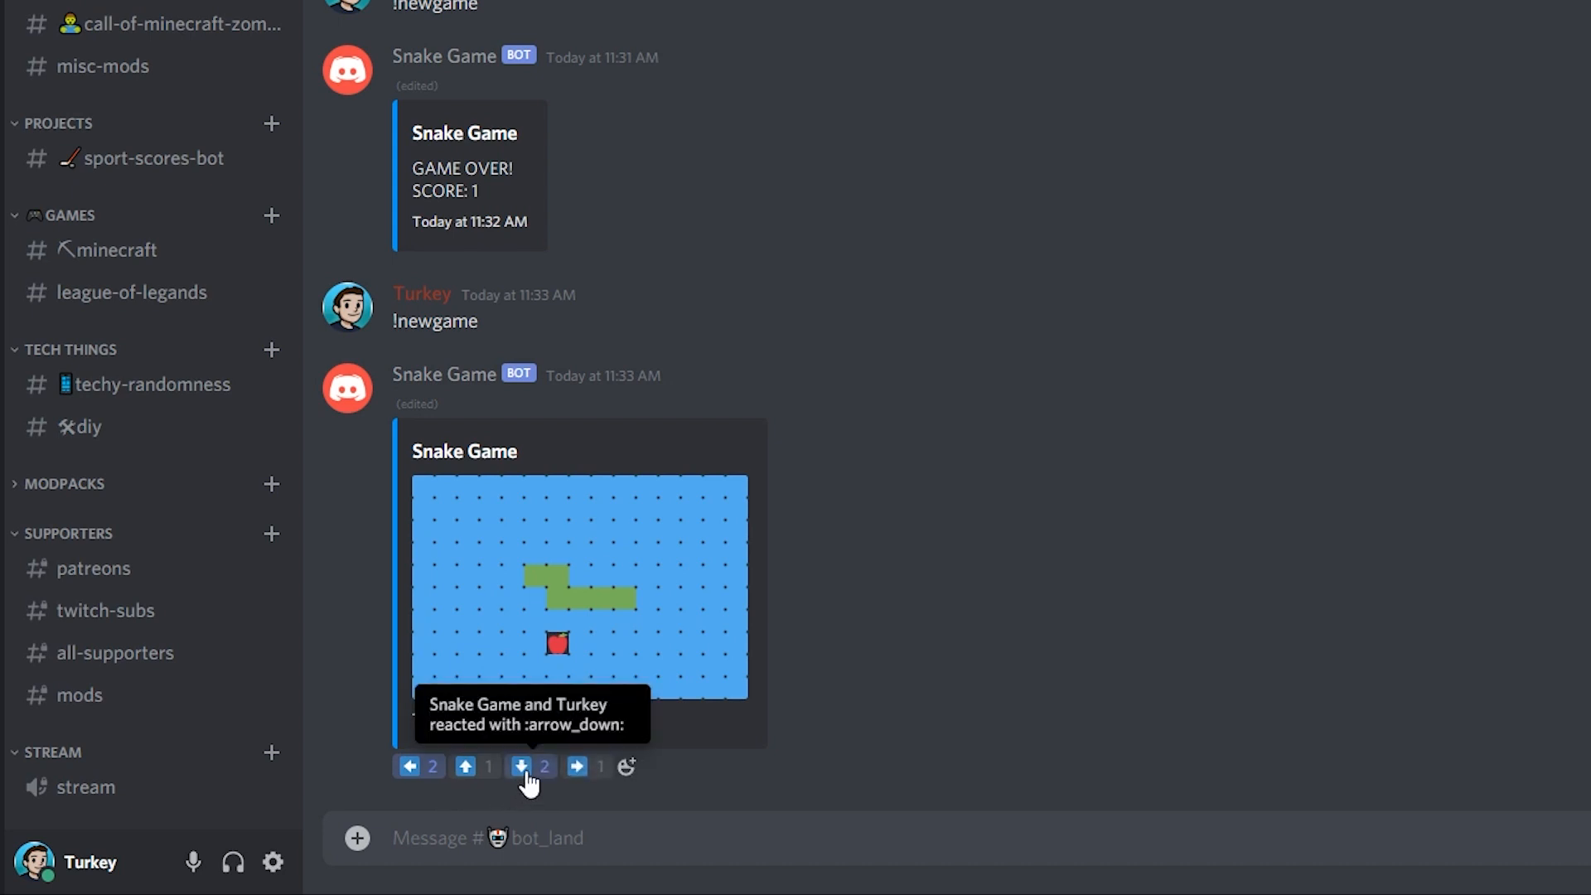
left_click(528, 766)
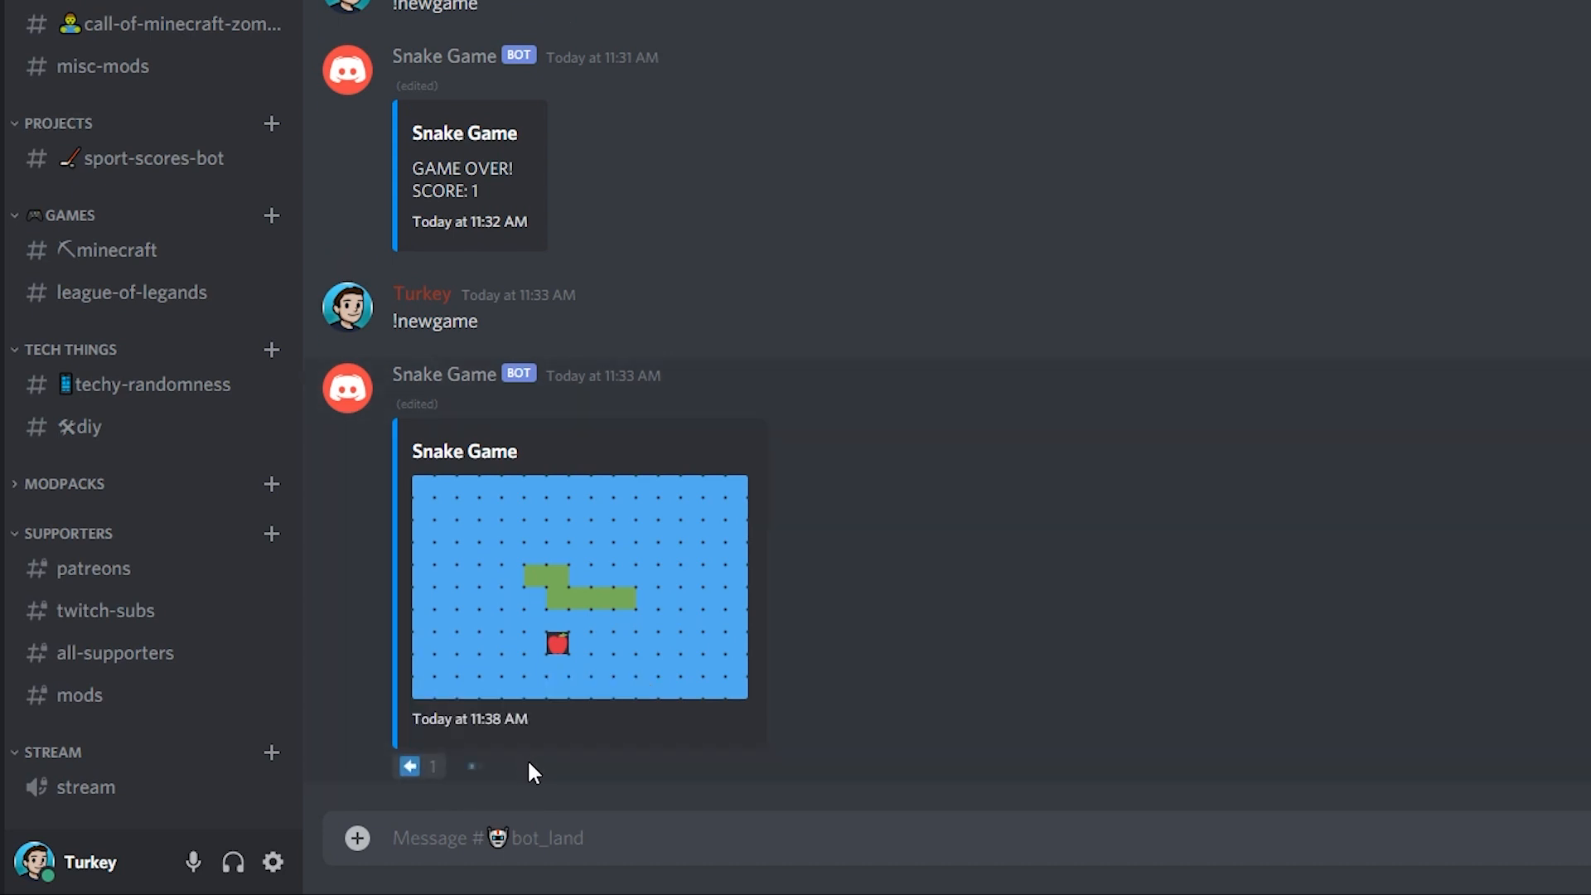
left_click(529, 765)
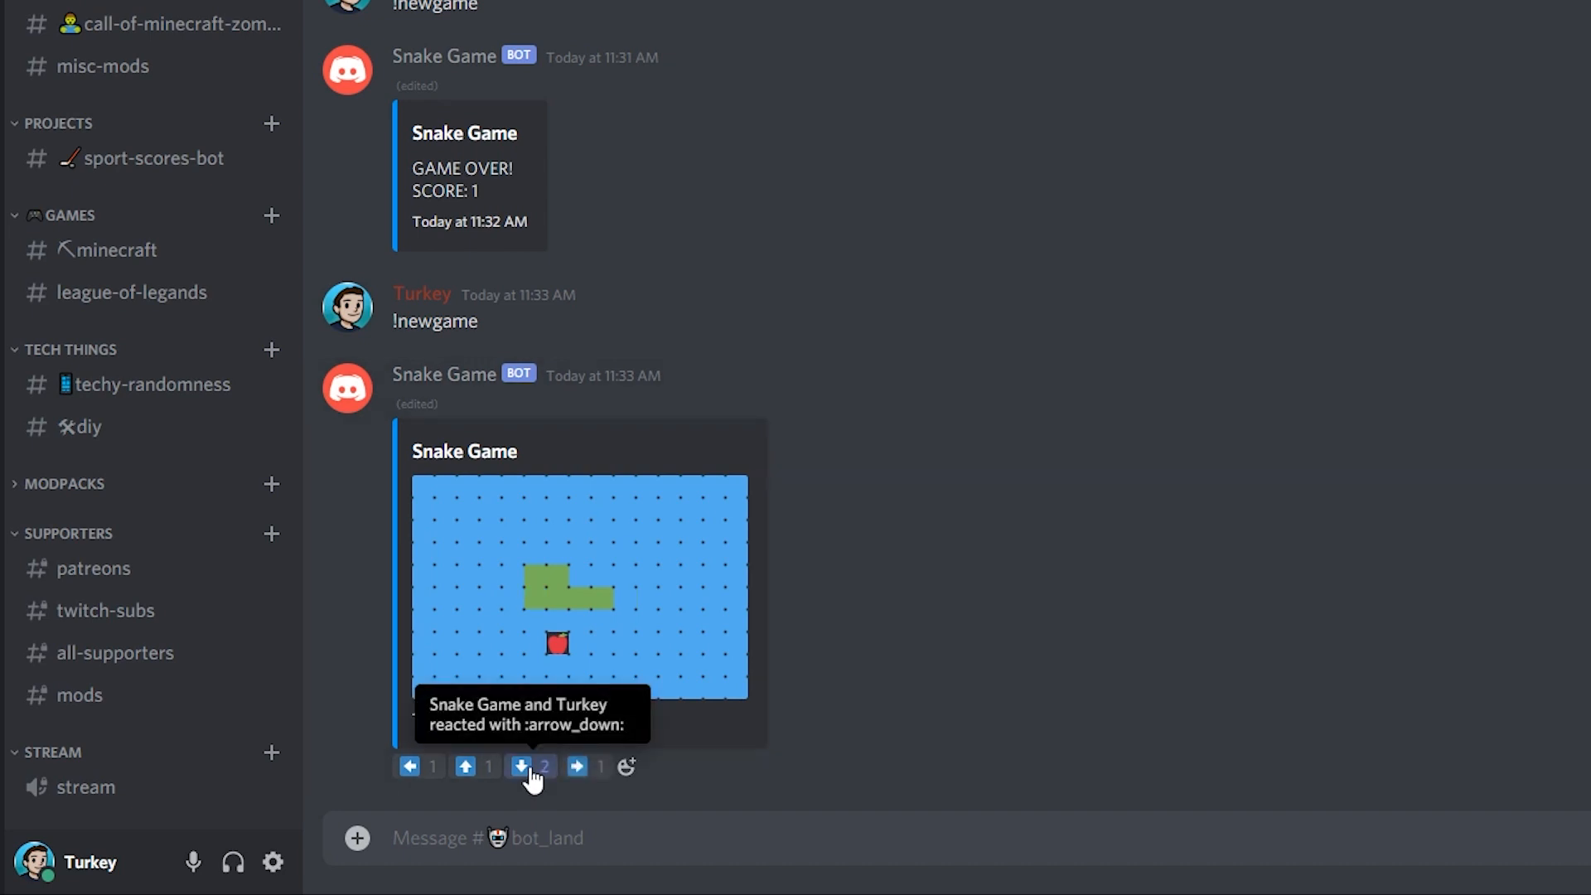
left_click(532, 766)
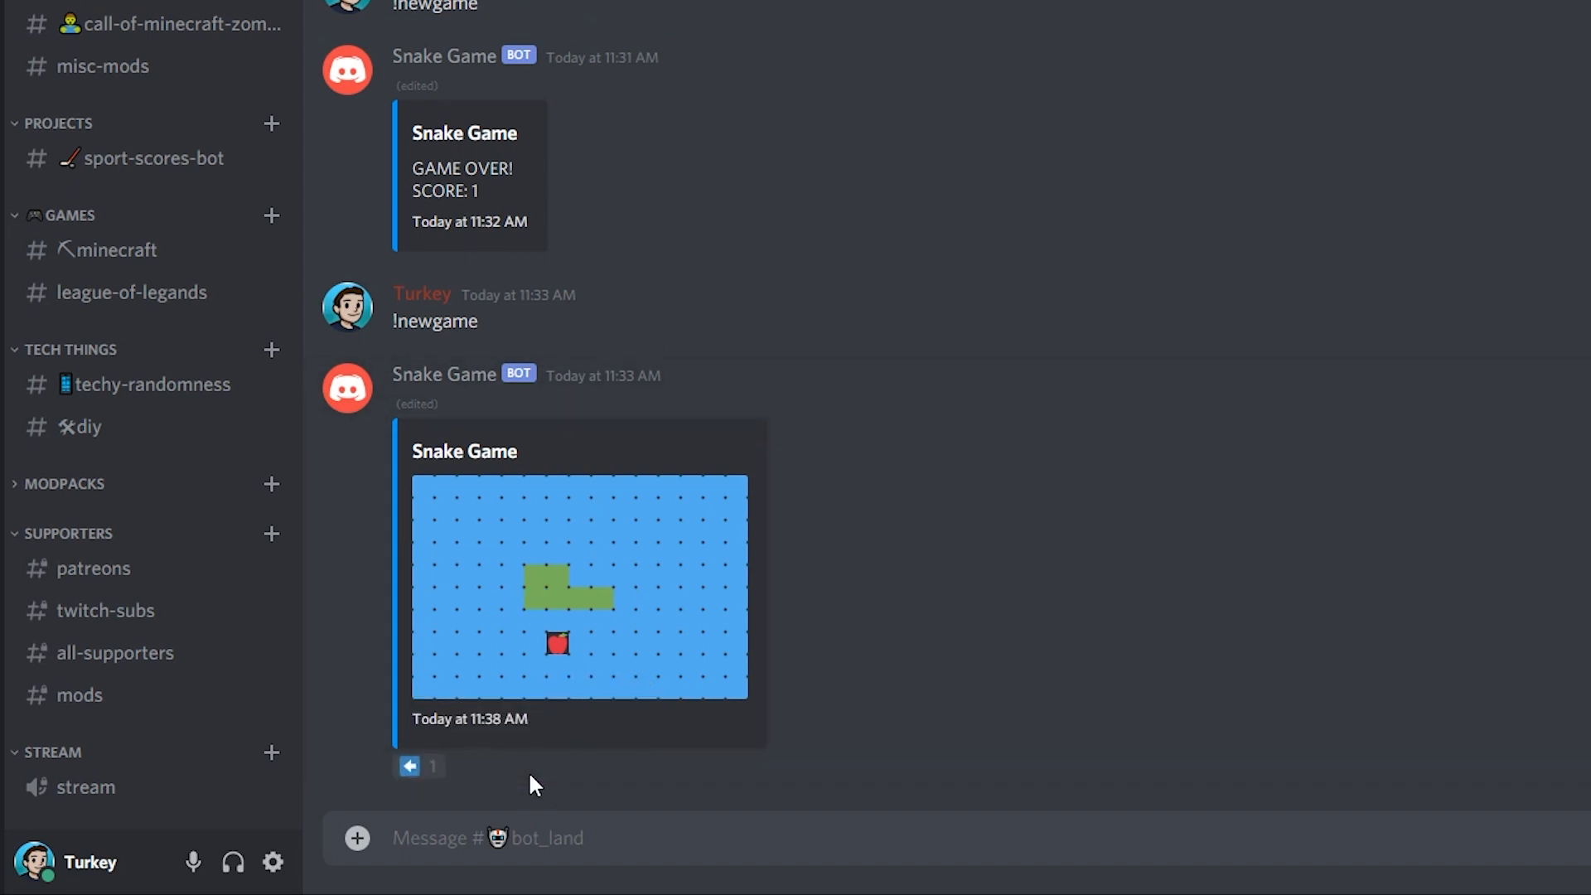
left_click(527, 766)
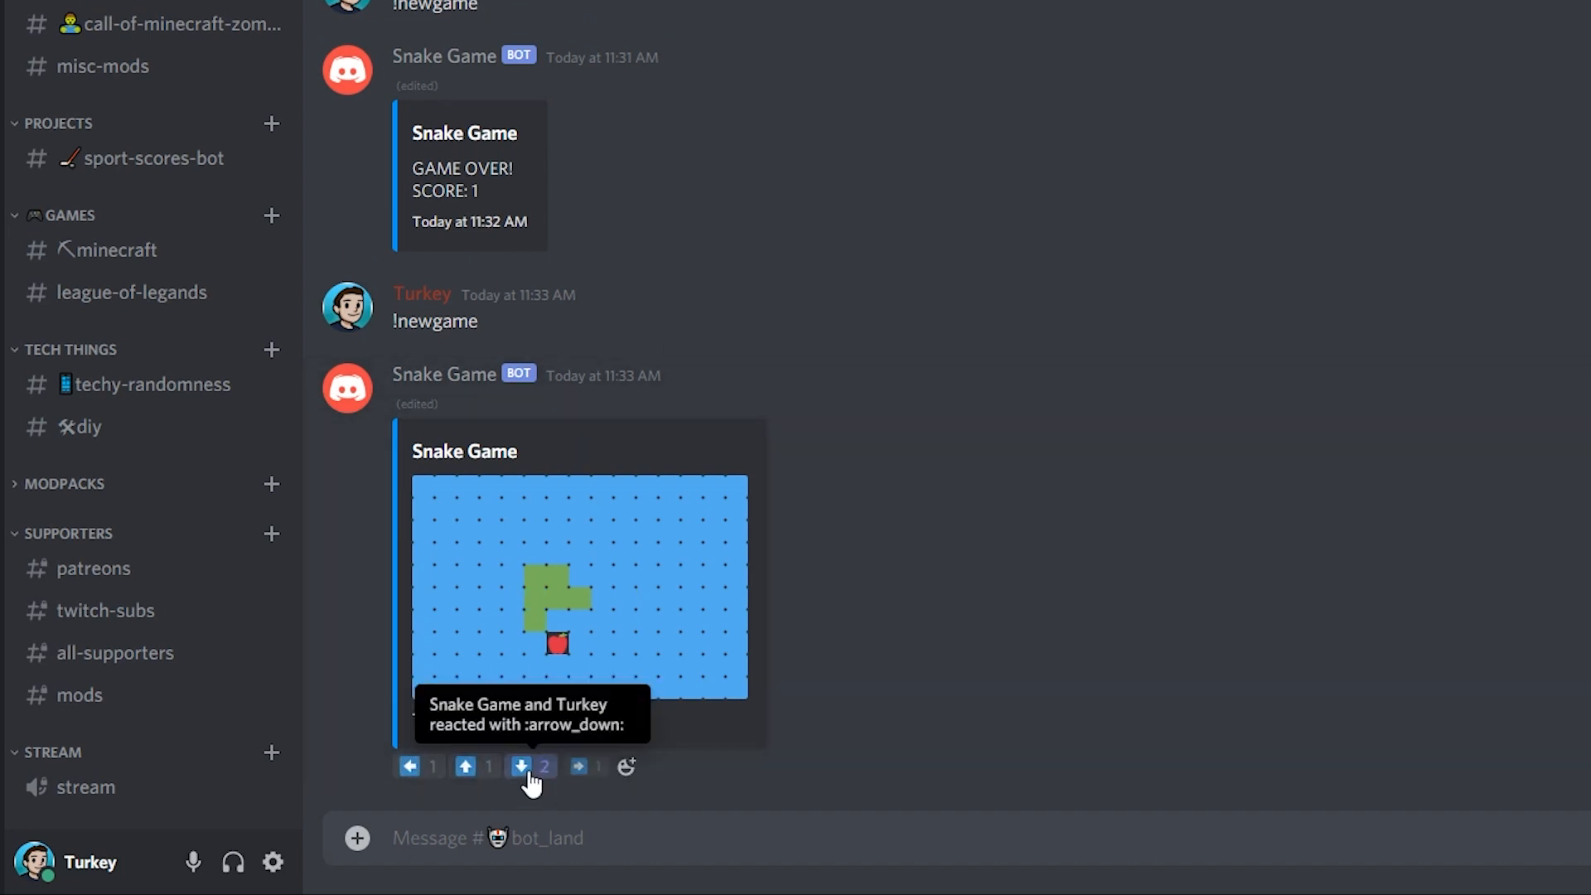
left_click(530, 766)
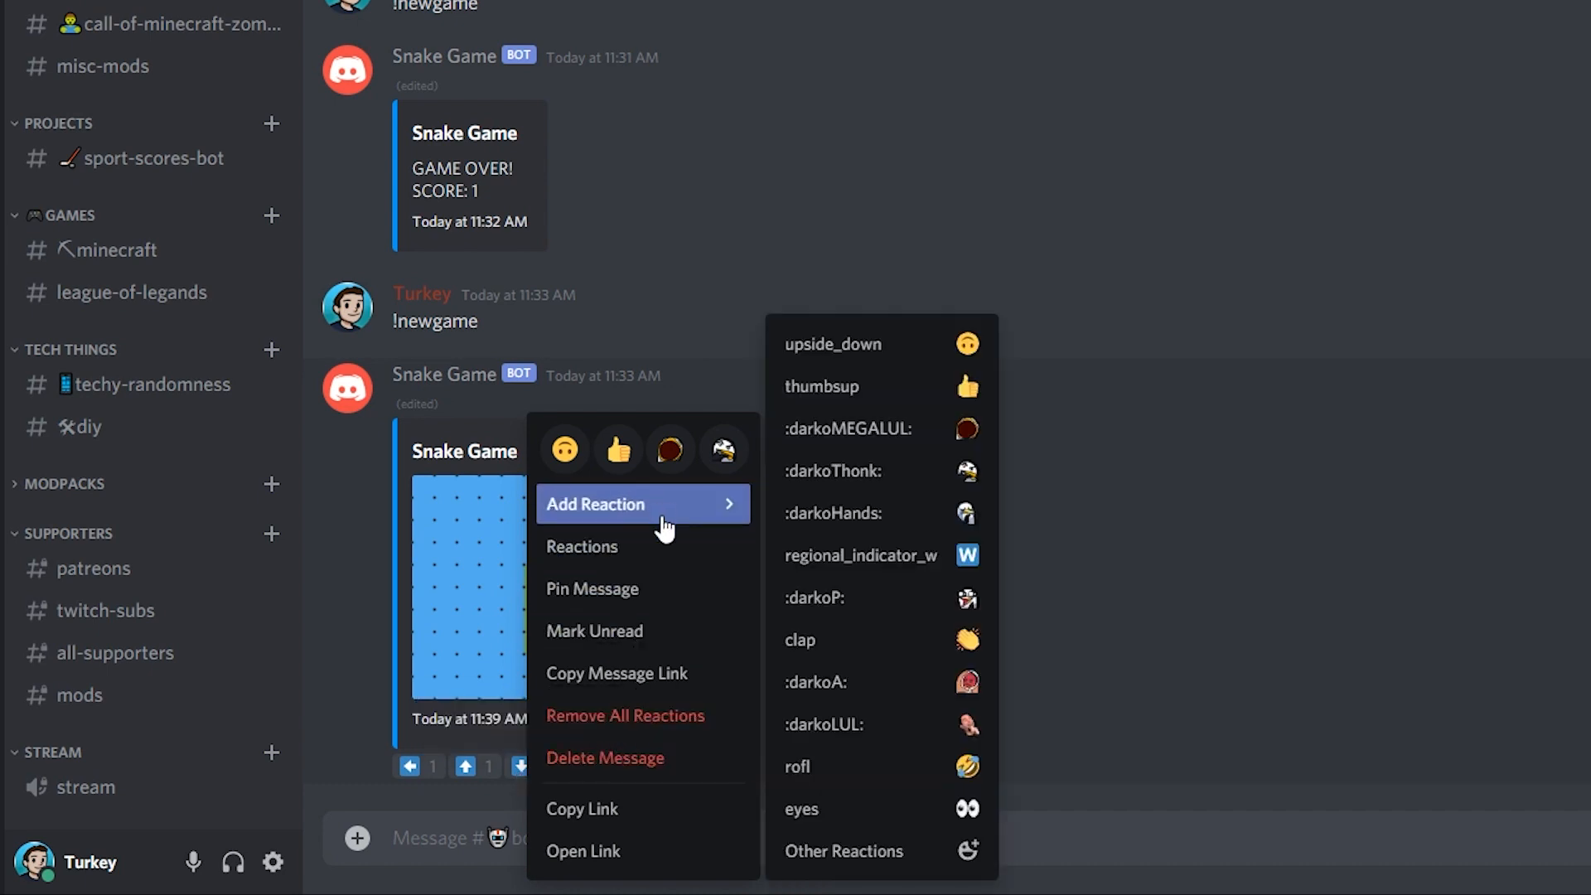
Browse the Add Reaction emoji, then move the snake right onto the apple
left_click(582, 546)
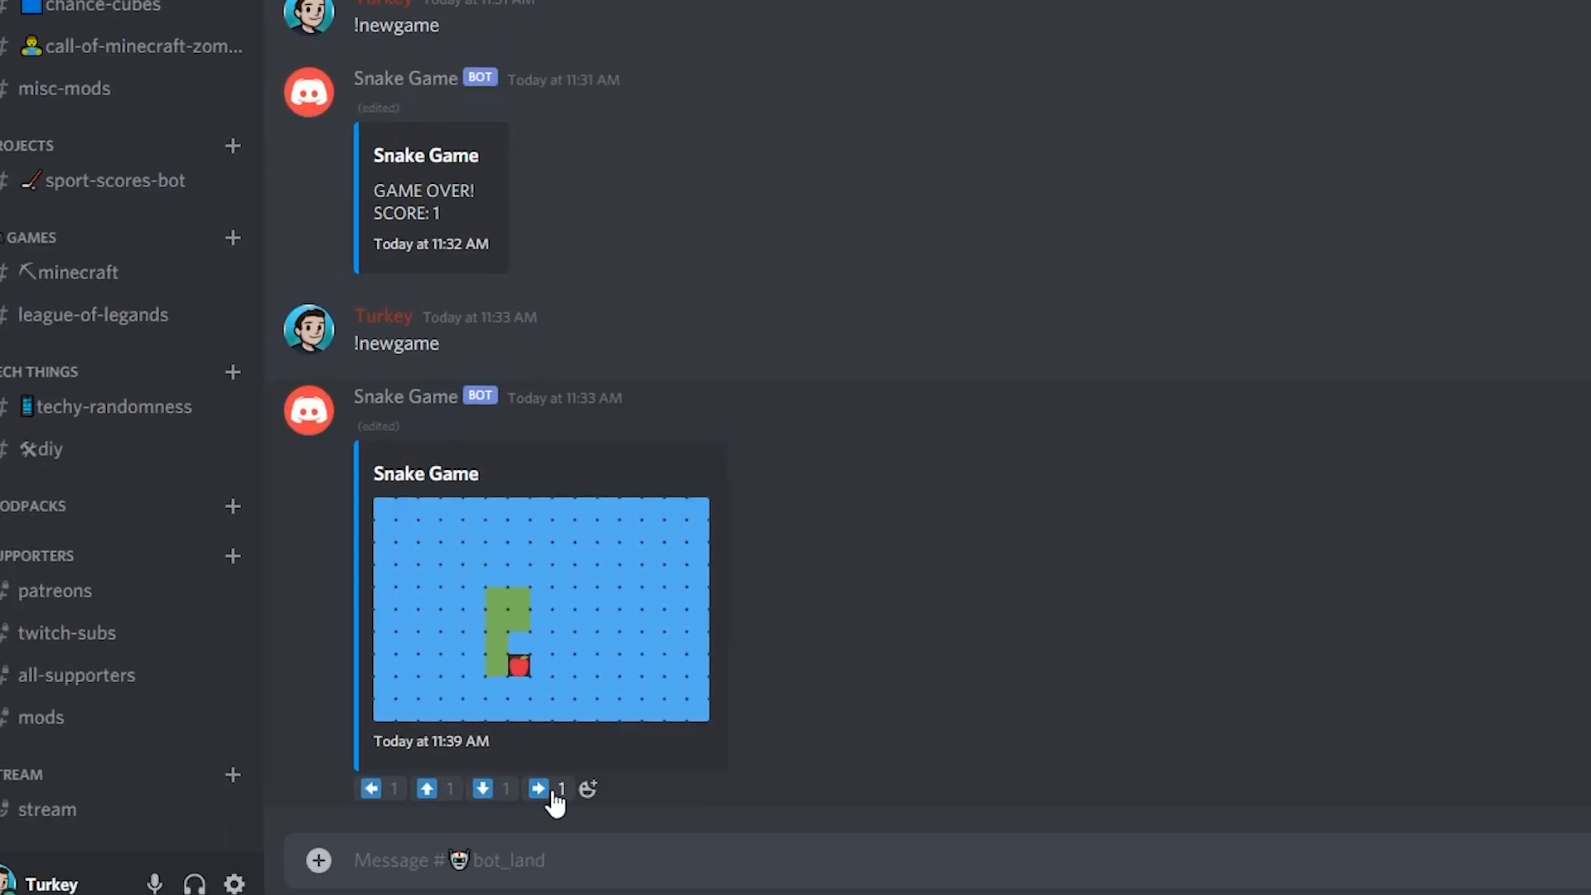
left_click(538, 788)
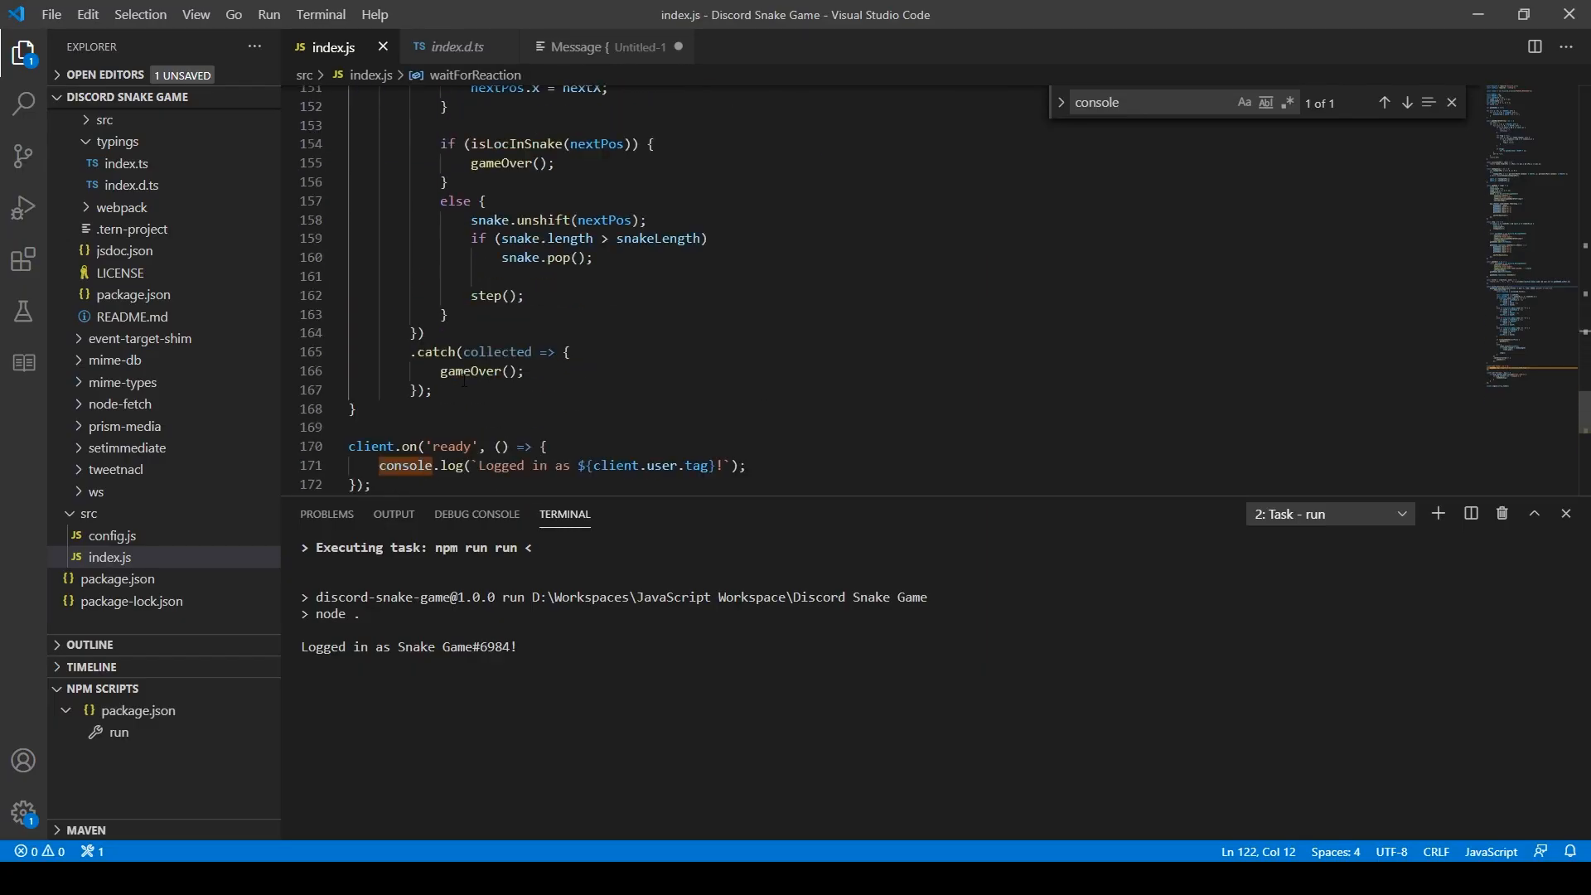
Scroll up to the step function with reactions.removeAll() and the four react() calls
scroll("up", 3)
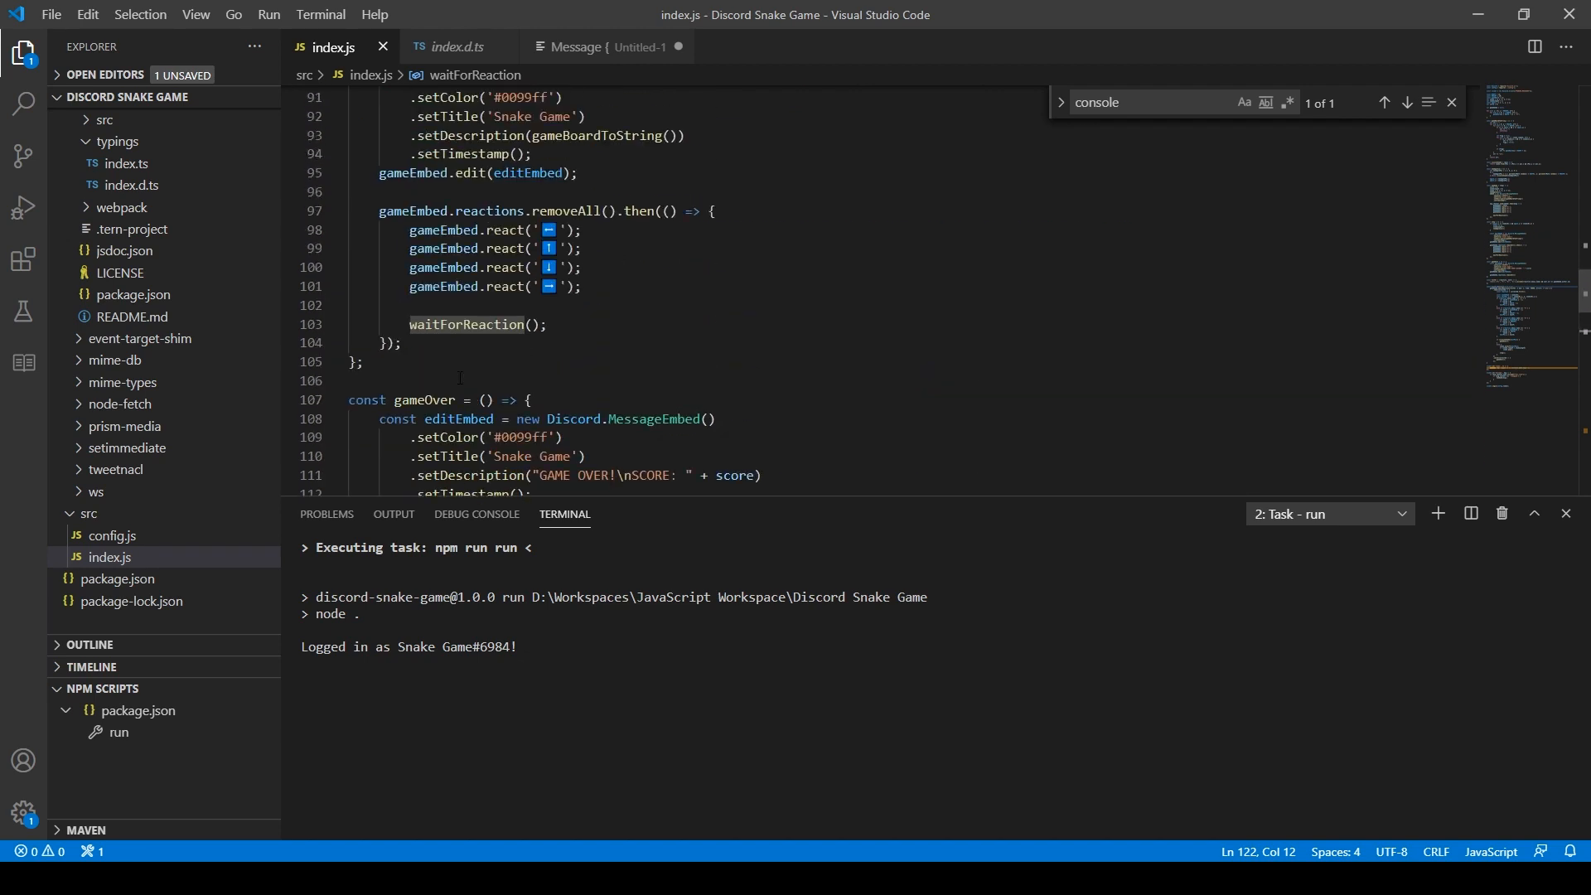
scroll("up", 3)
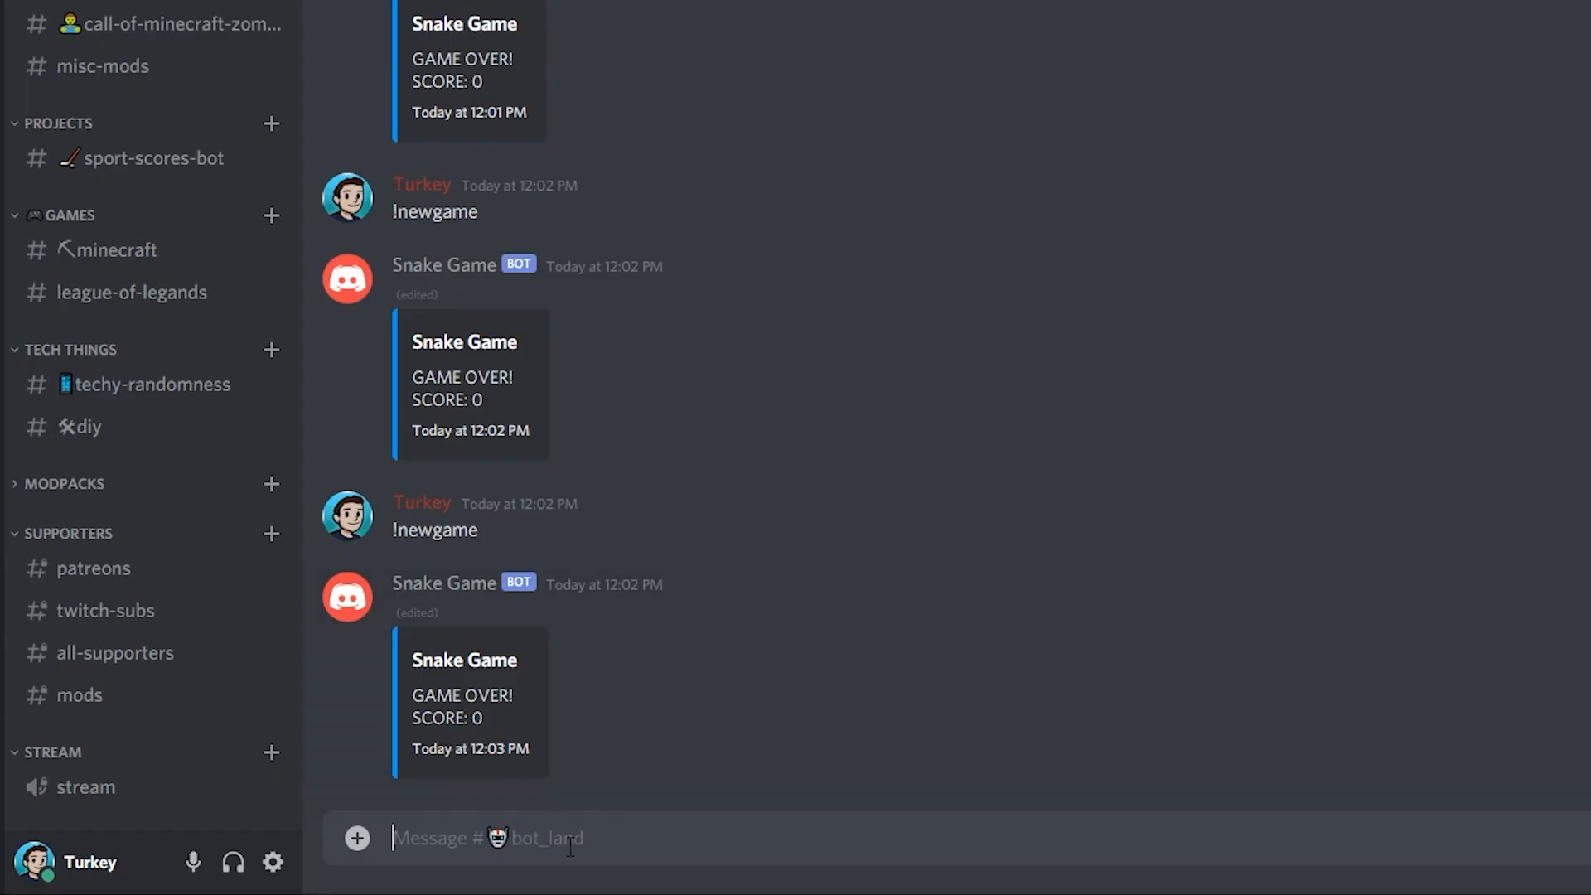
Start a round with !newgame and steer up, left, down, left onto the apple, then up
type("!newg")
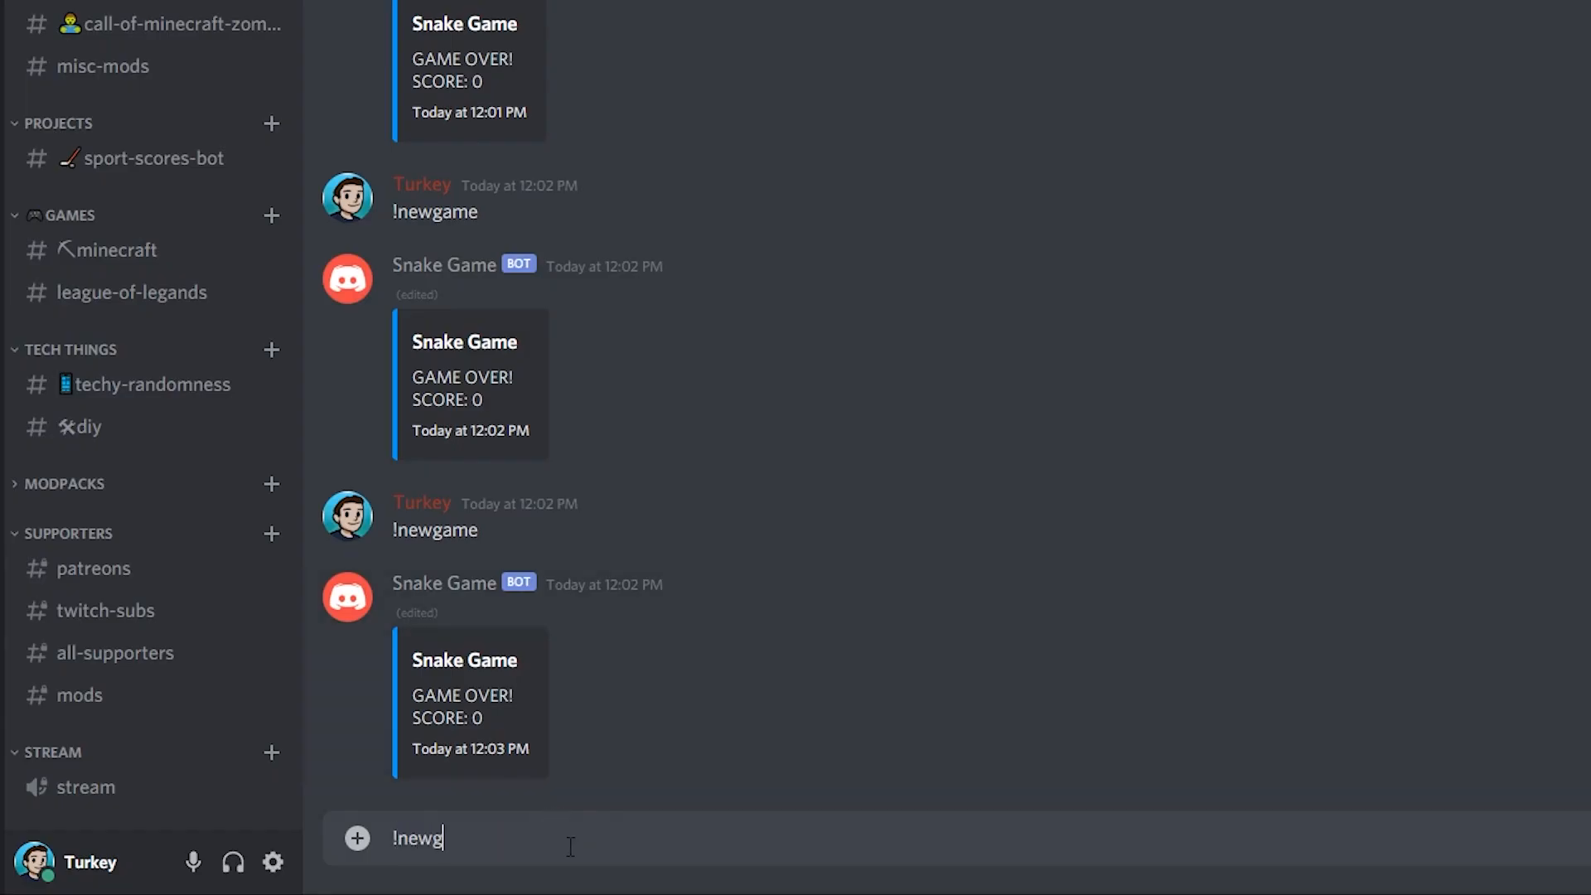
key("Return")
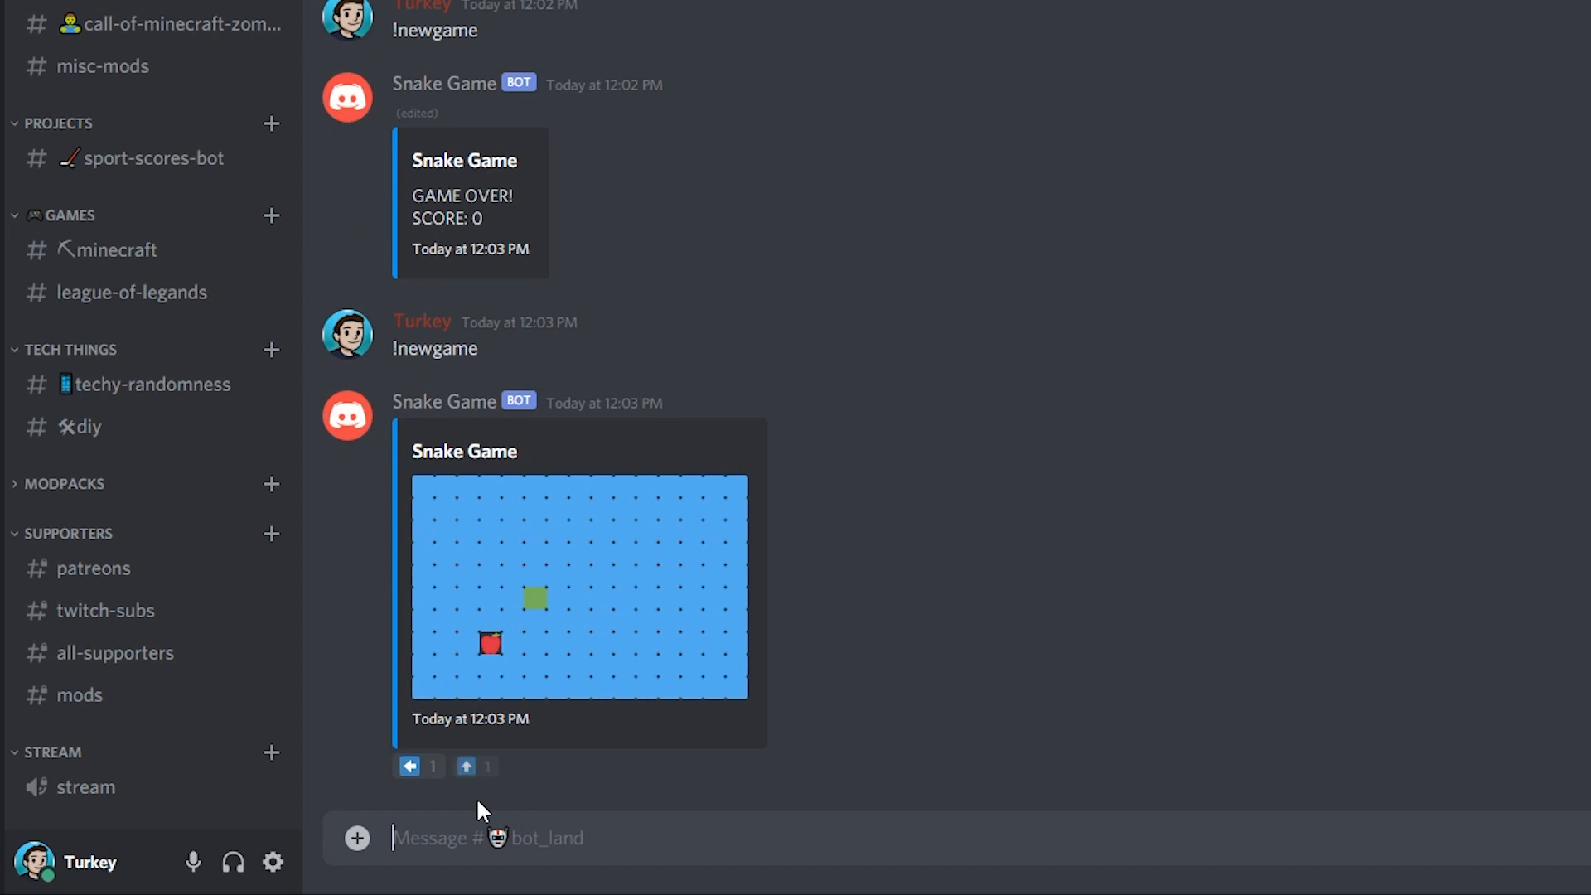
left_click(466, 766)
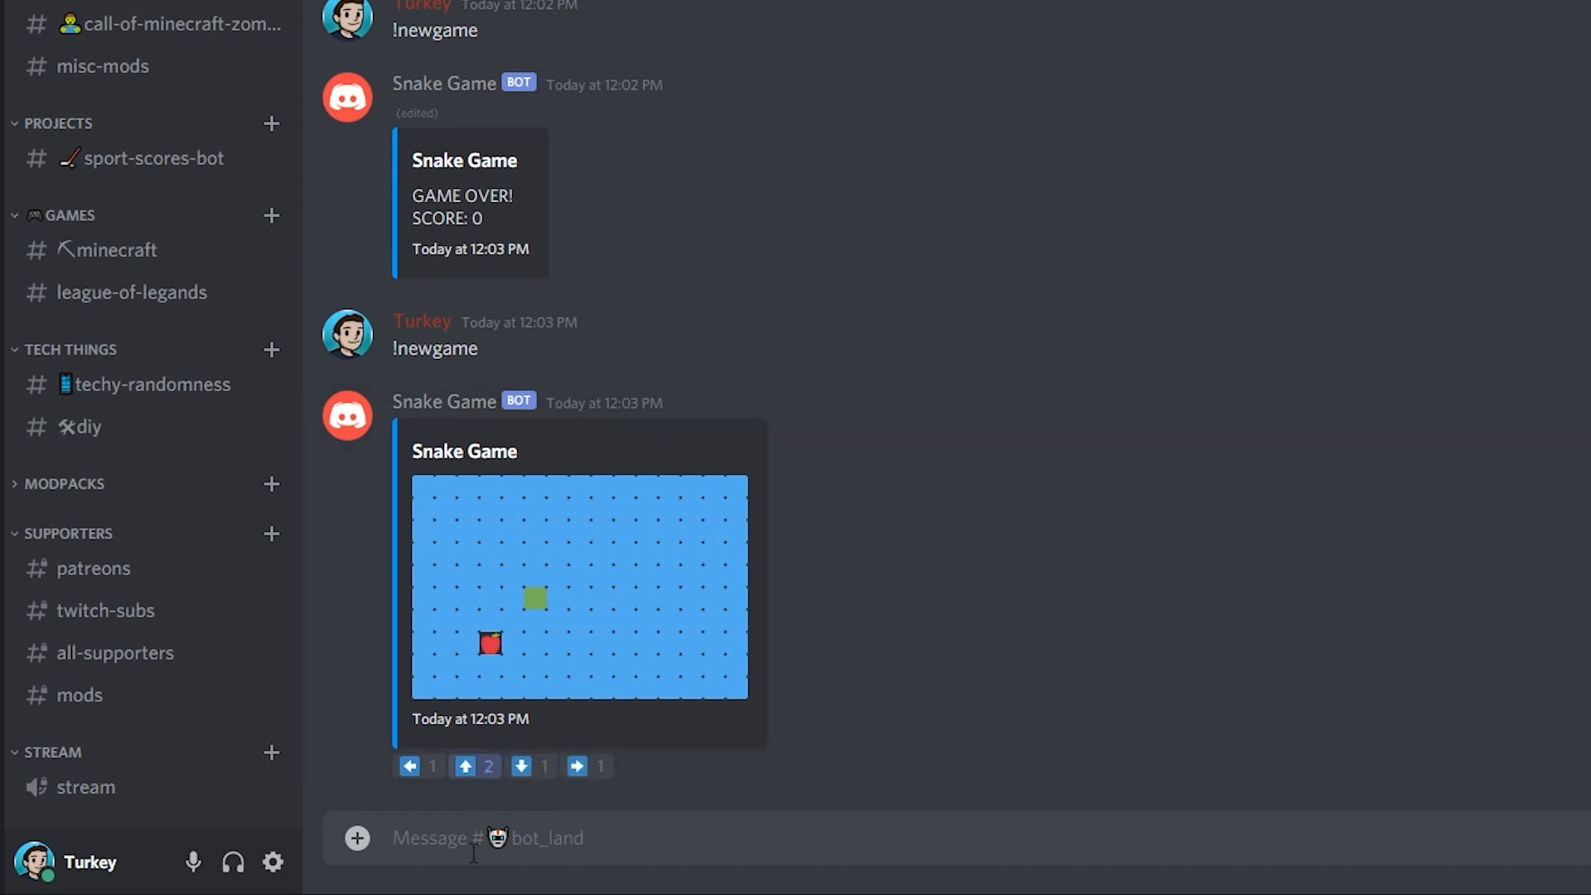
left_click(465, 765)
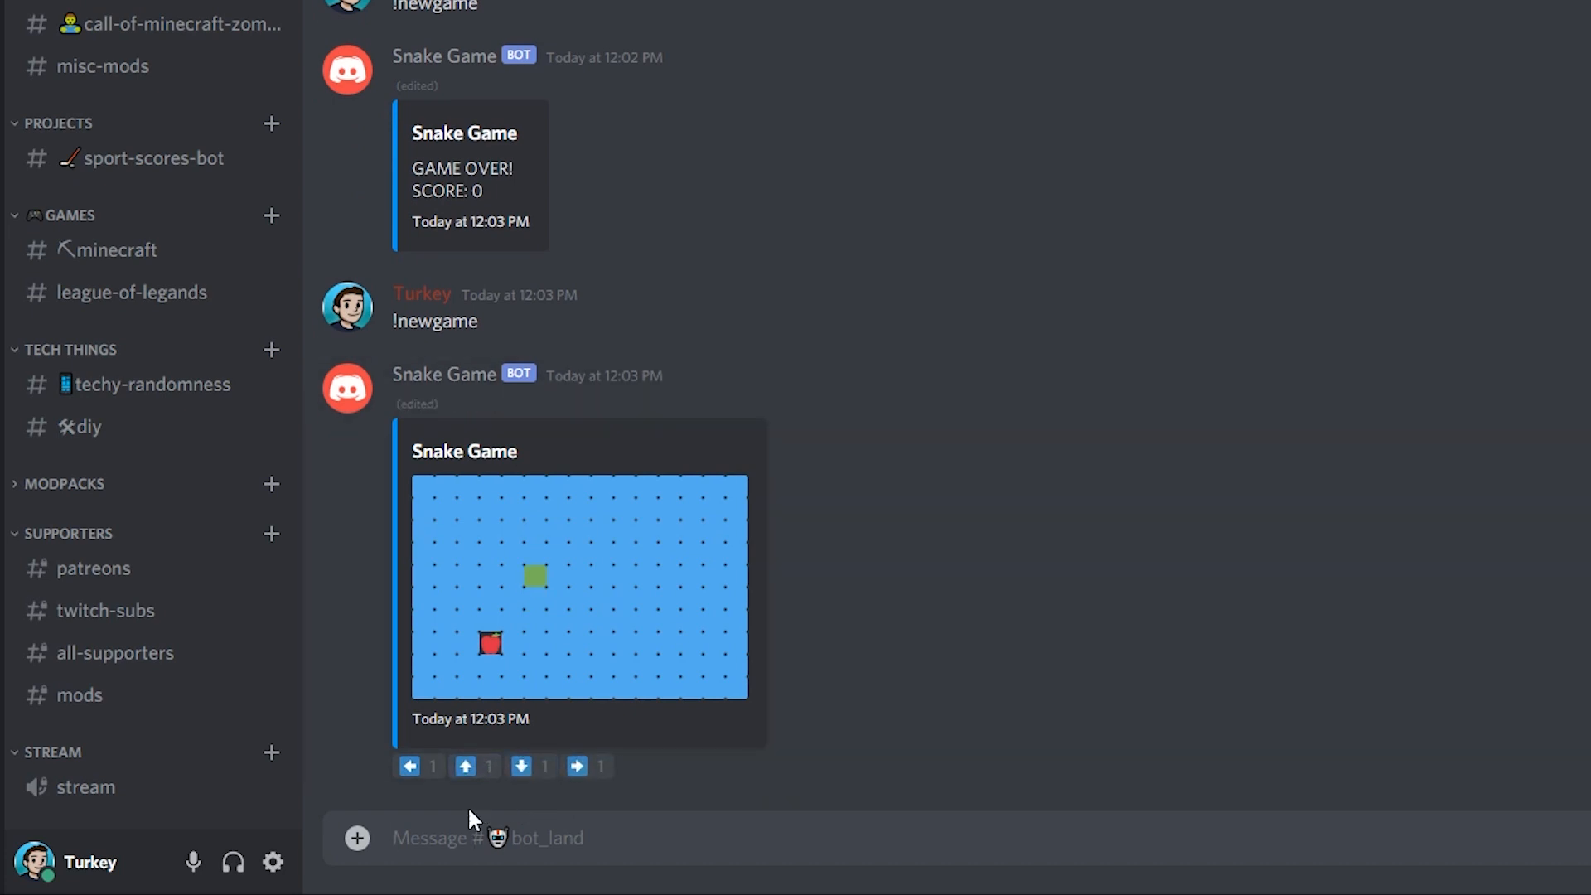
left_click(407, 766)
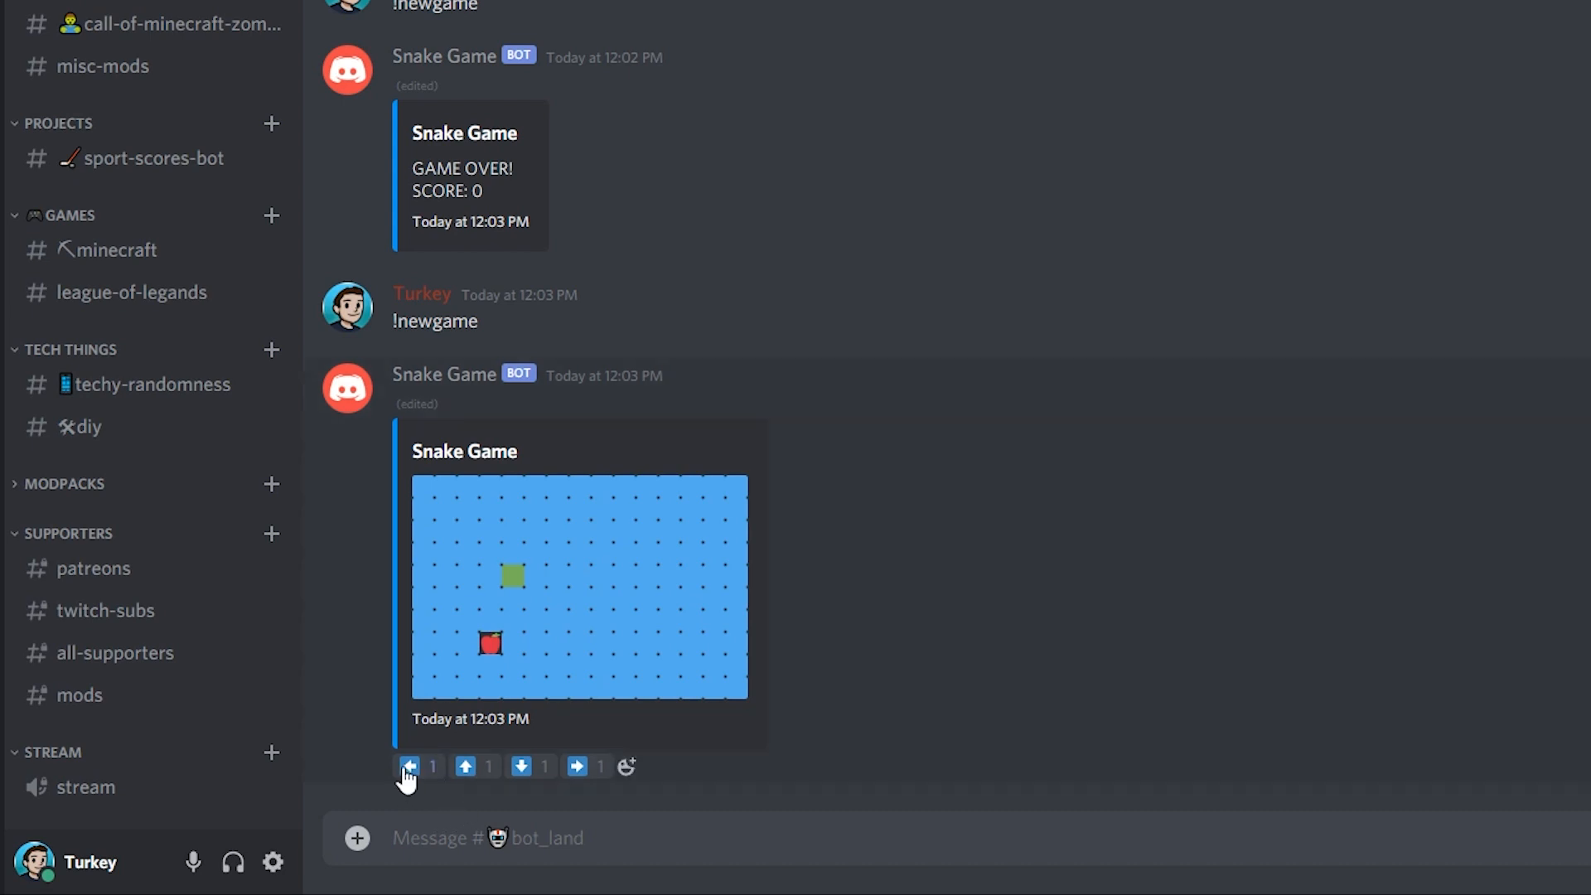
left_click(520, 766)
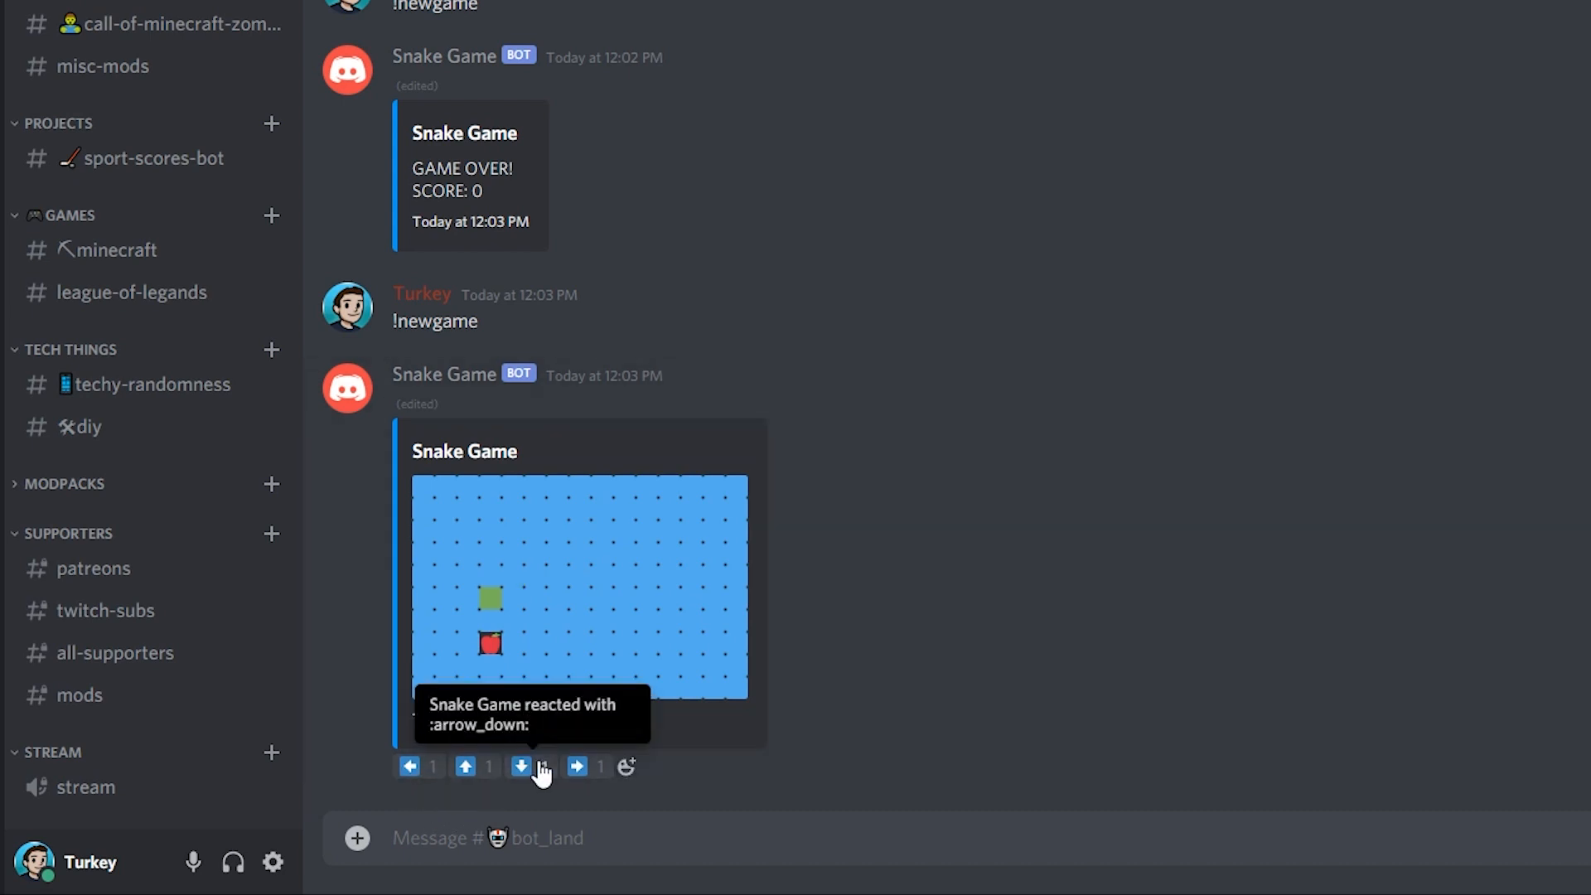
left_click(521, 765)
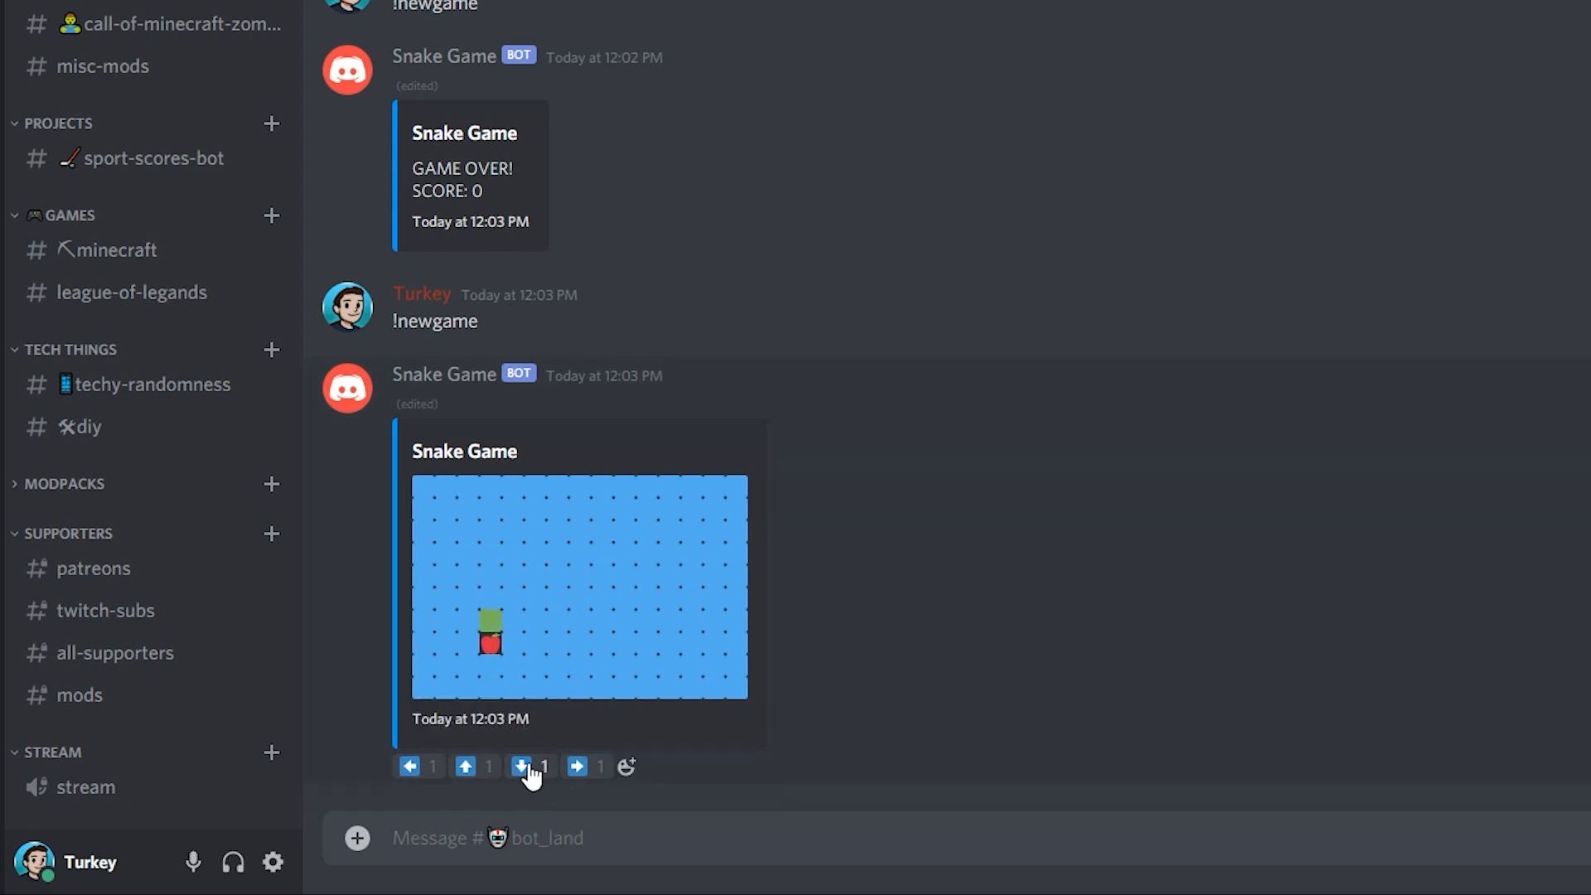
left_click(409, 766)
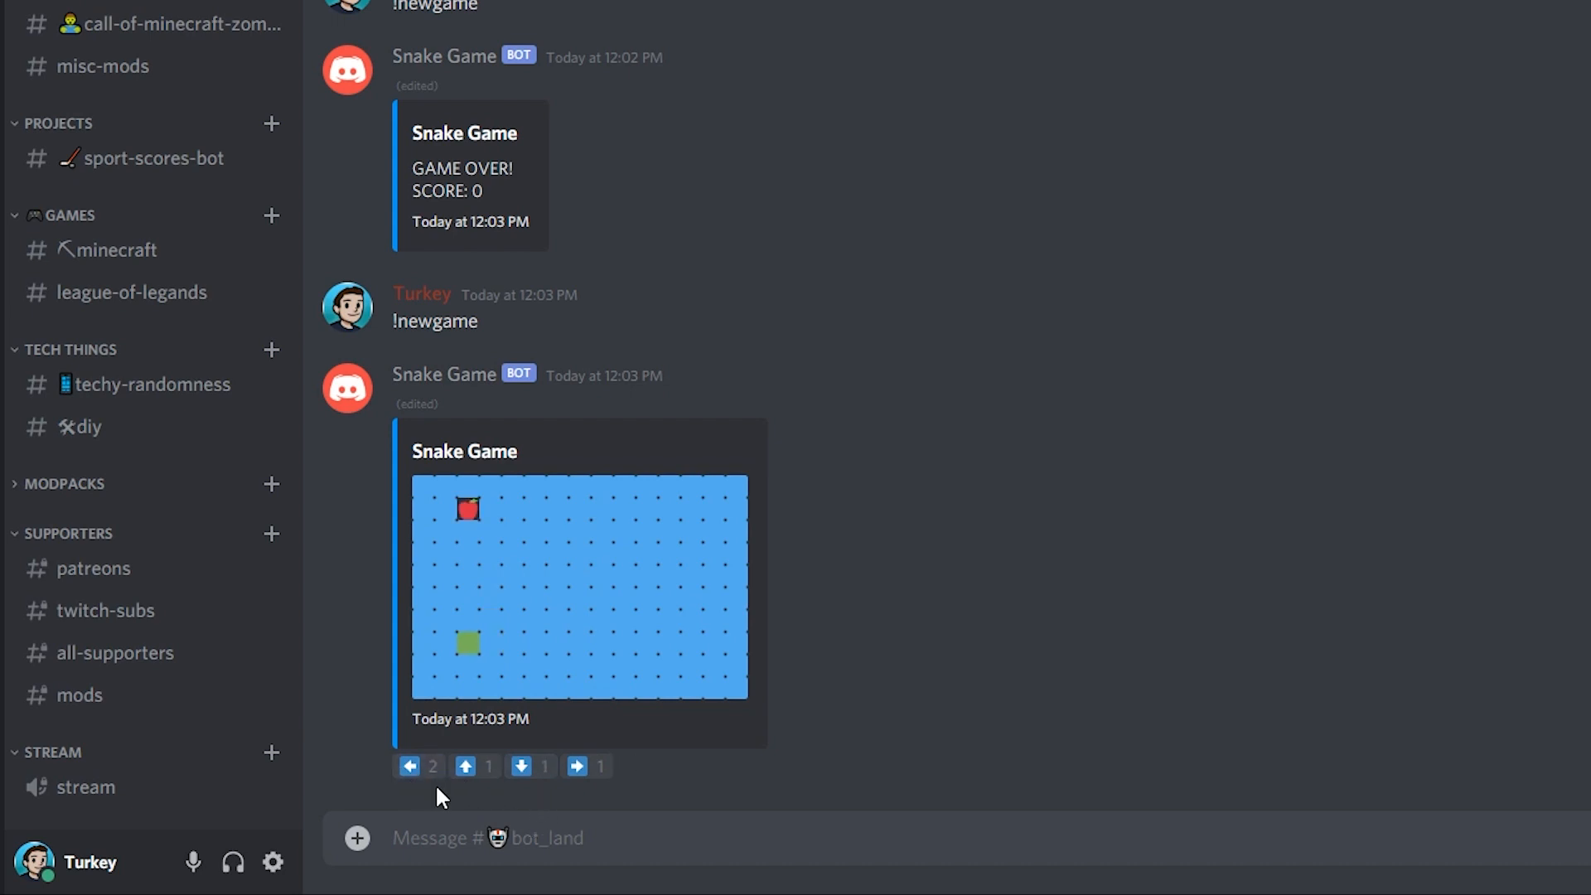
left_click(466, 766)
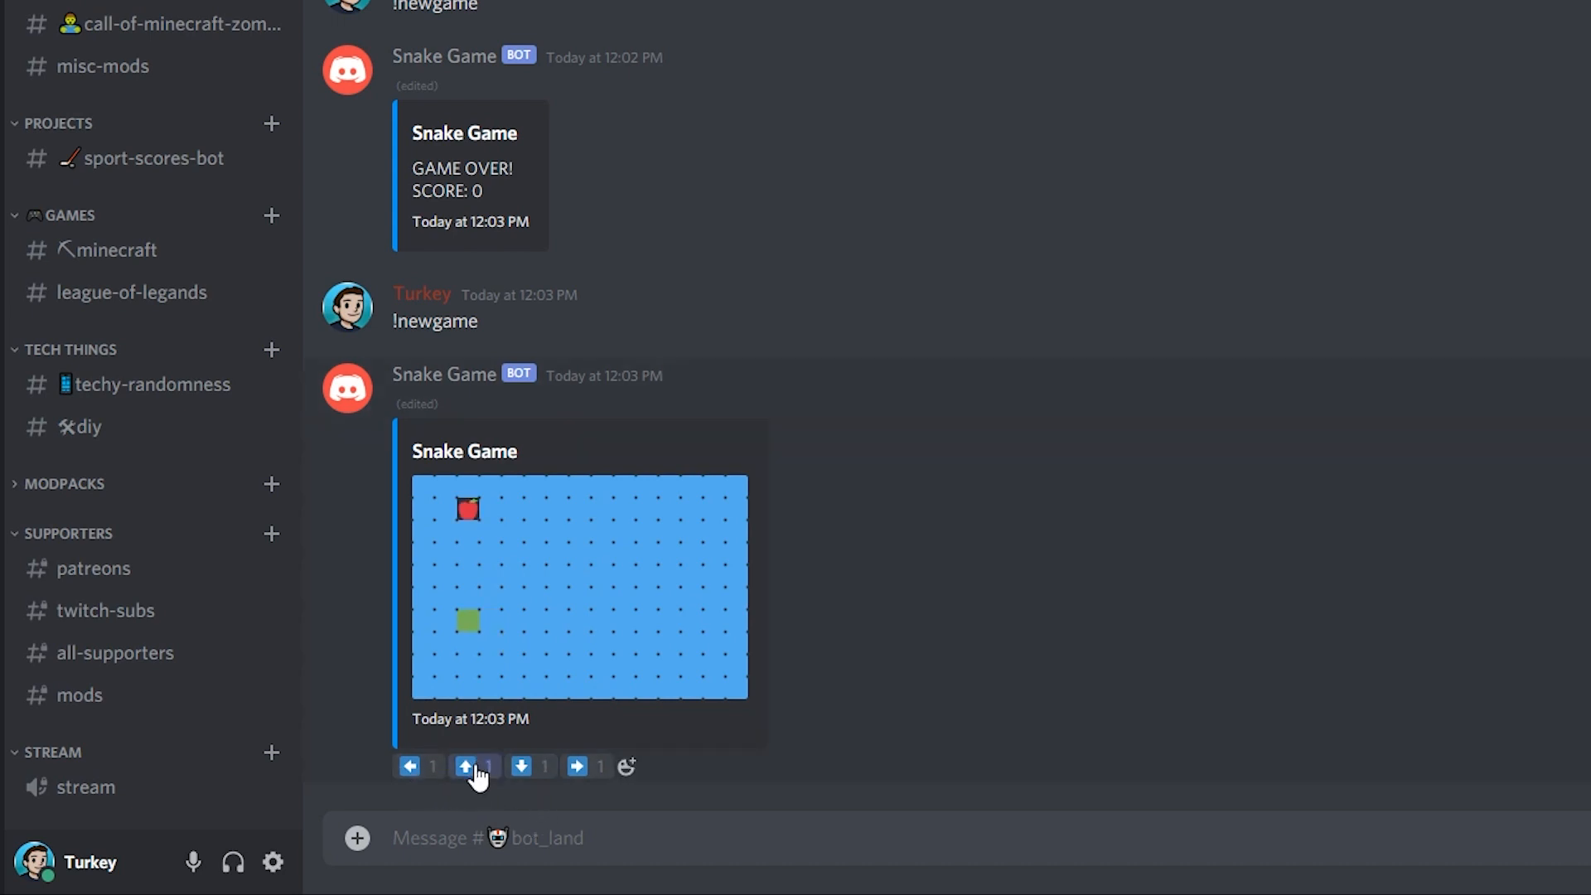
left_click(465, 766)
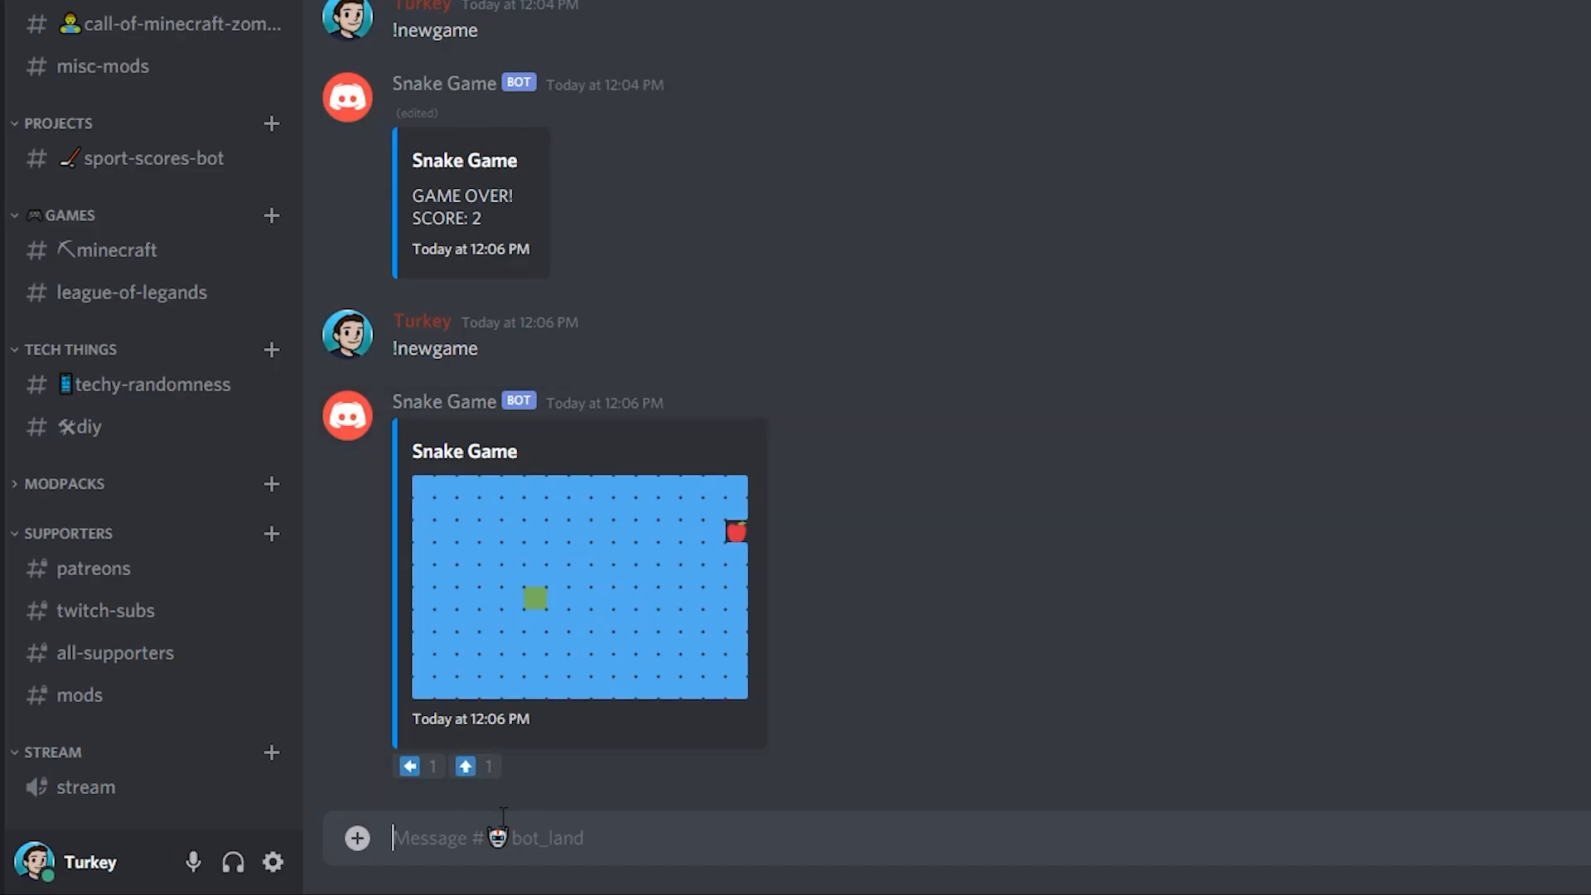
Steer the snake right four times, up onto the apple, then left twice
left_click(576, 766)
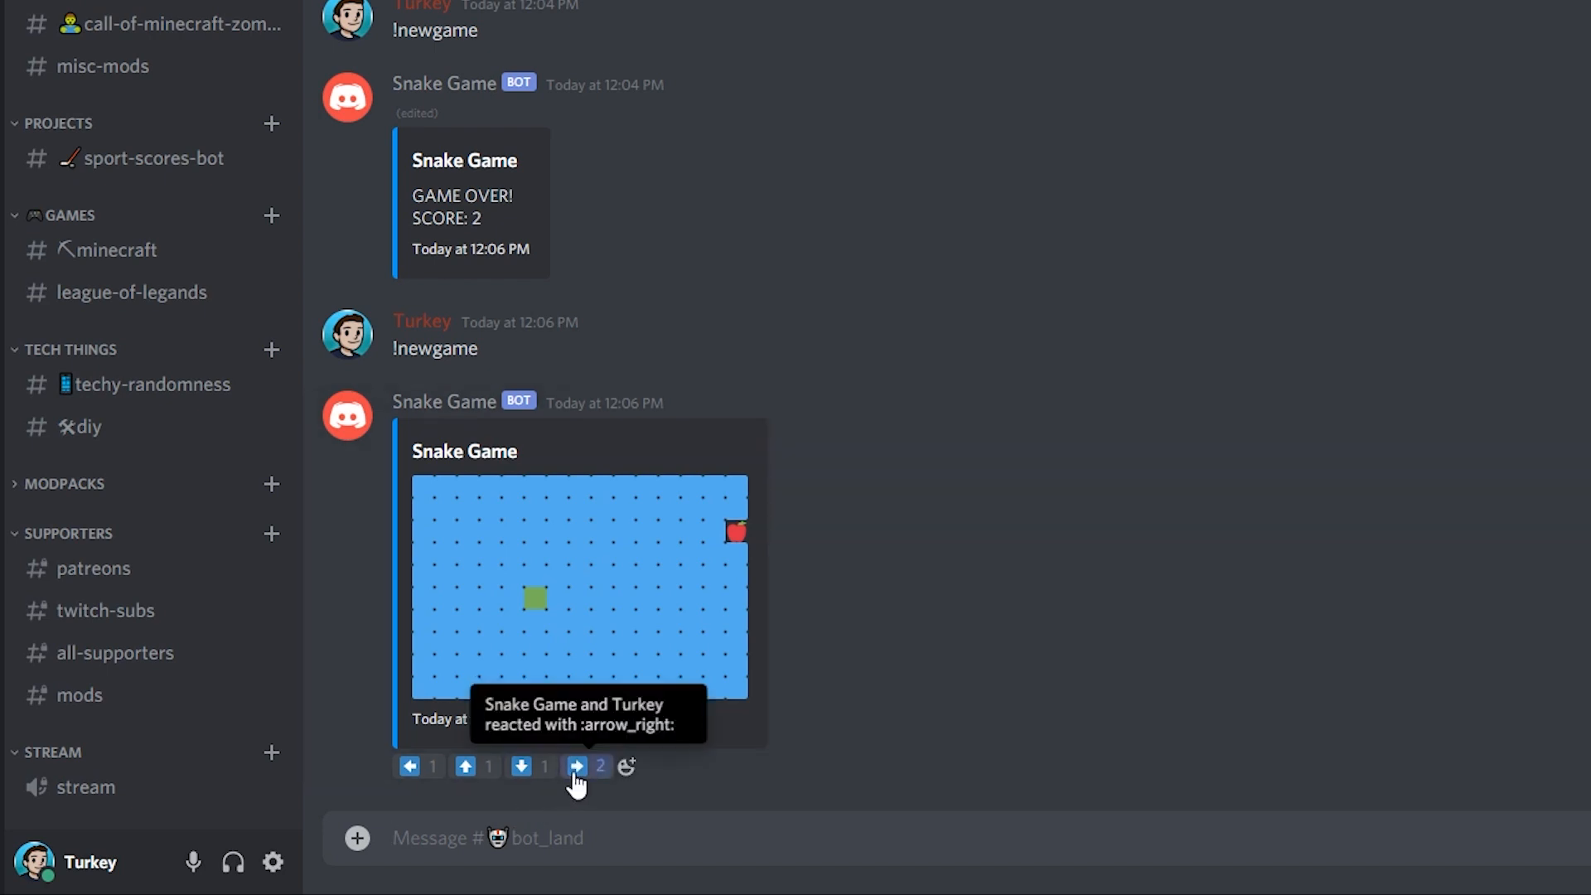
left_click(575, 766)
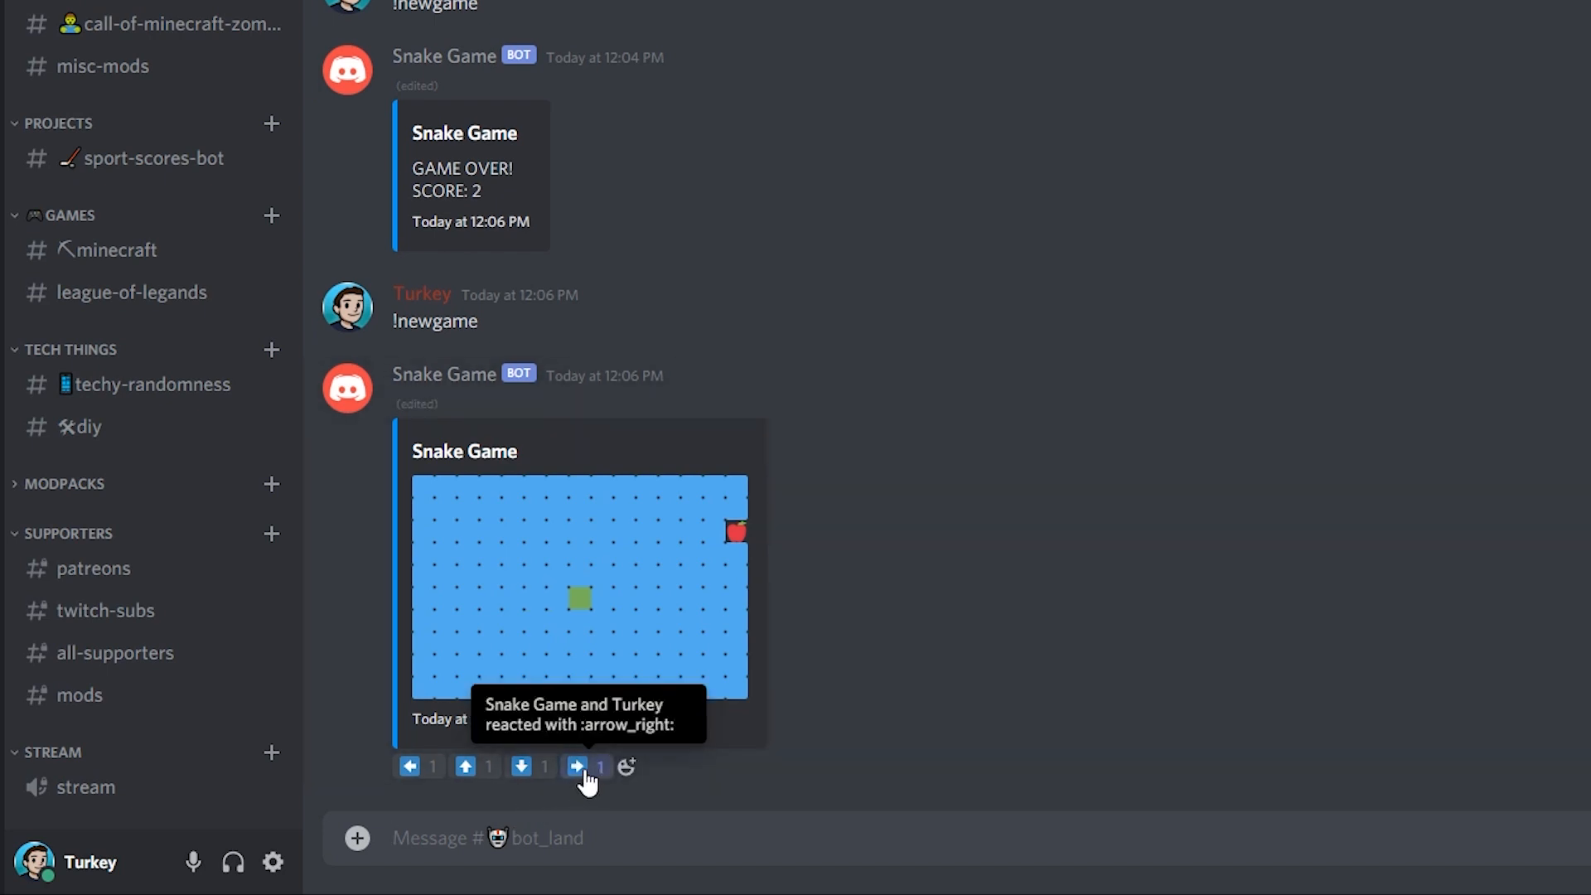
left_click(577, 766)
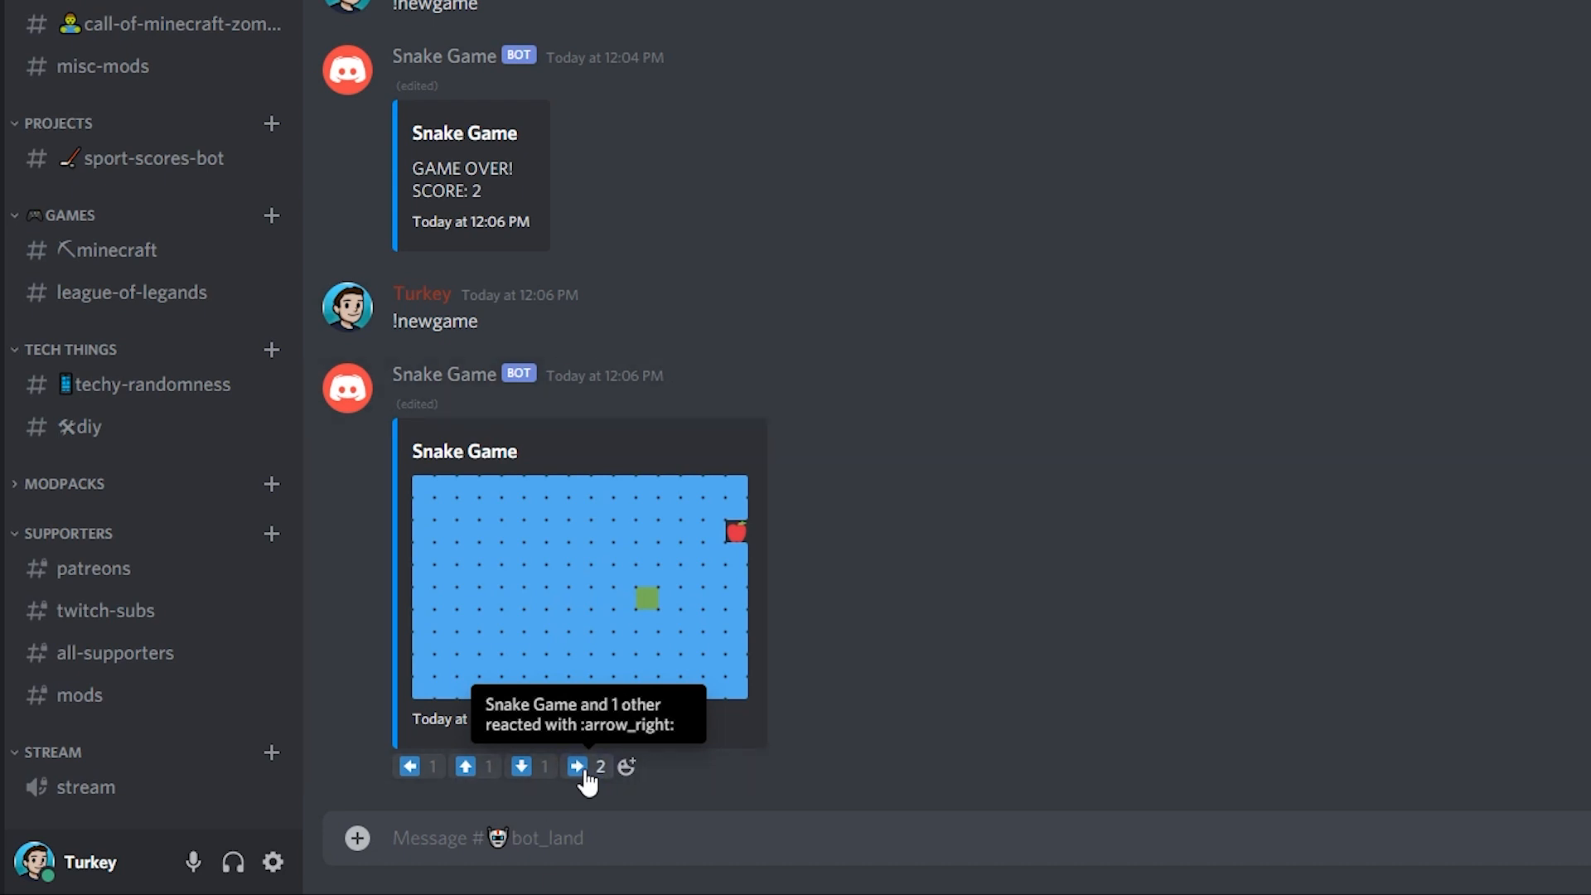
left_click(578, 766)
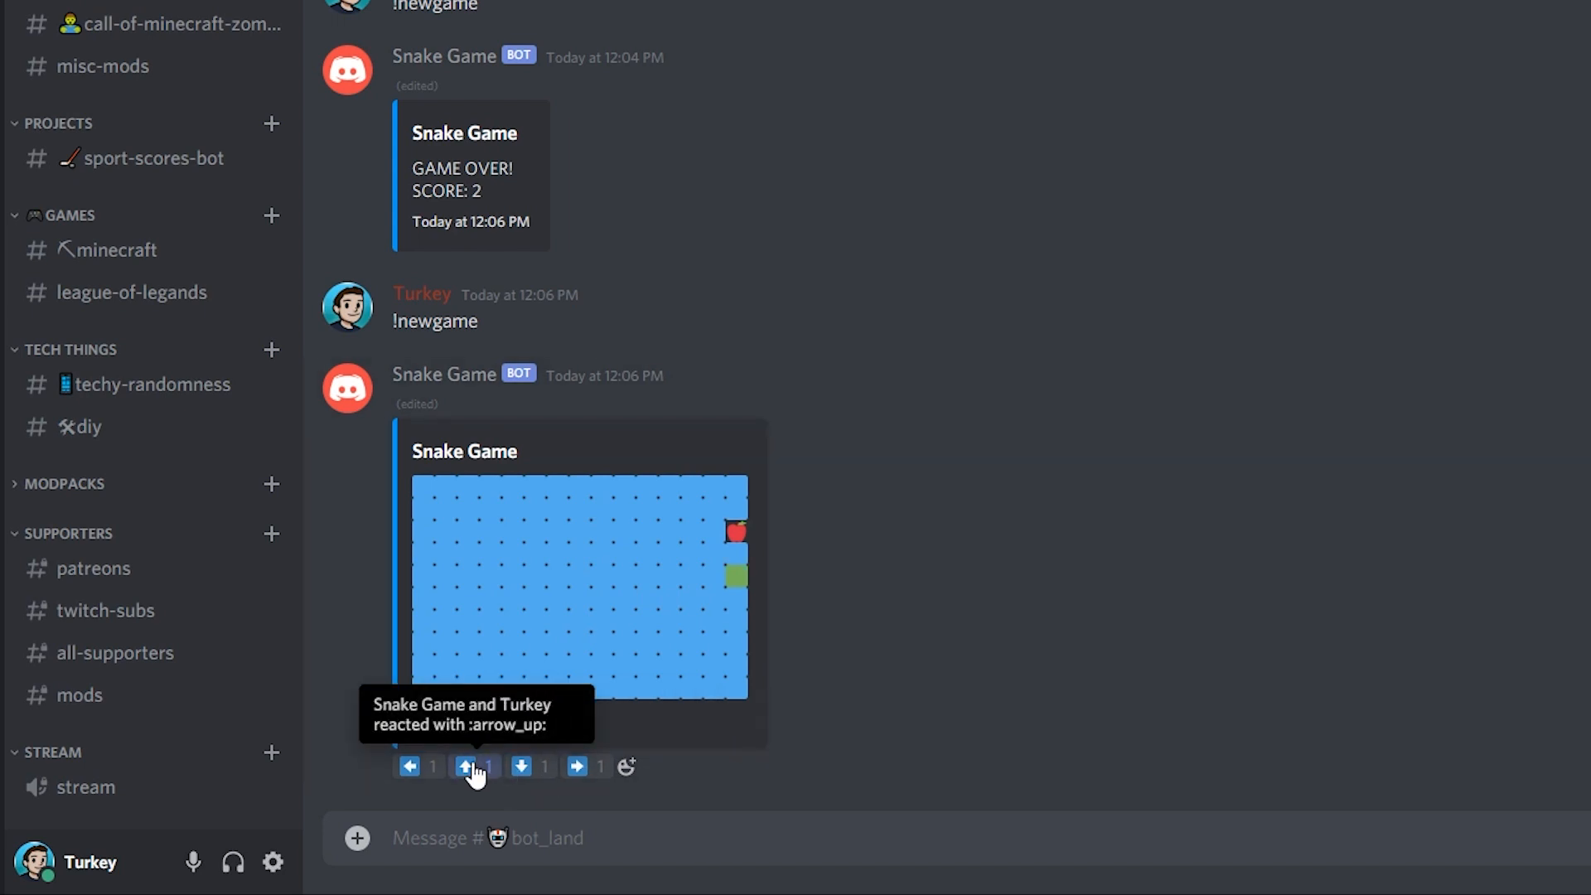
left_click(470, 766)
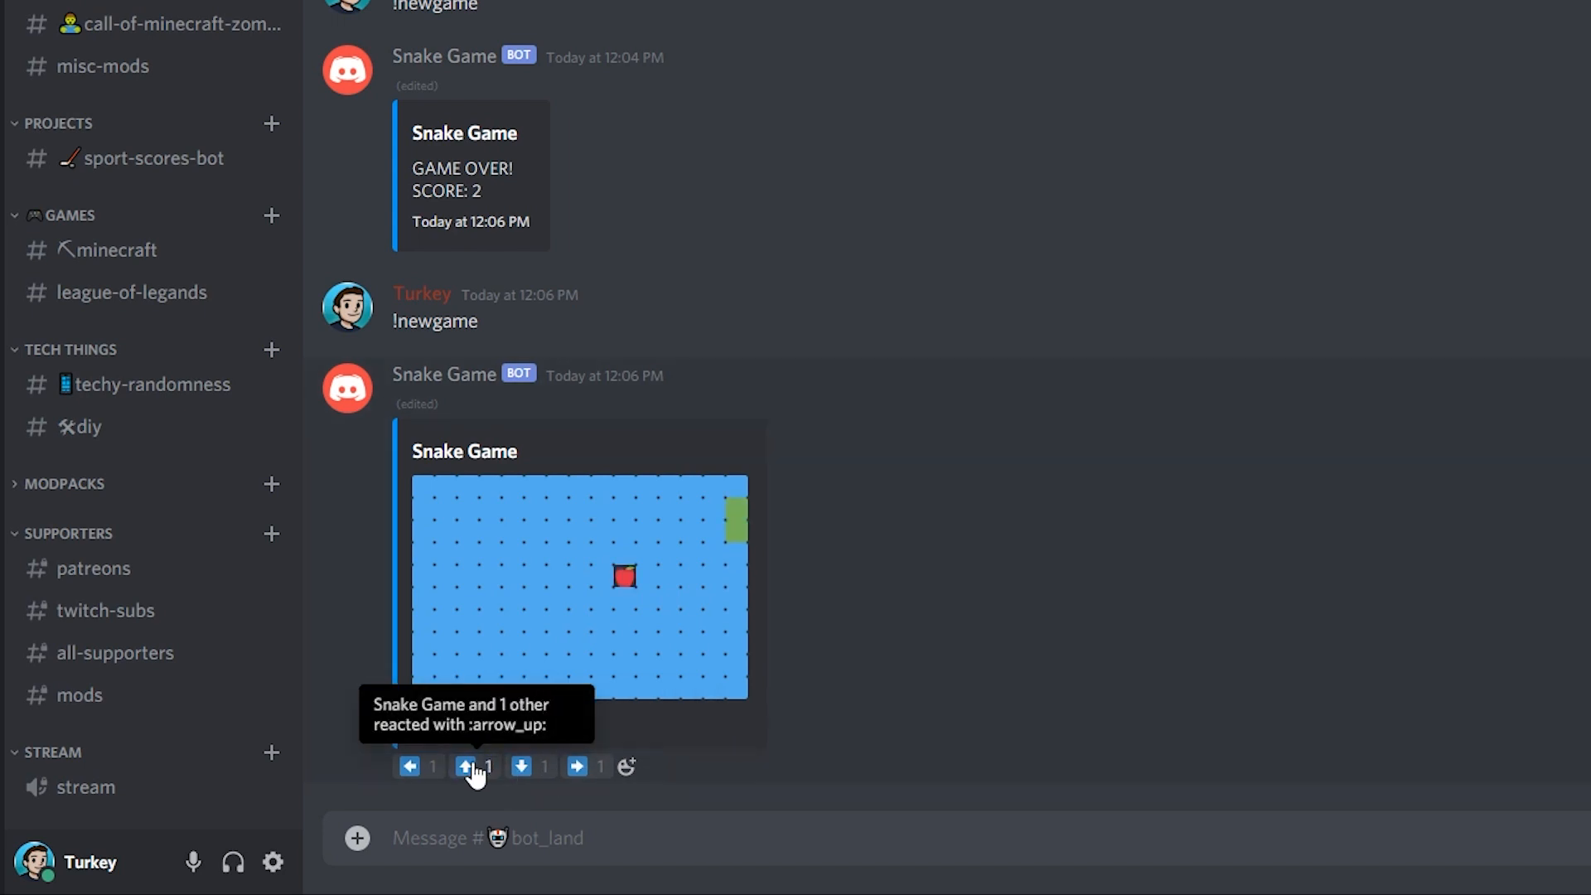
left_click(407, 766)
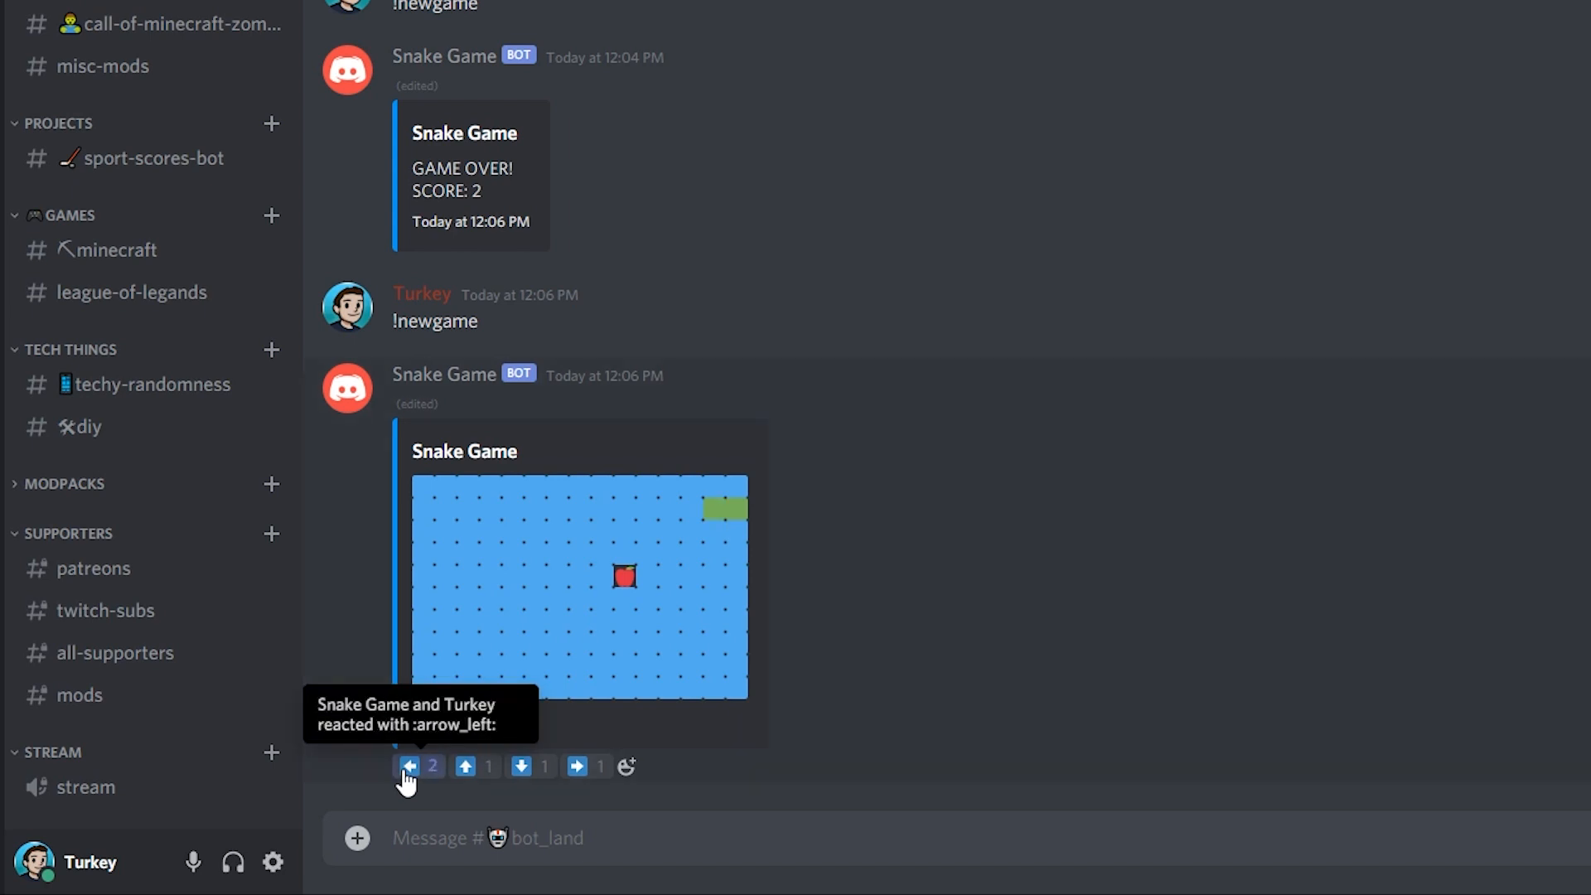
left_click(407, 766)
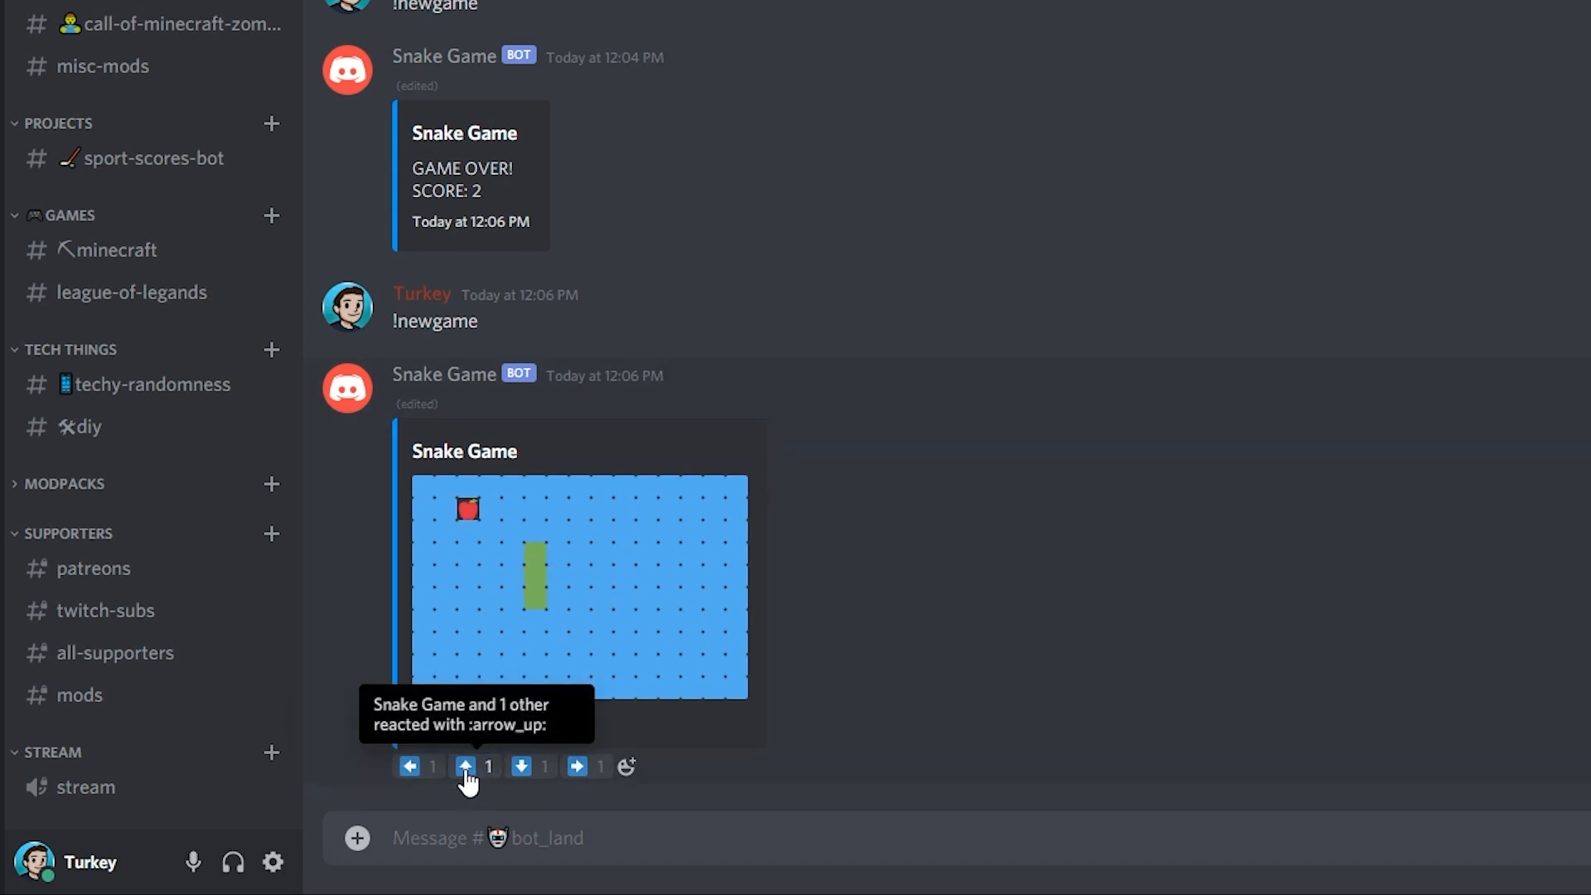
Steer the snake up, then left twice onto the next apple
left_click(464, 766)
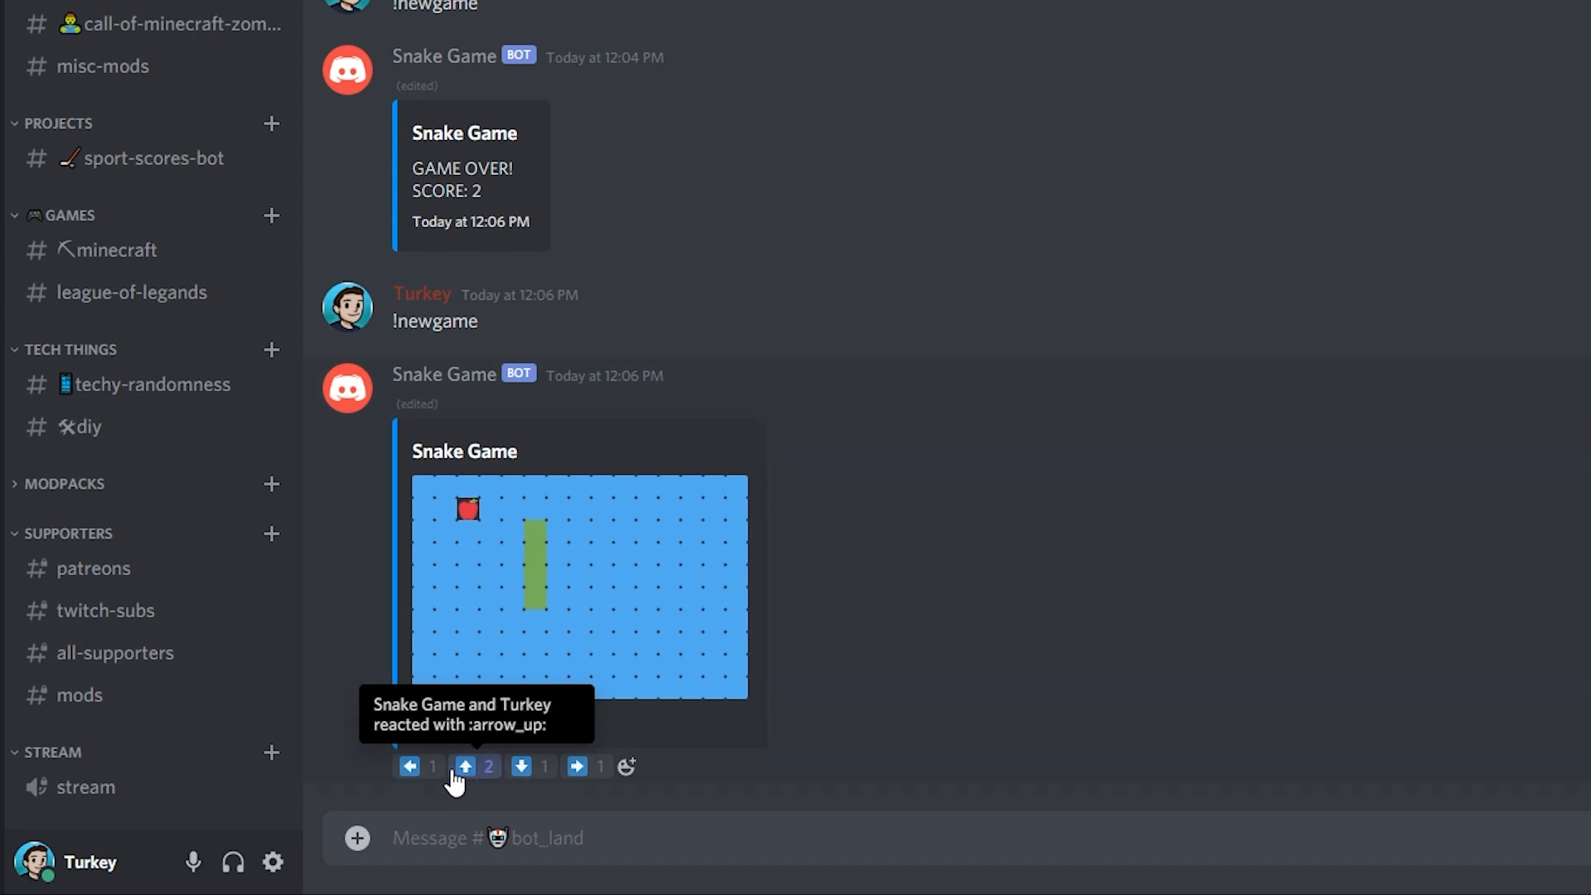
left_click(407, 766)
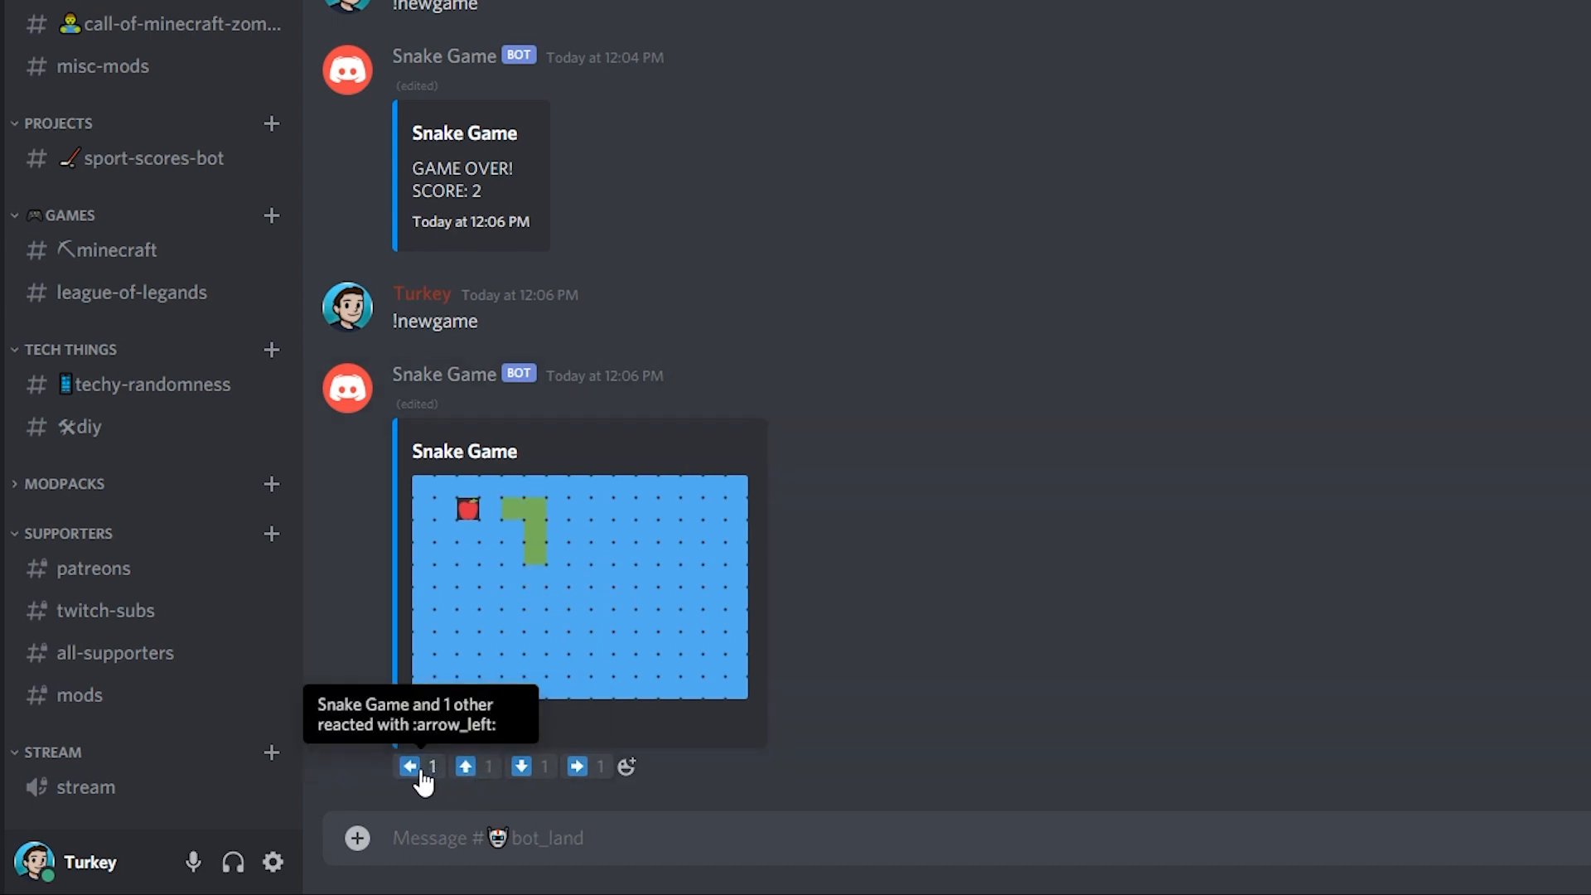
left_click(408, 766)
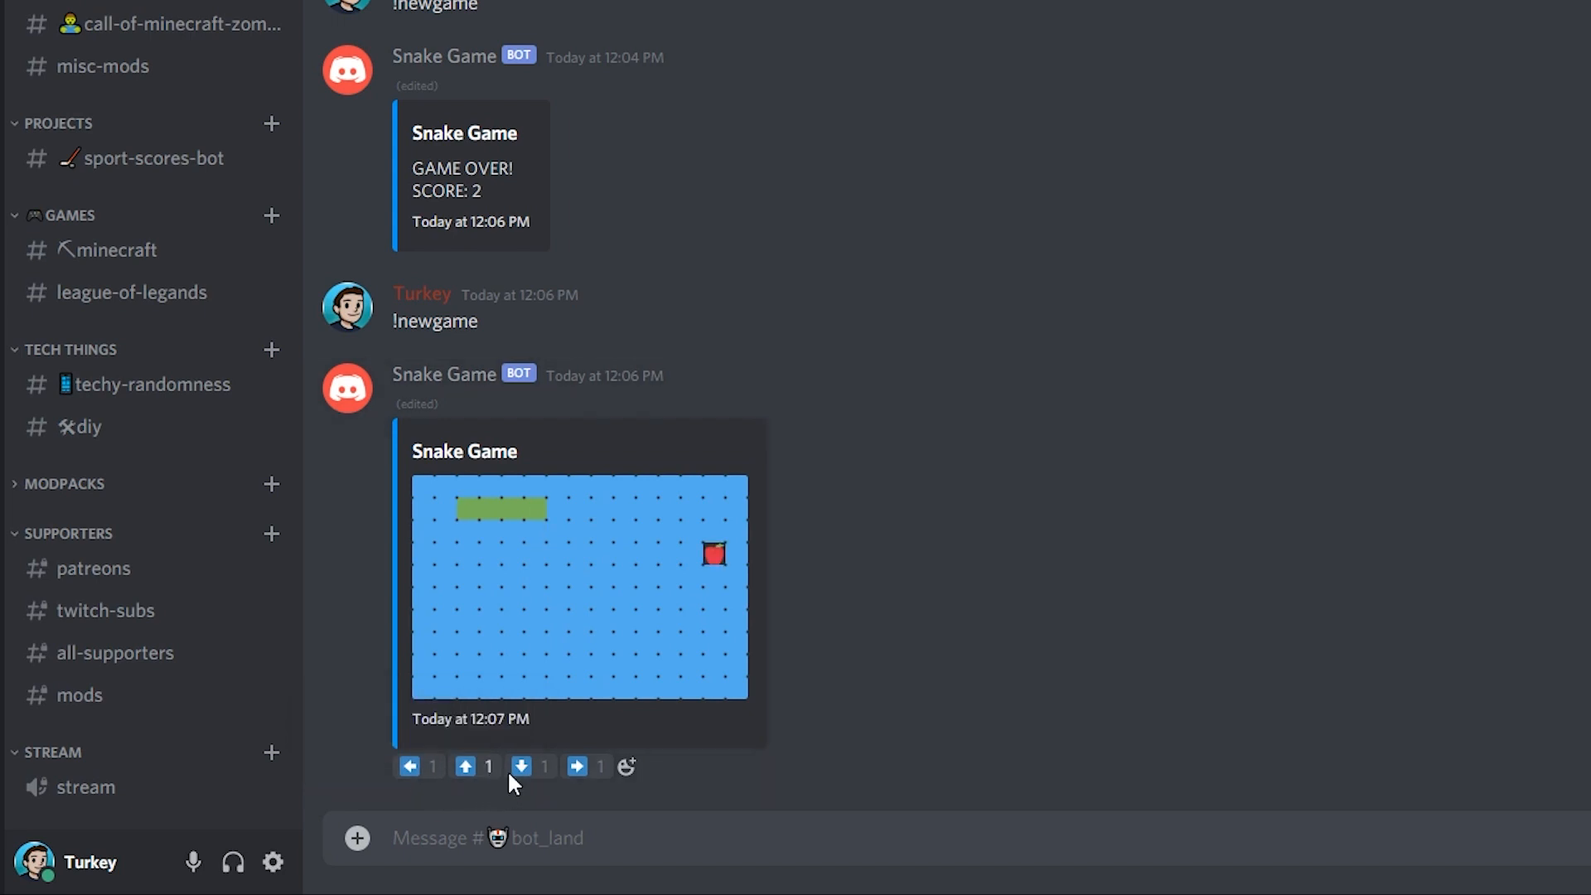
Steer the snake down, right four times onto another apple, then down
left_click(521, 766)
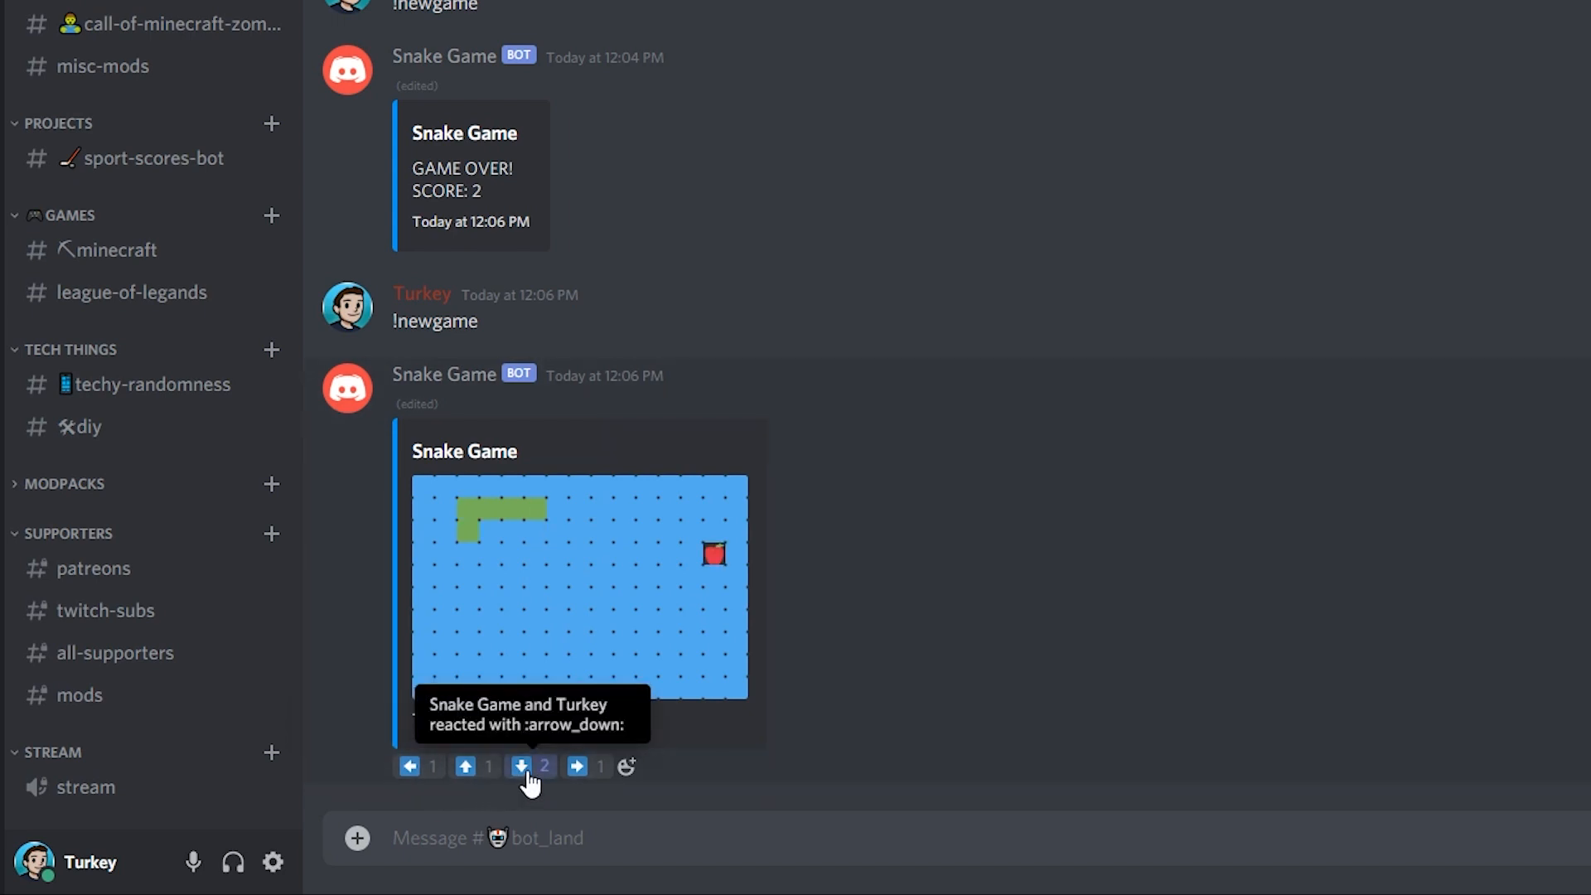
left_click(577, 766)
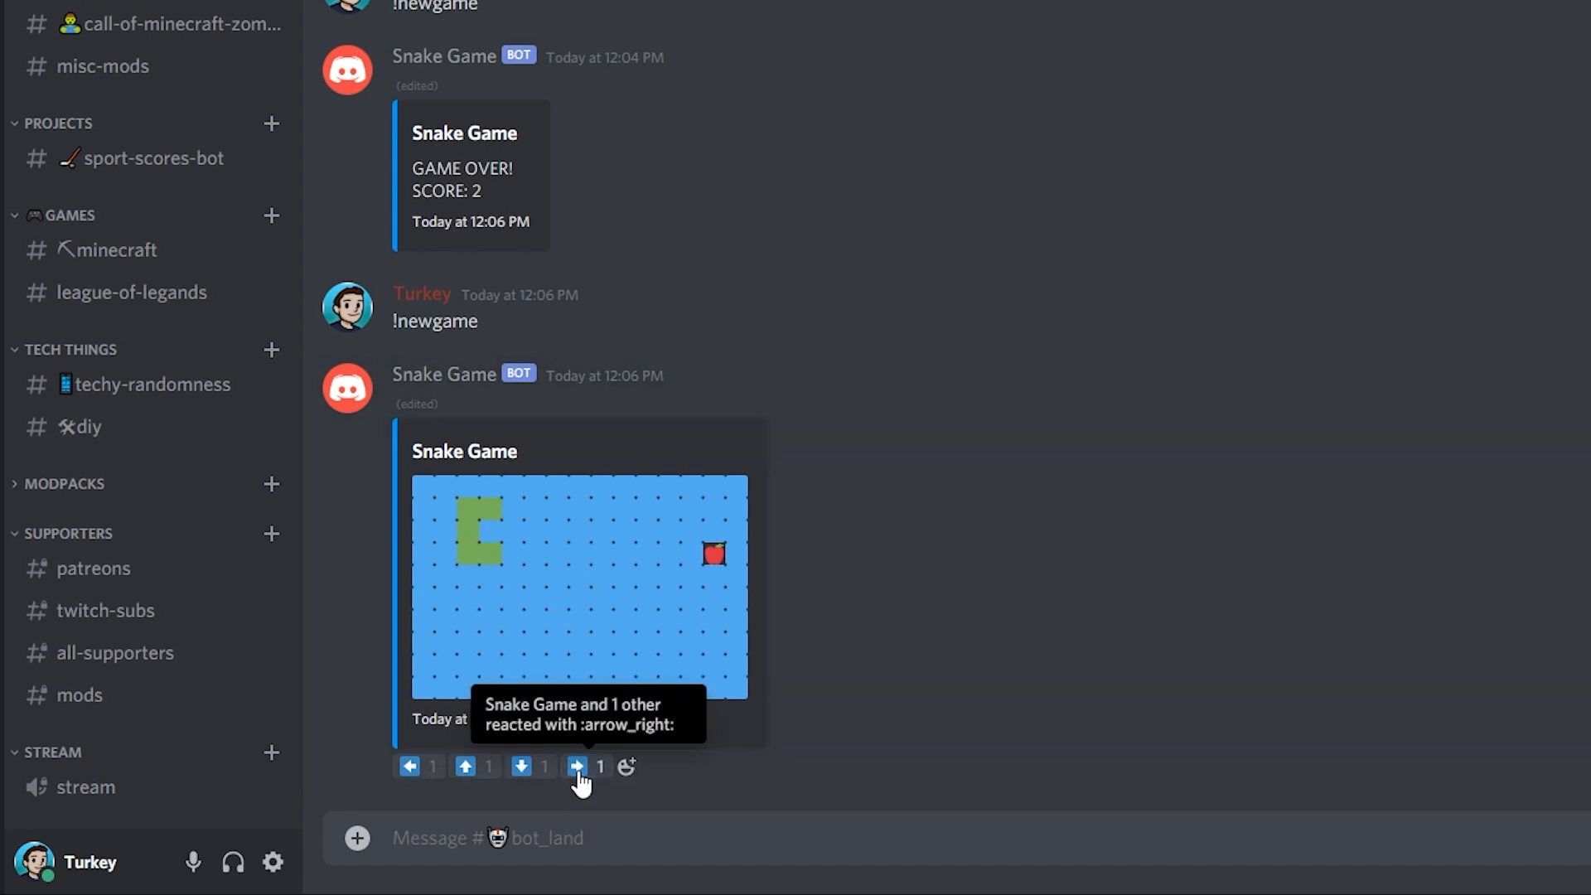
left_click(578, 765)
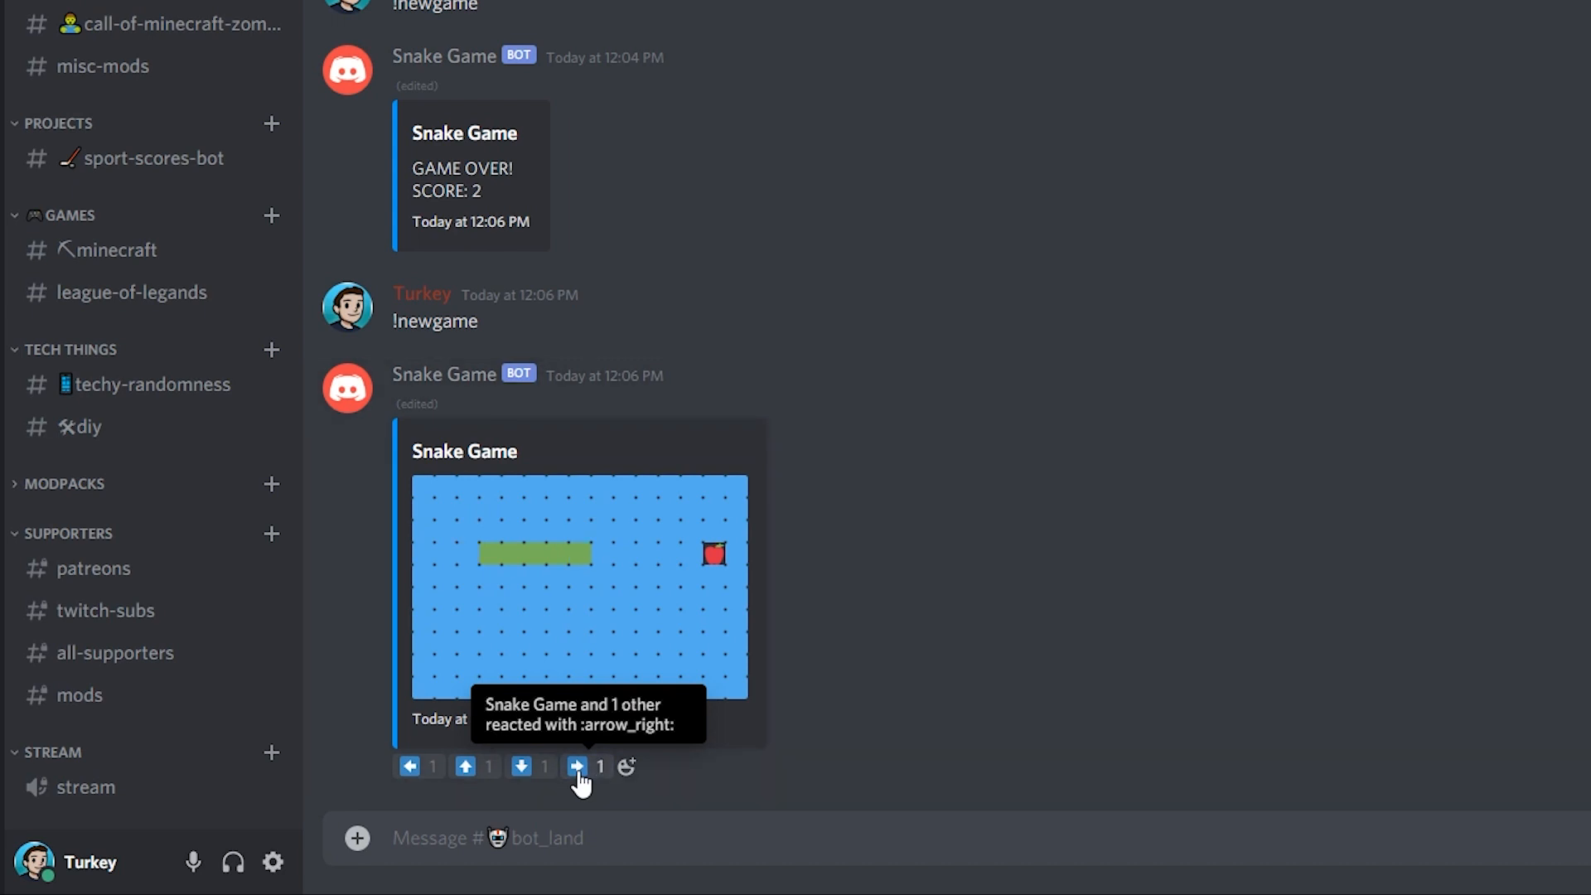
left_click(577, 765)
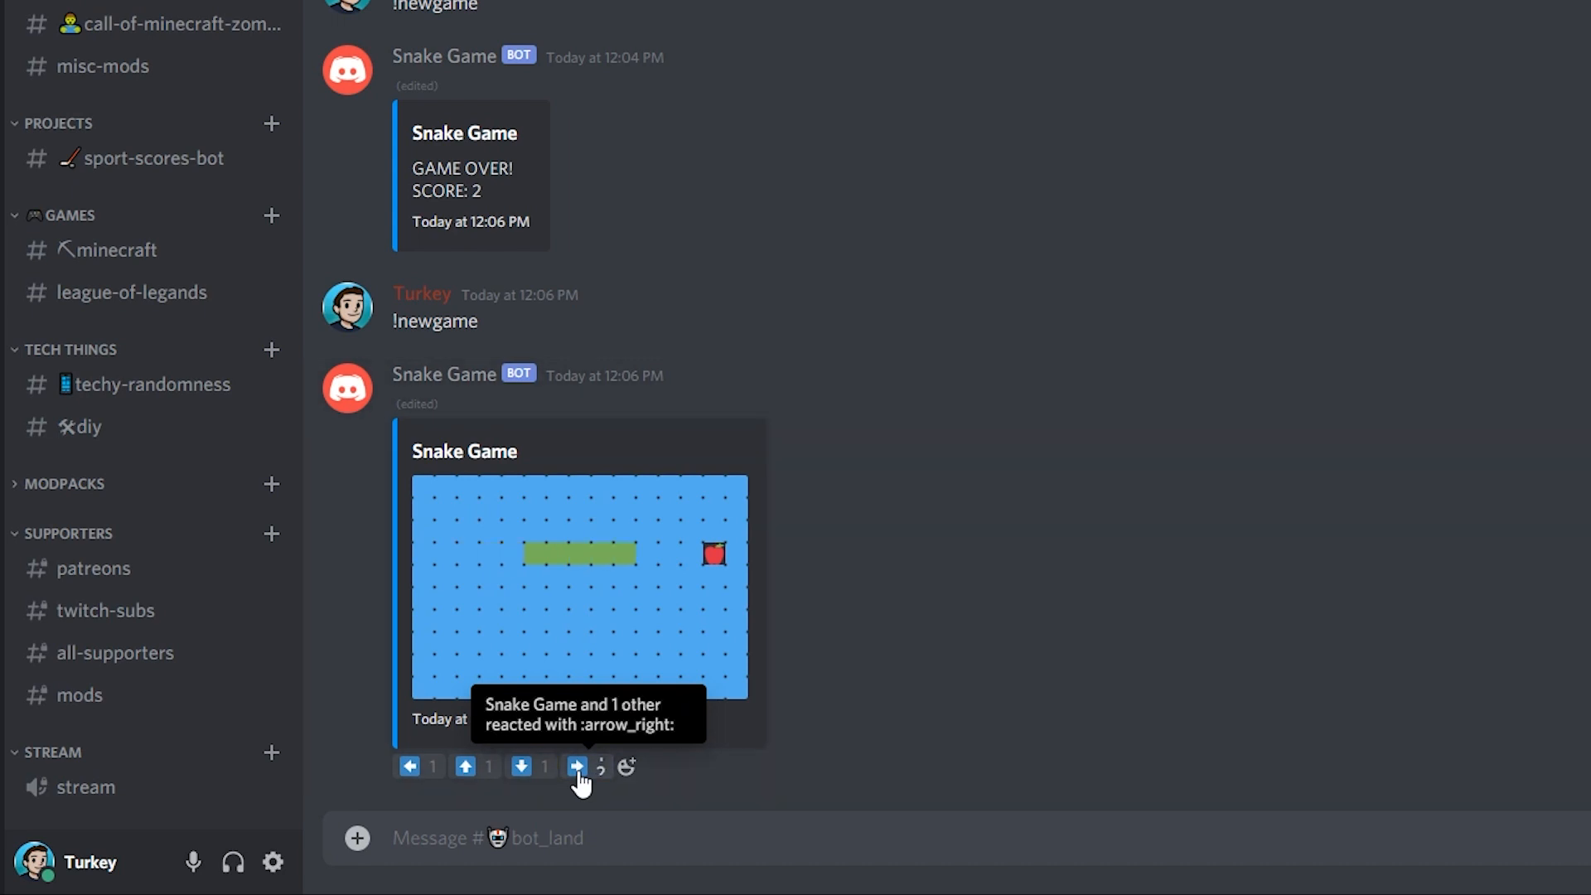
left_click(576, 766)
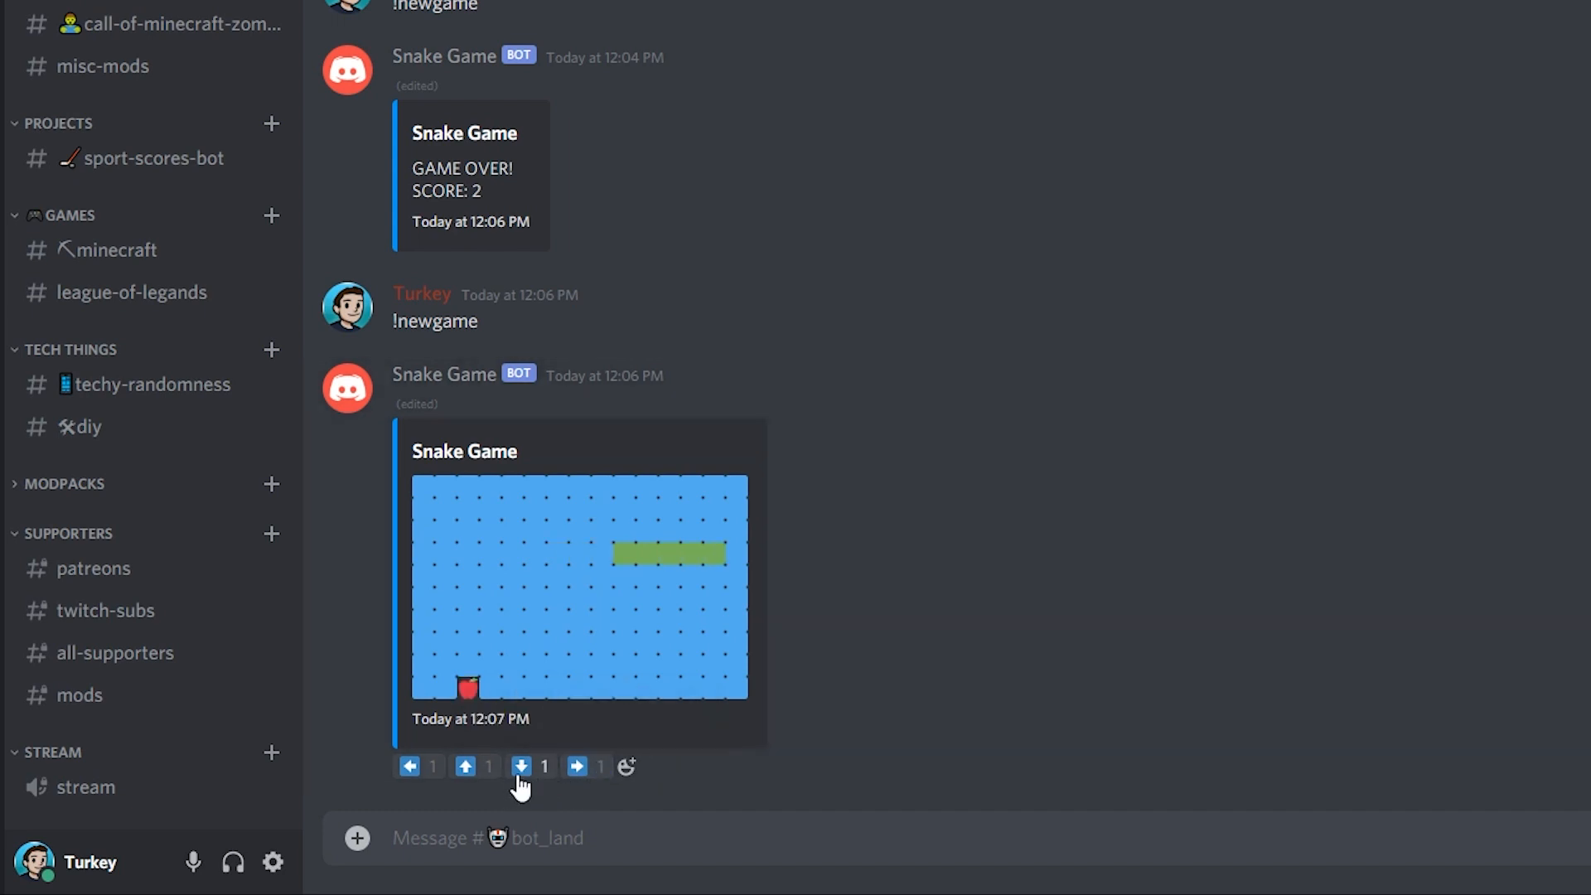
mouse_move(521, 766)
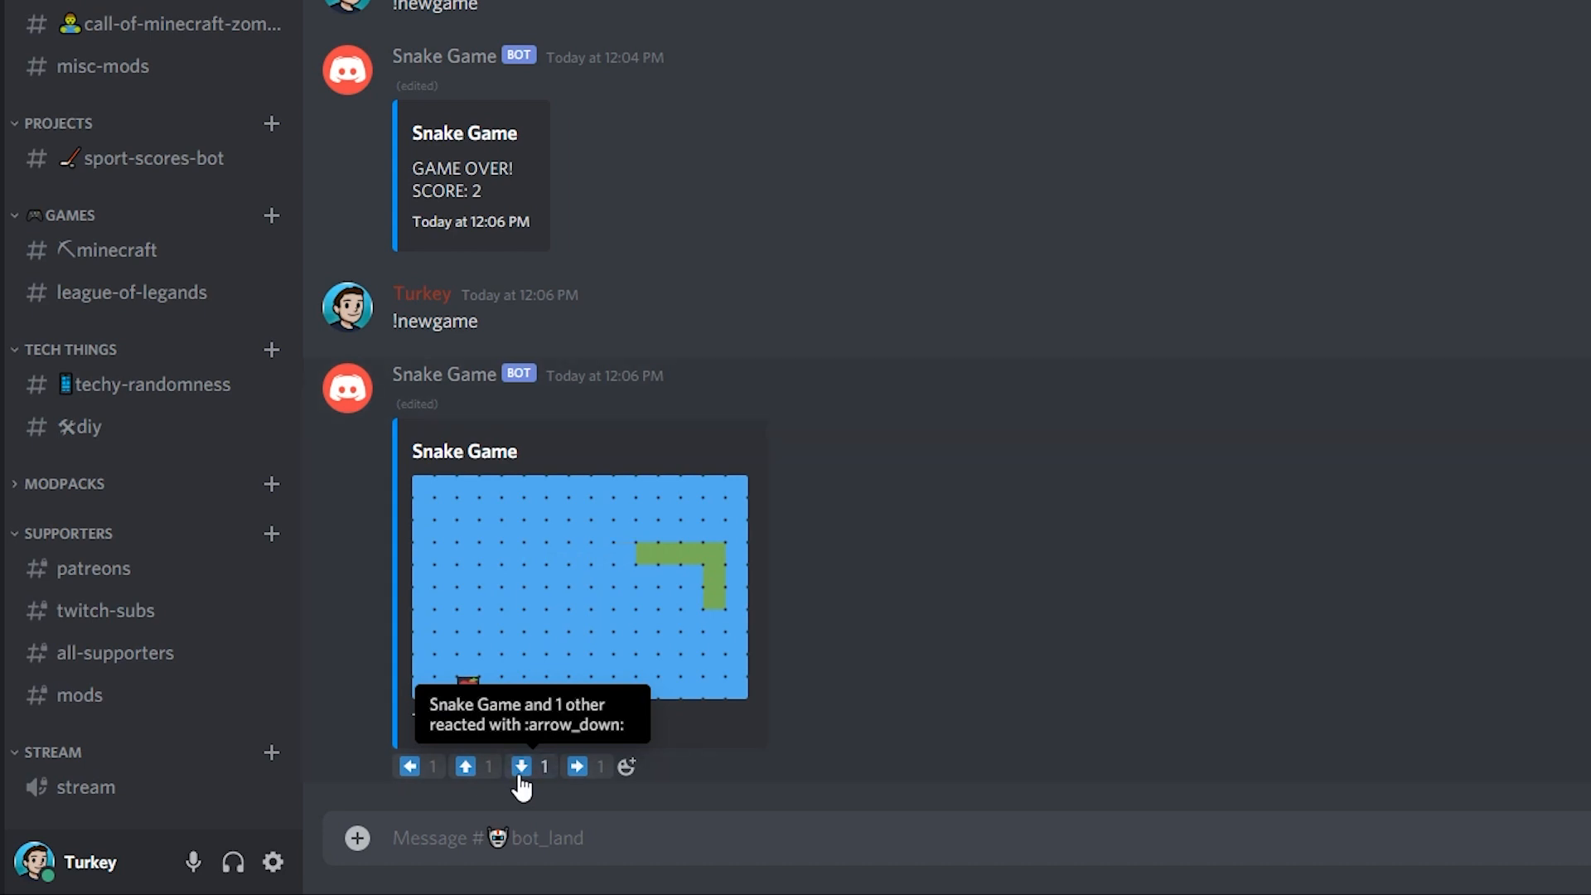
left_click(521, 765)
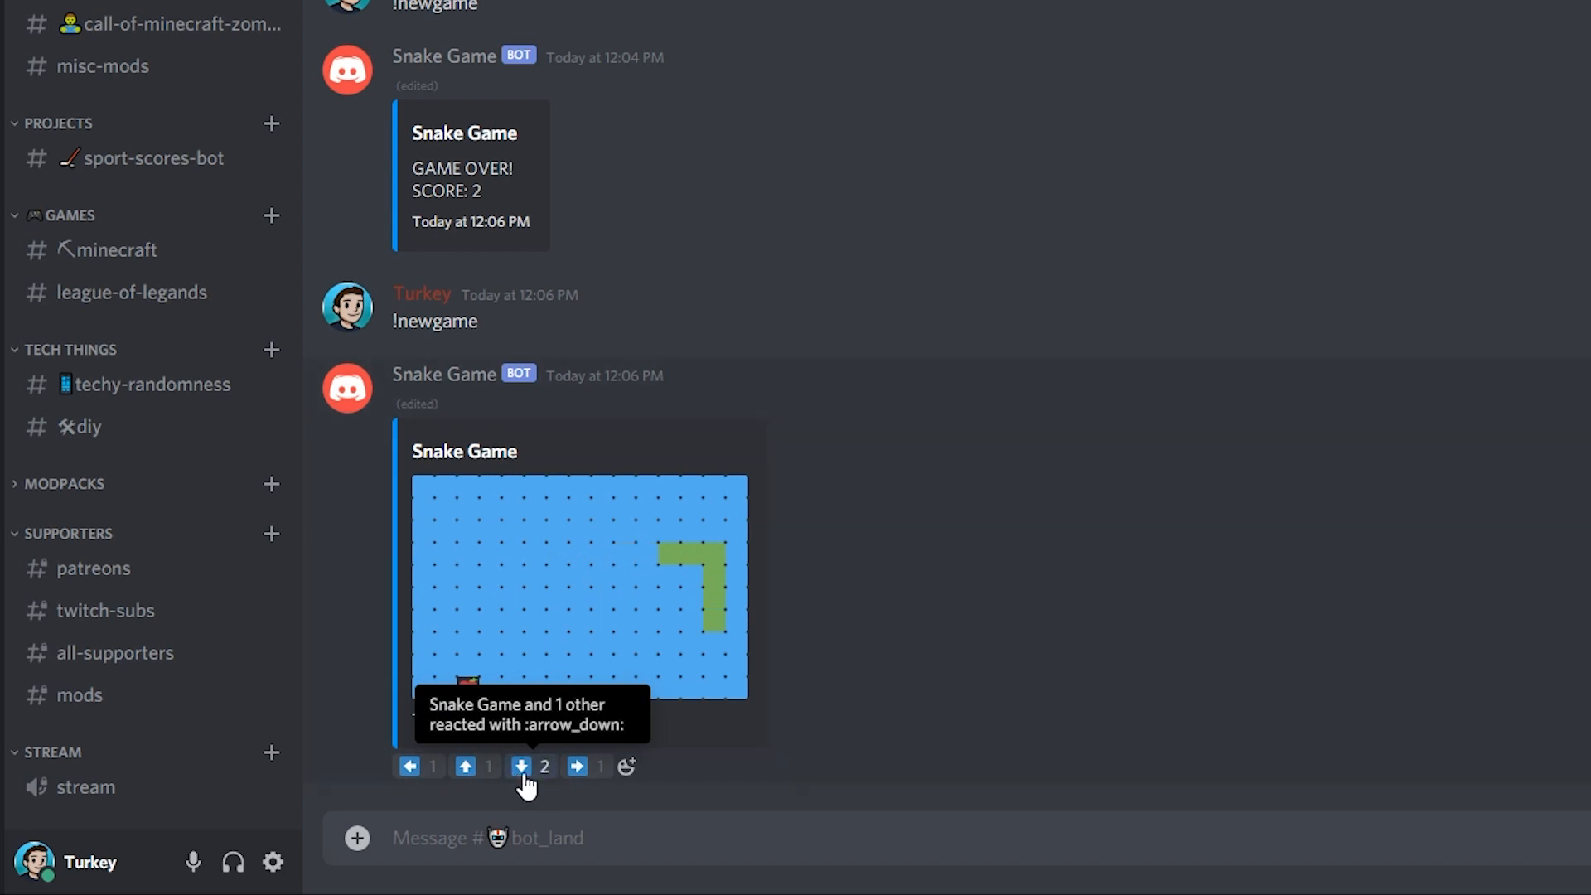